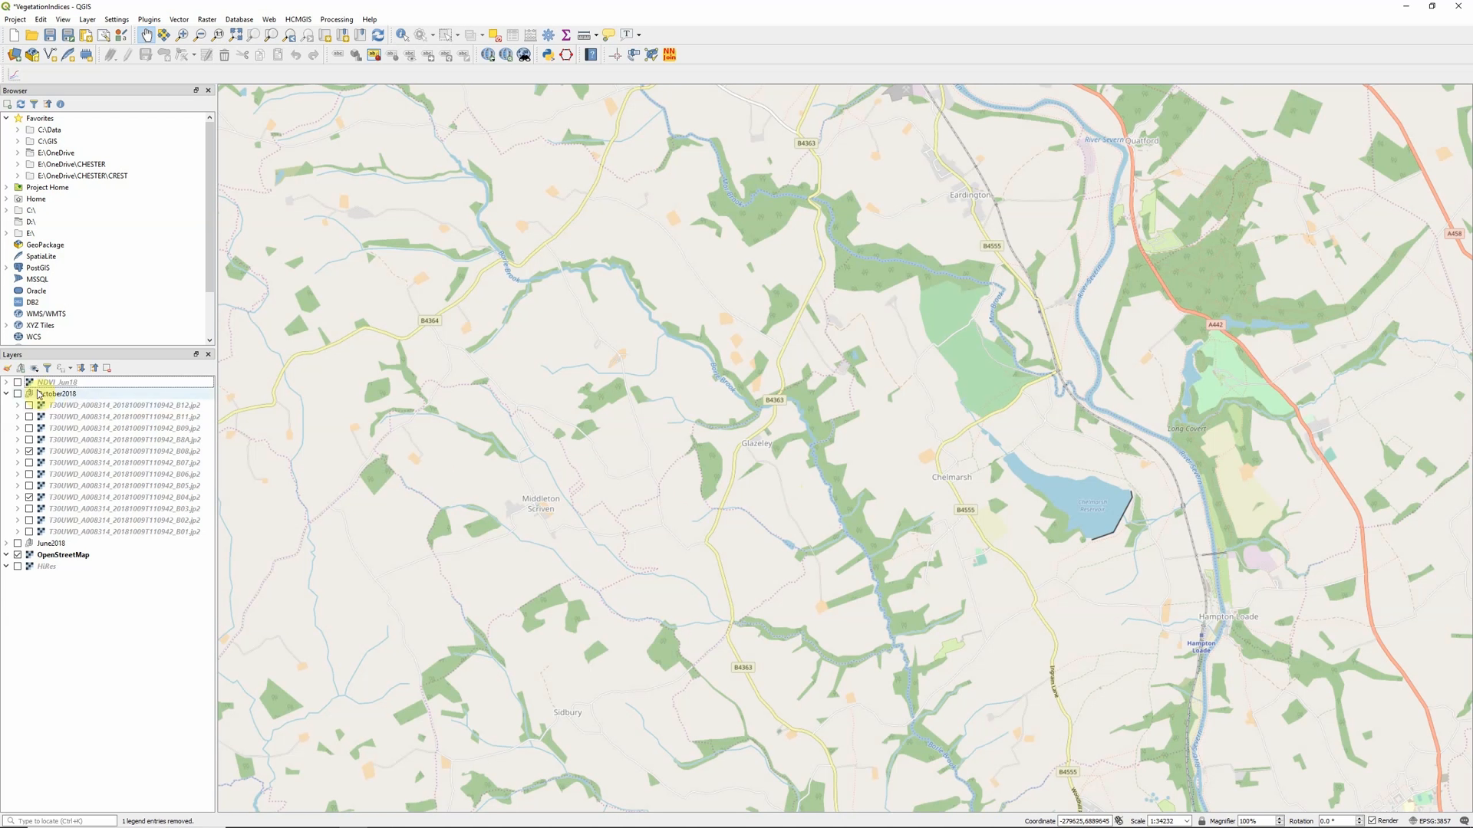
Step: Show the October2018 band group and toggle the B08 band against B04 three times
click(19, 394)
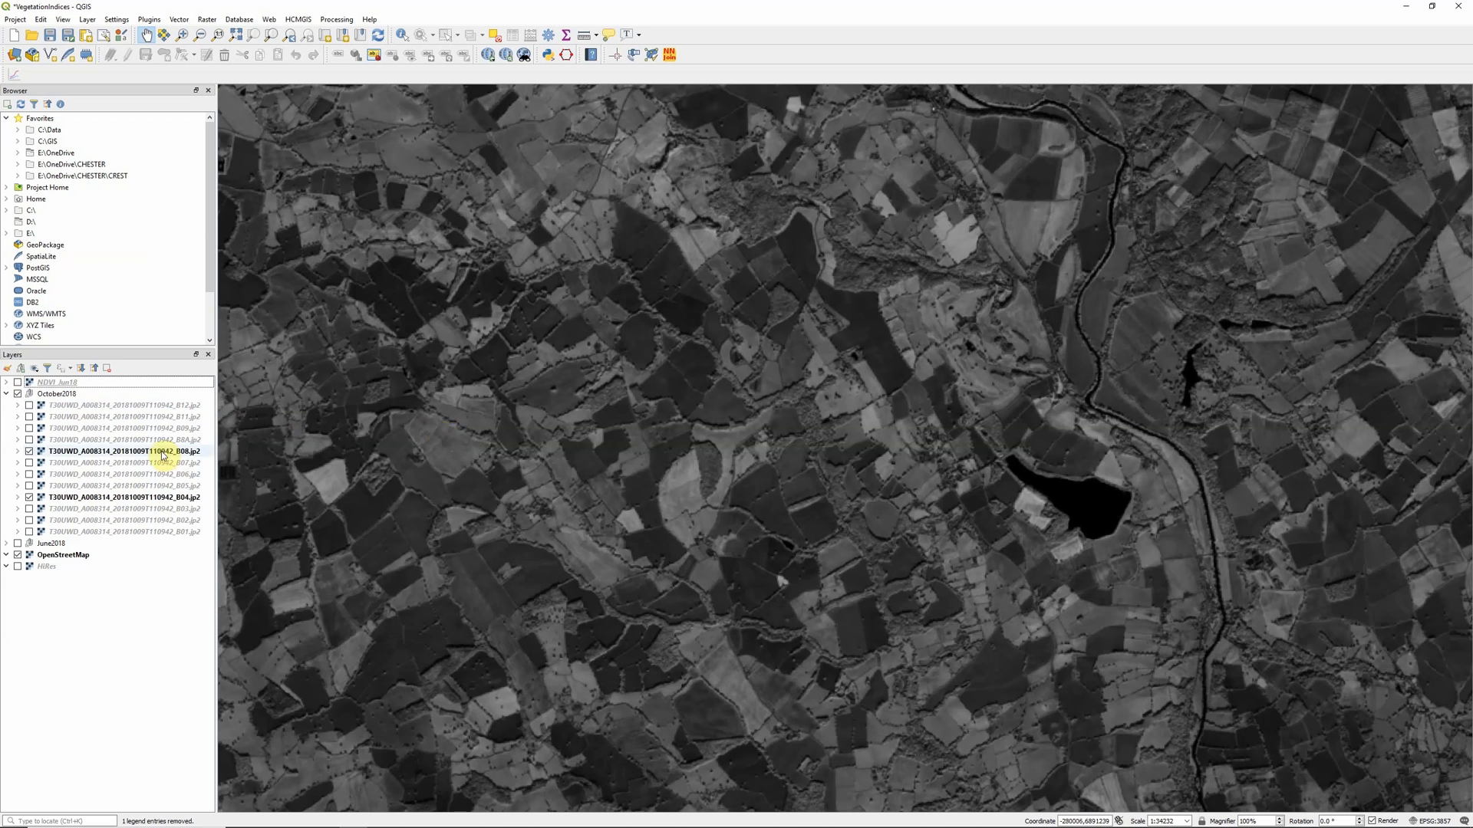
mouse_move(94, 451)
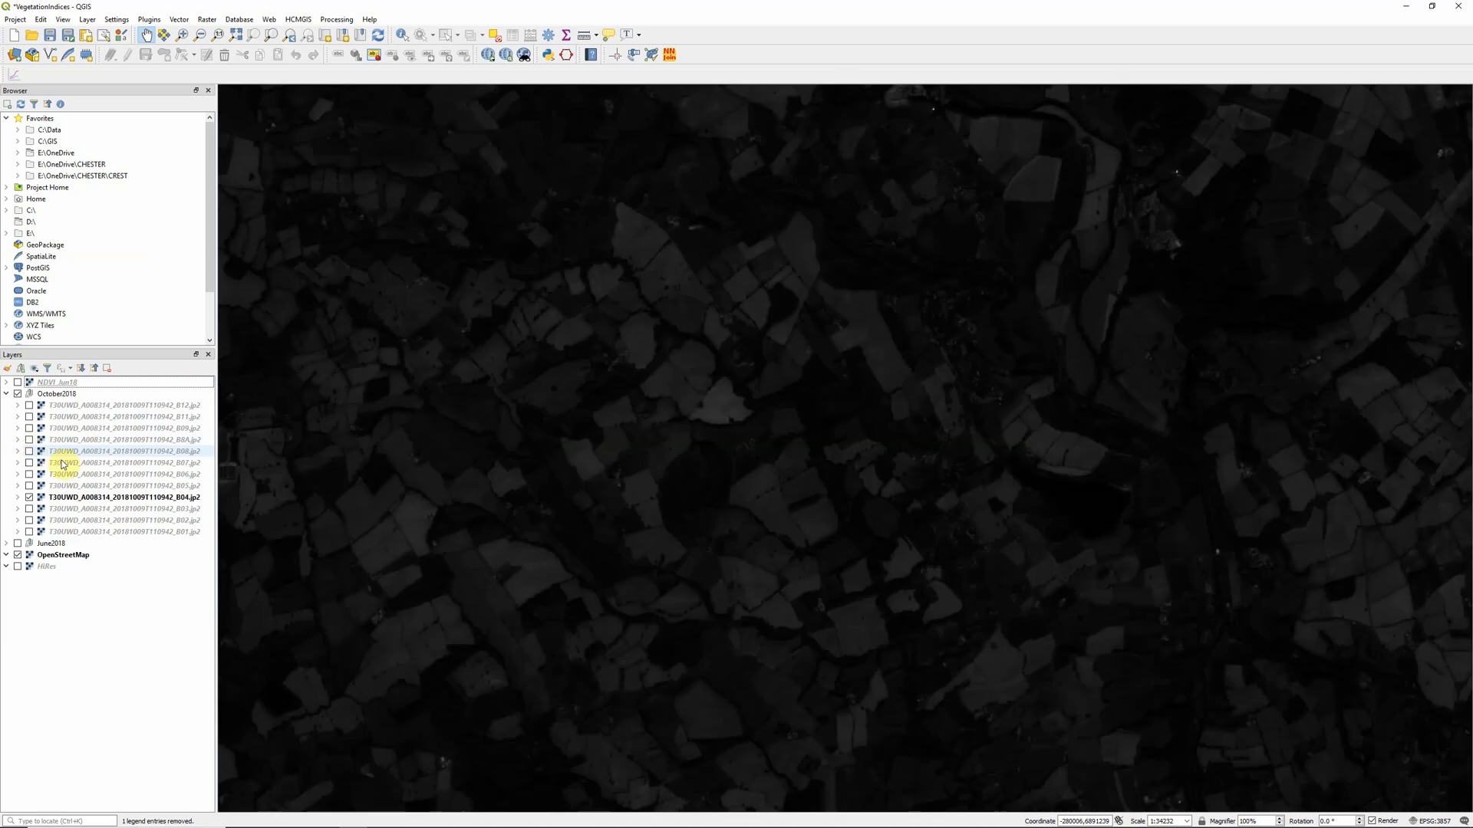
mouse_move(93, 497)
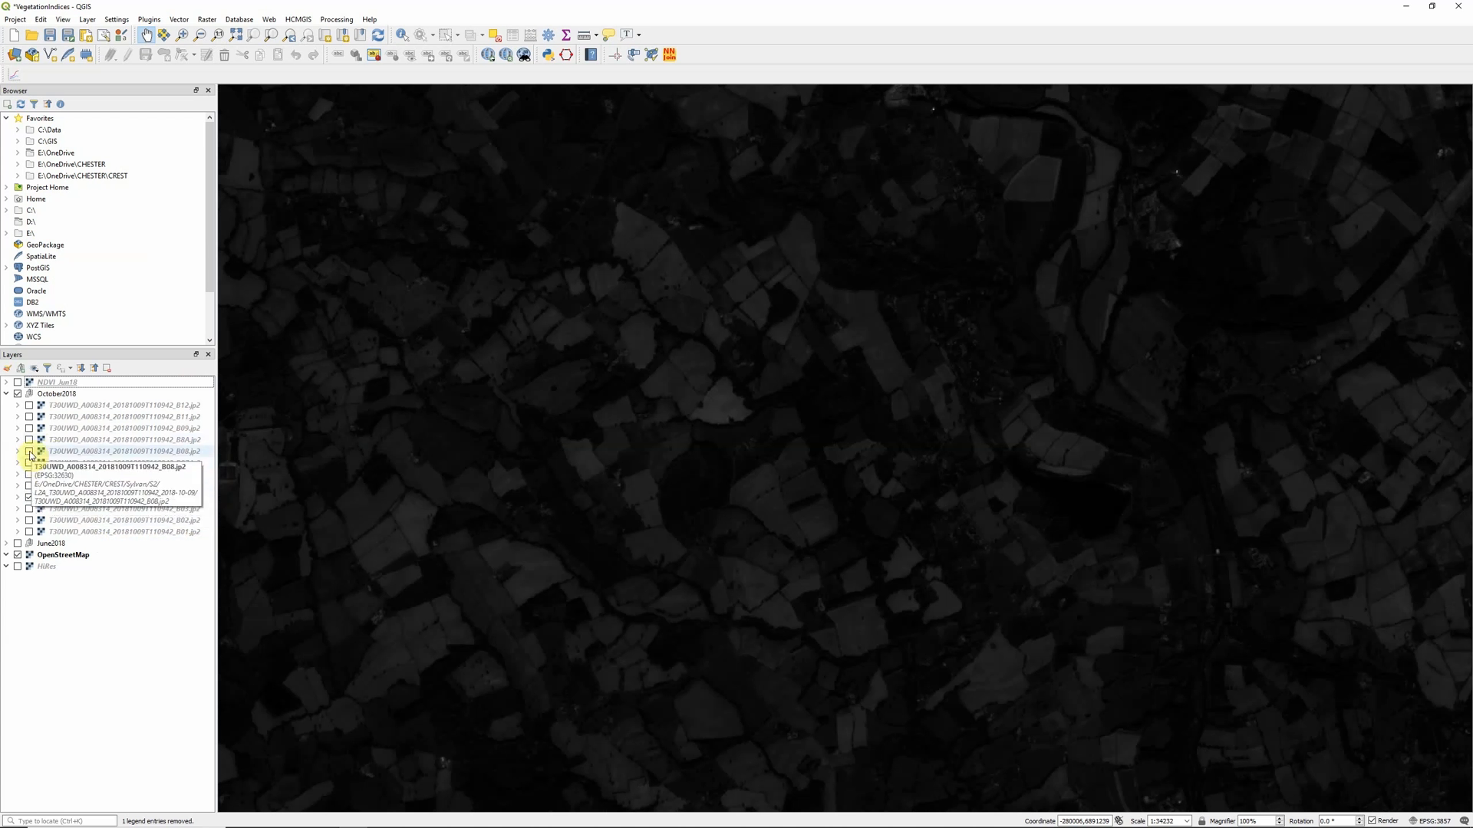
click(31, 451)
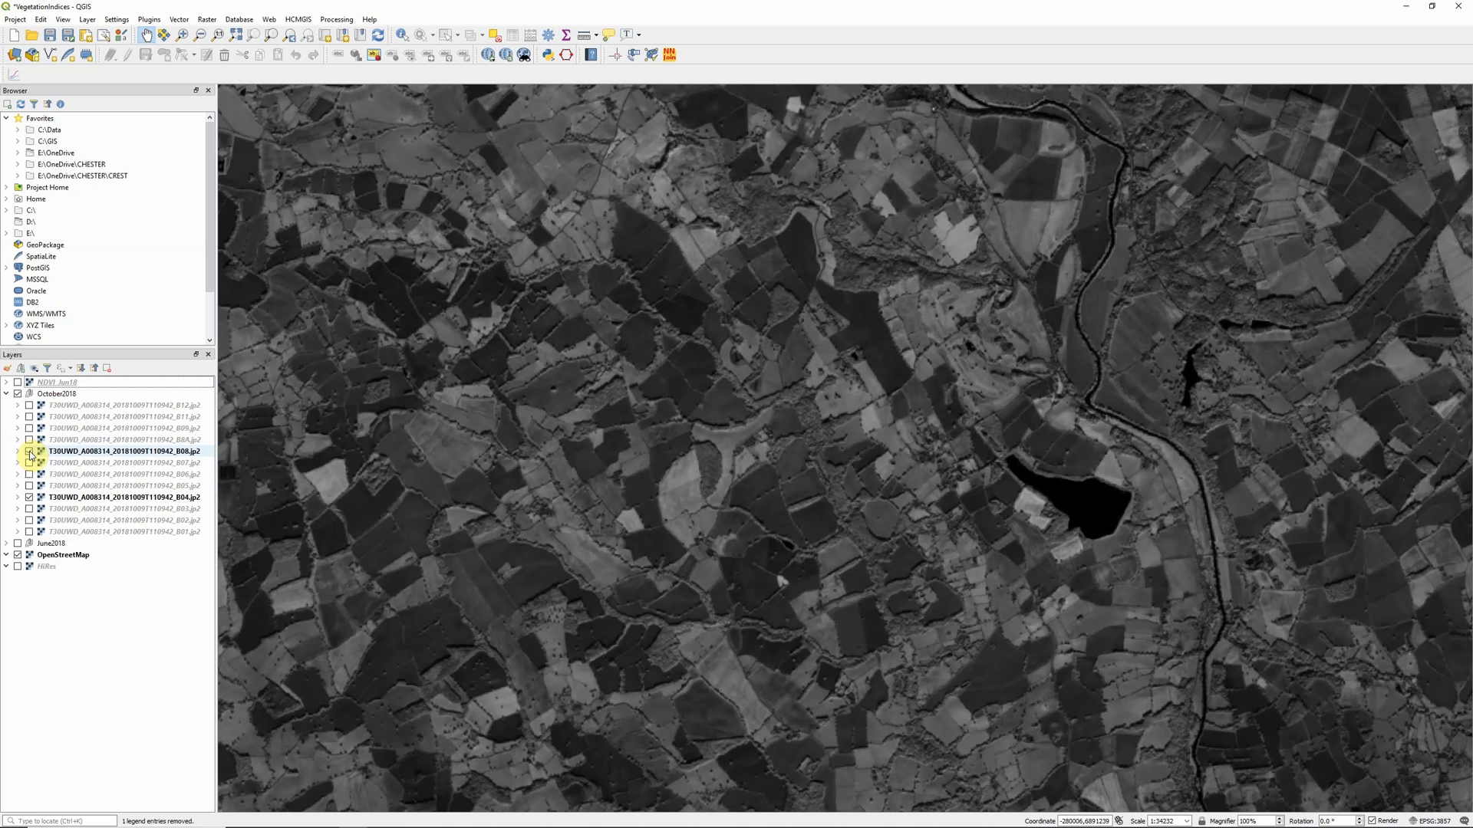
click(29, 451)
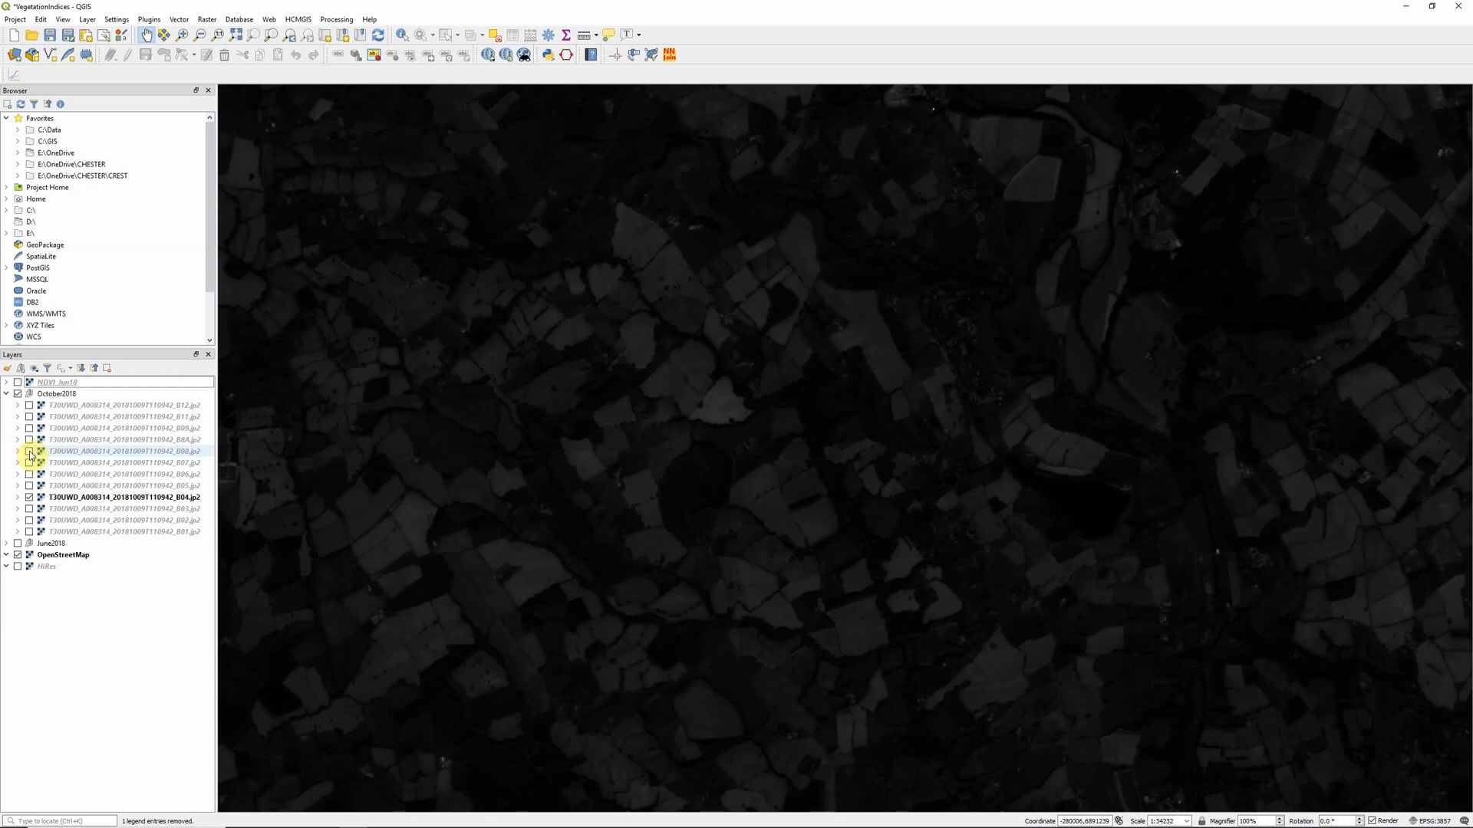
click(29, 451)
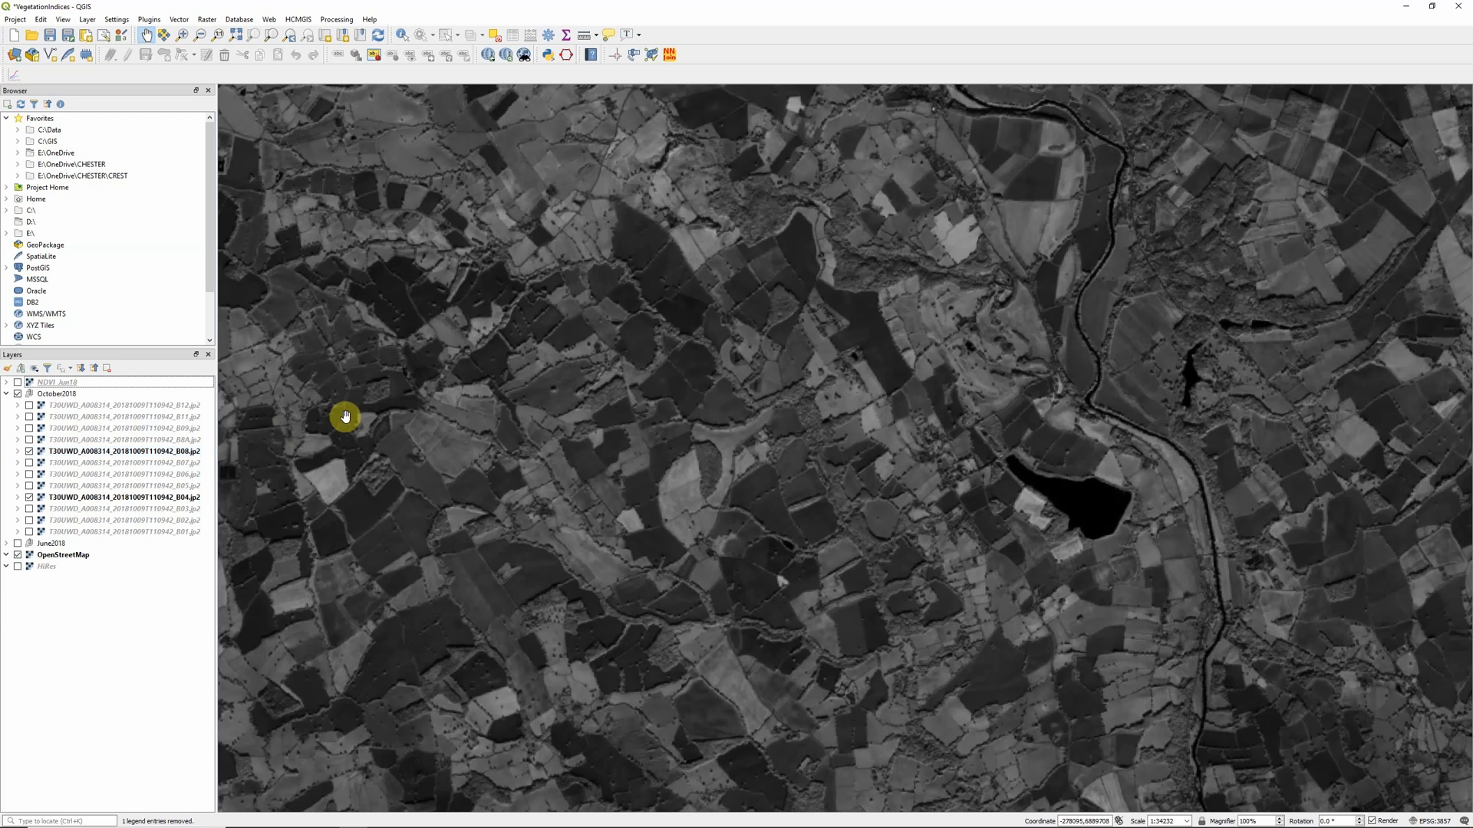
mouse_move(270, 219)
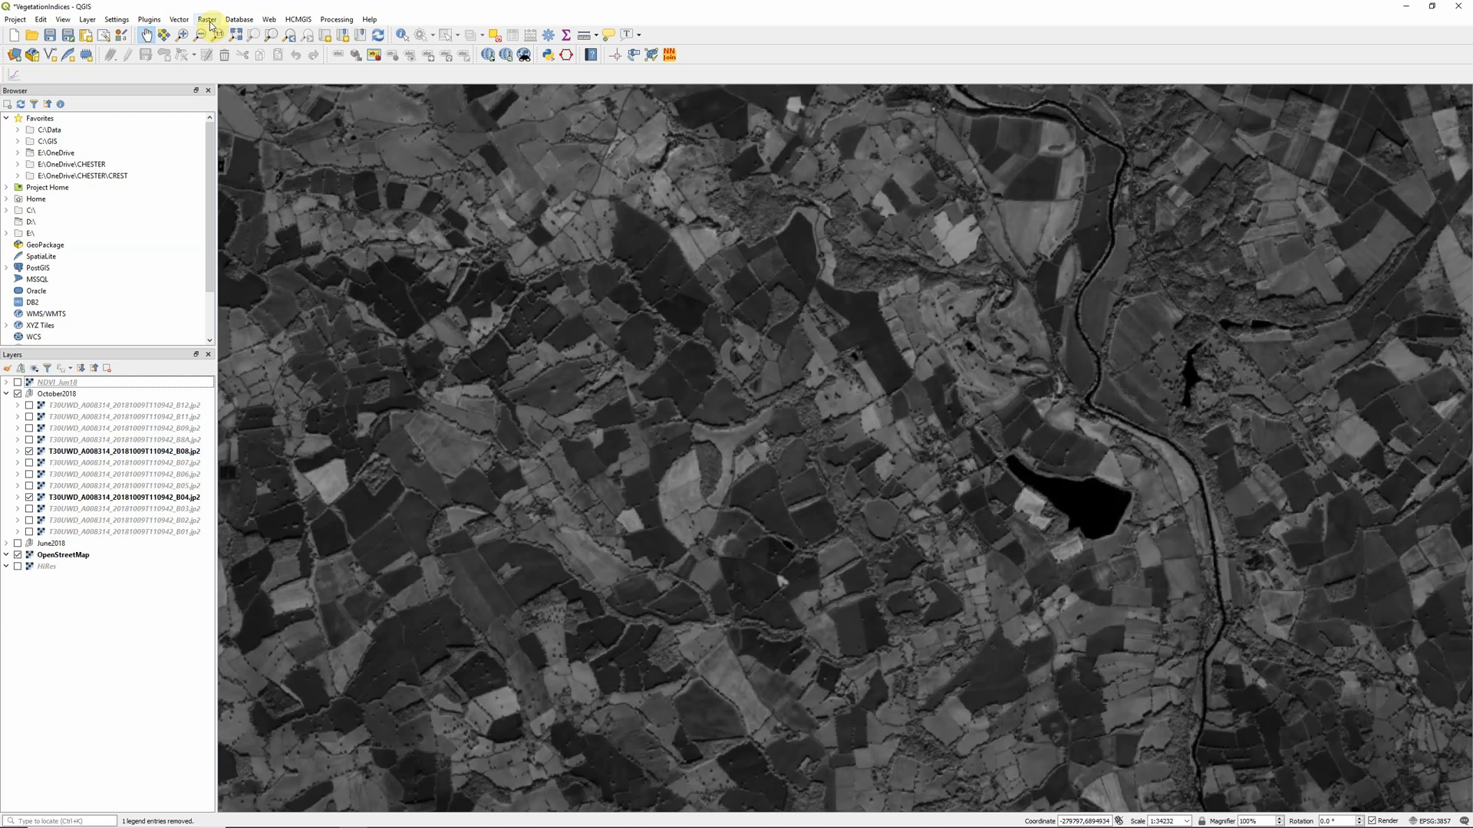
Step: Start the Raster Calculator expression with the bracketed NDVI numerator ( B08 - B04 )
click(206, 18)
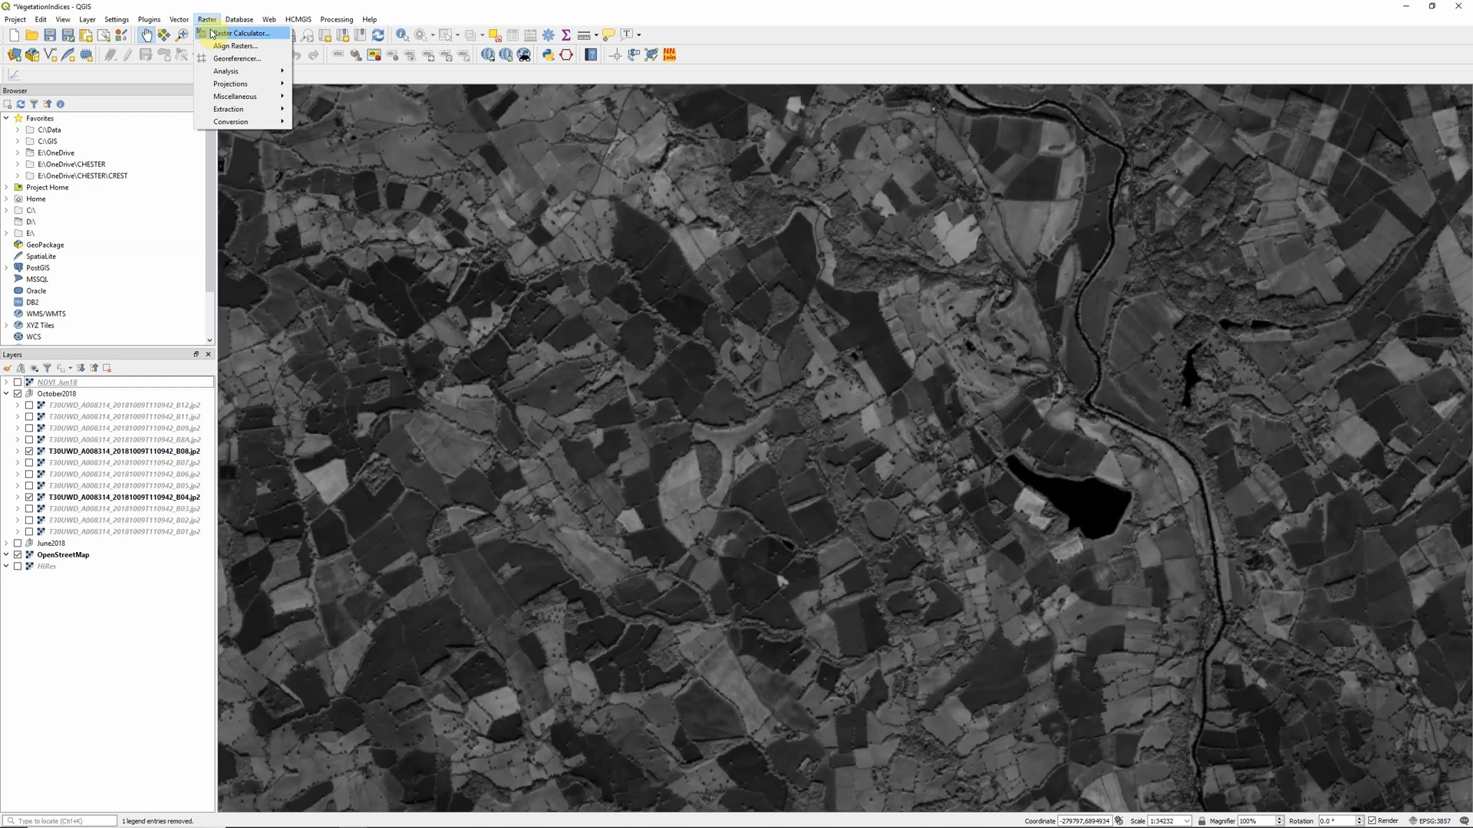
click(239, 33)
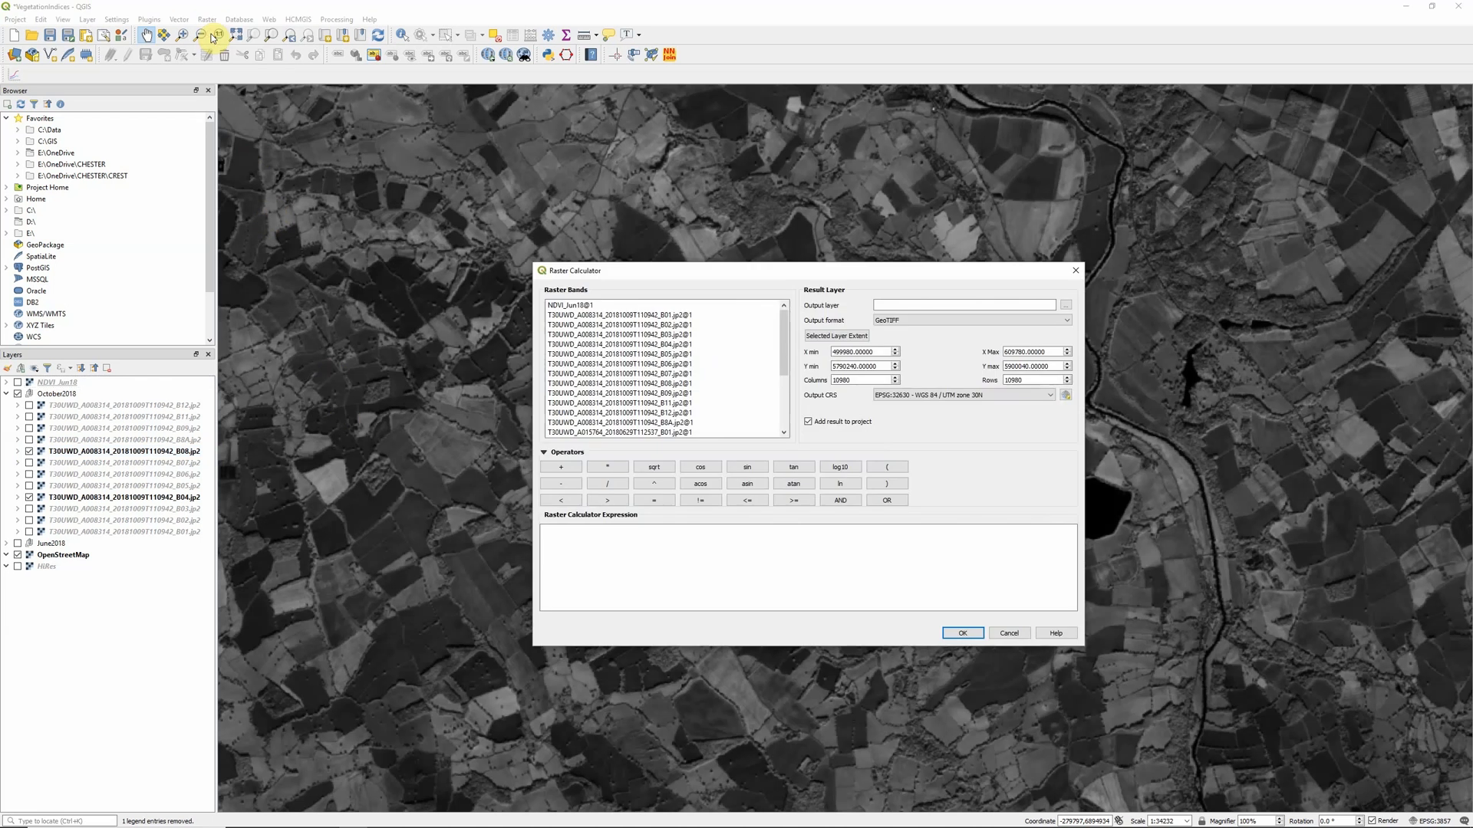
mouse_move(423, 597)
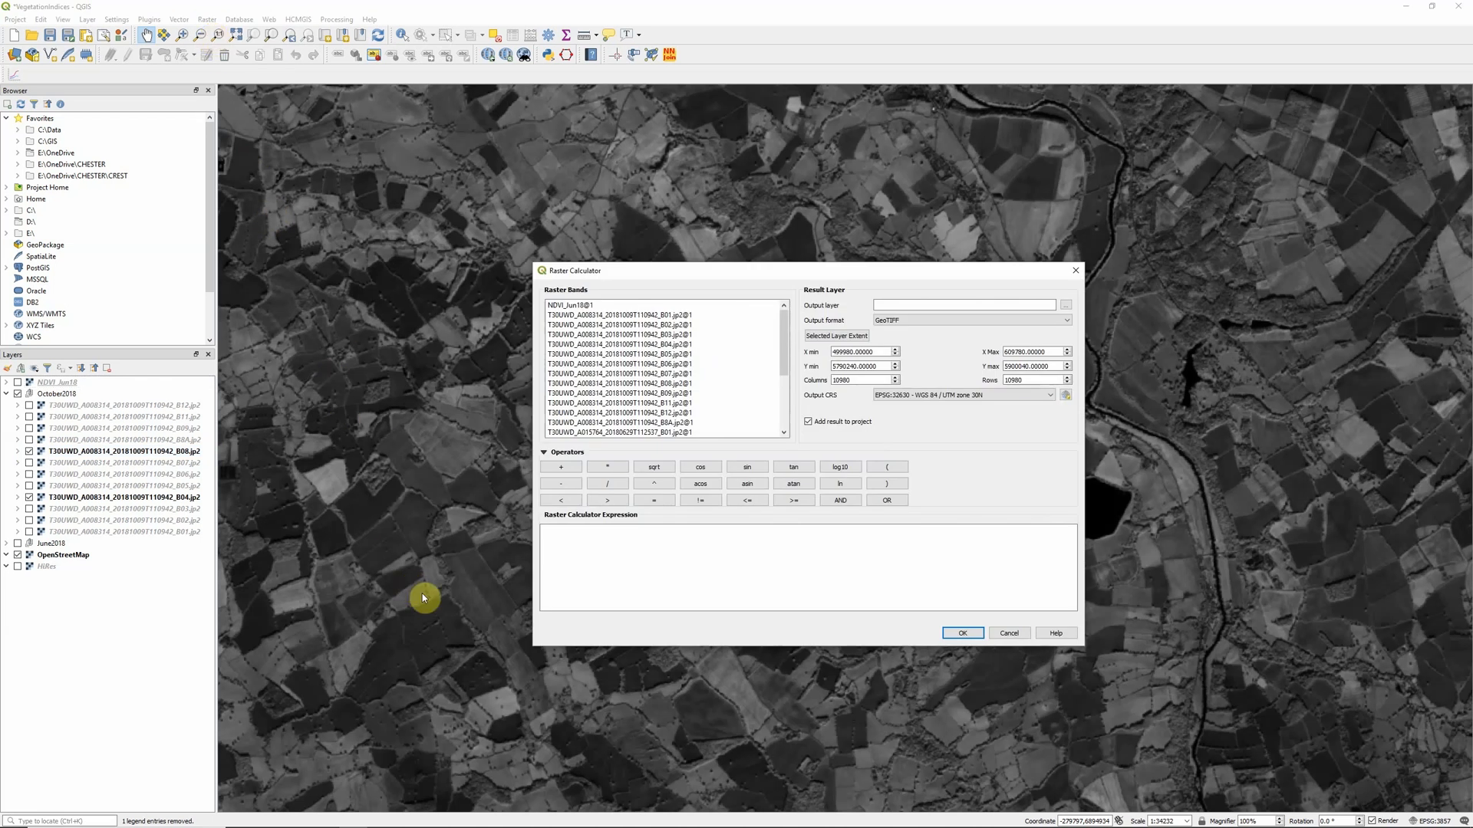
mouse_move(1174, 559)
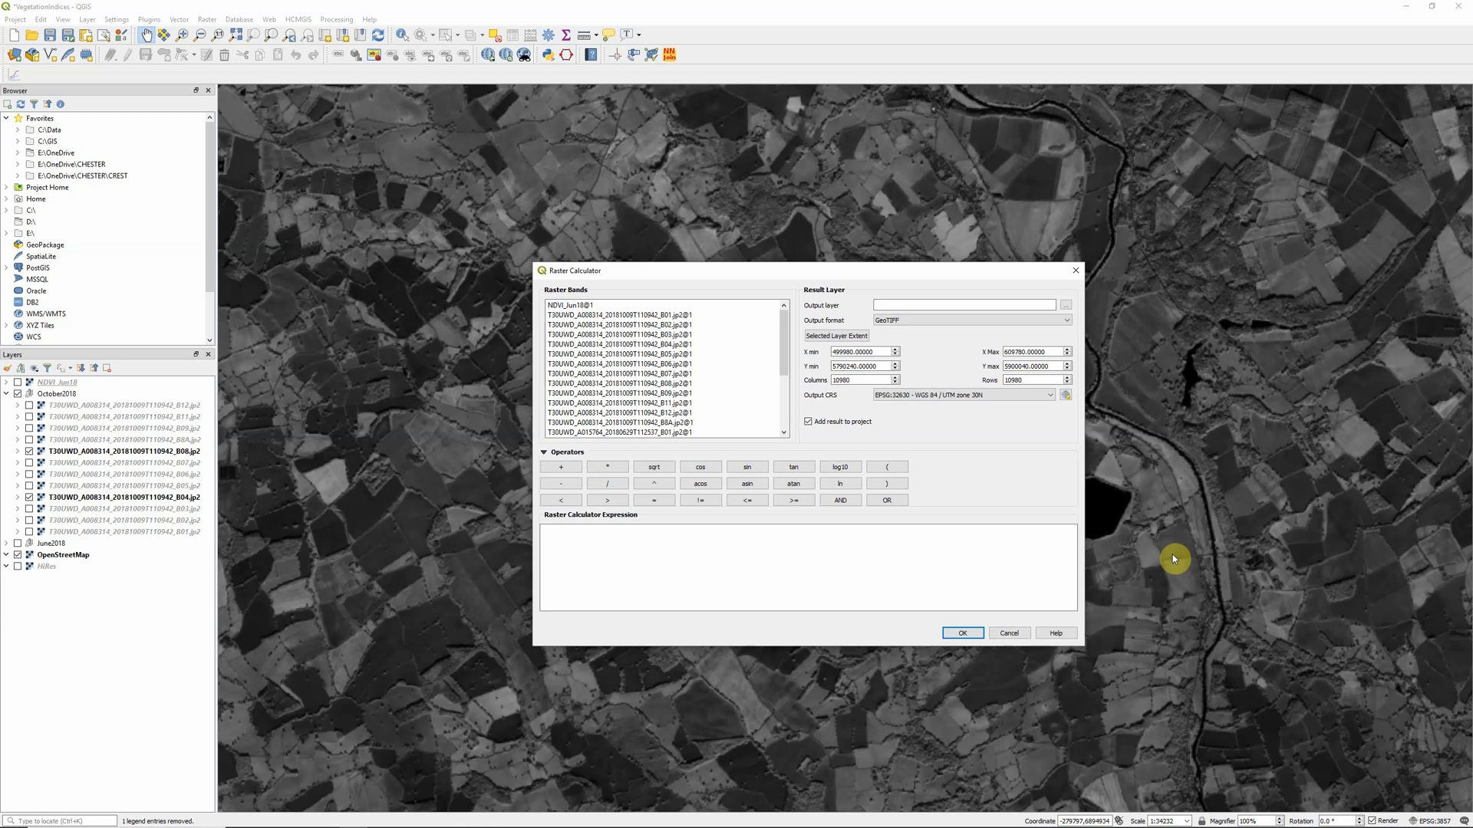
mouse_move(1004, 476)
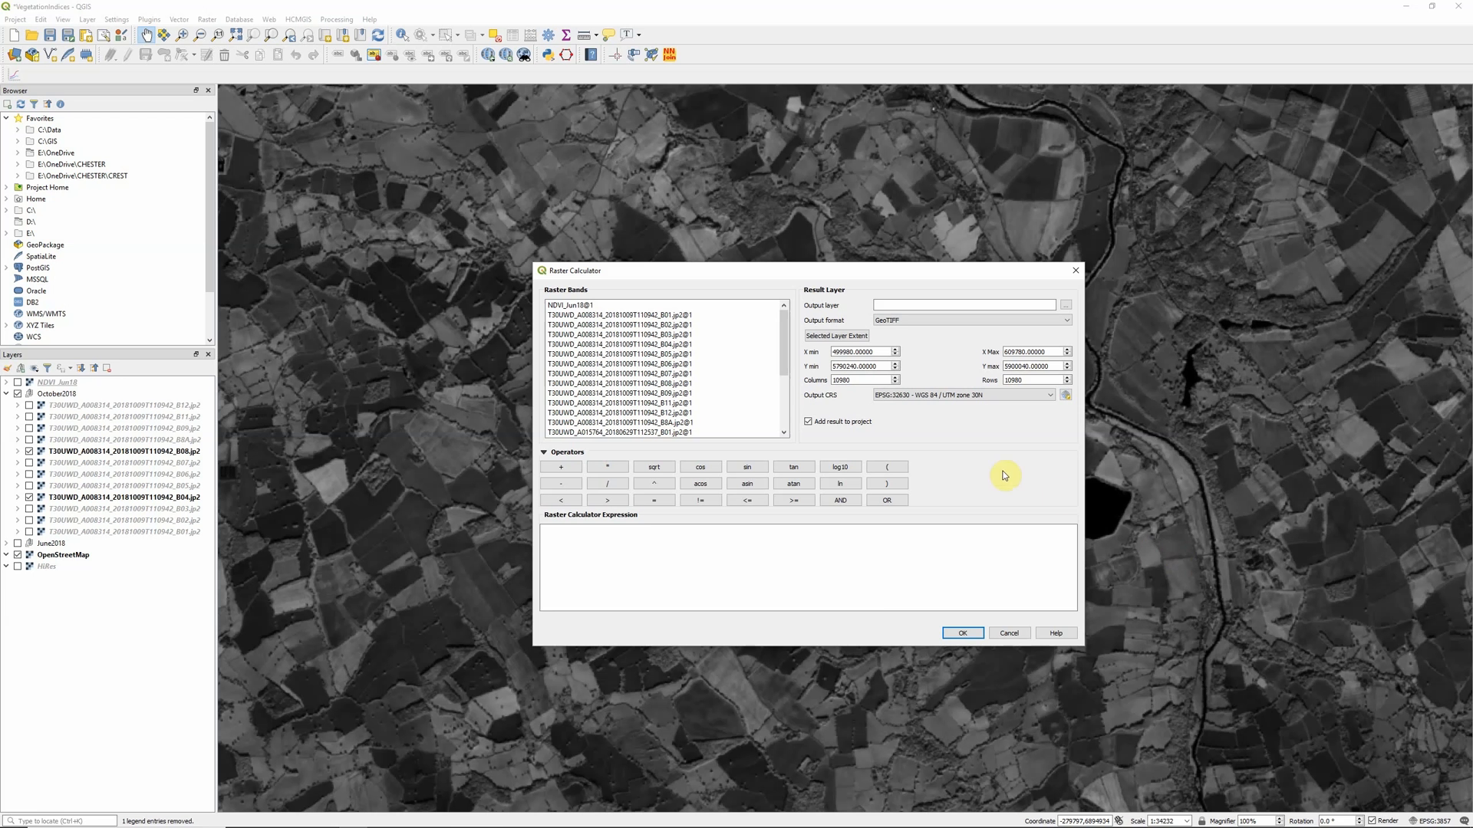
mouse_move(885, 466)
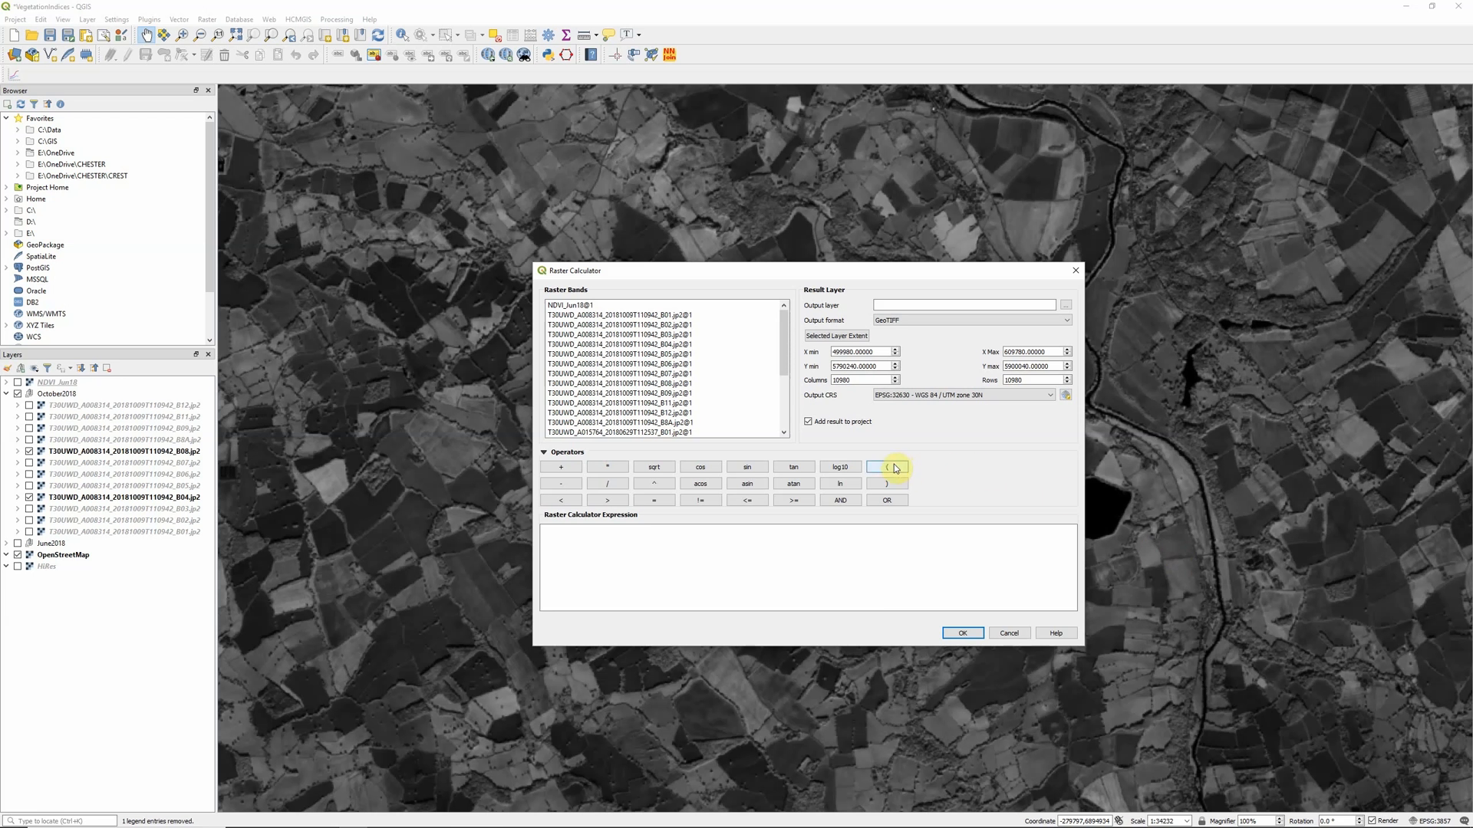
click(887, 466)
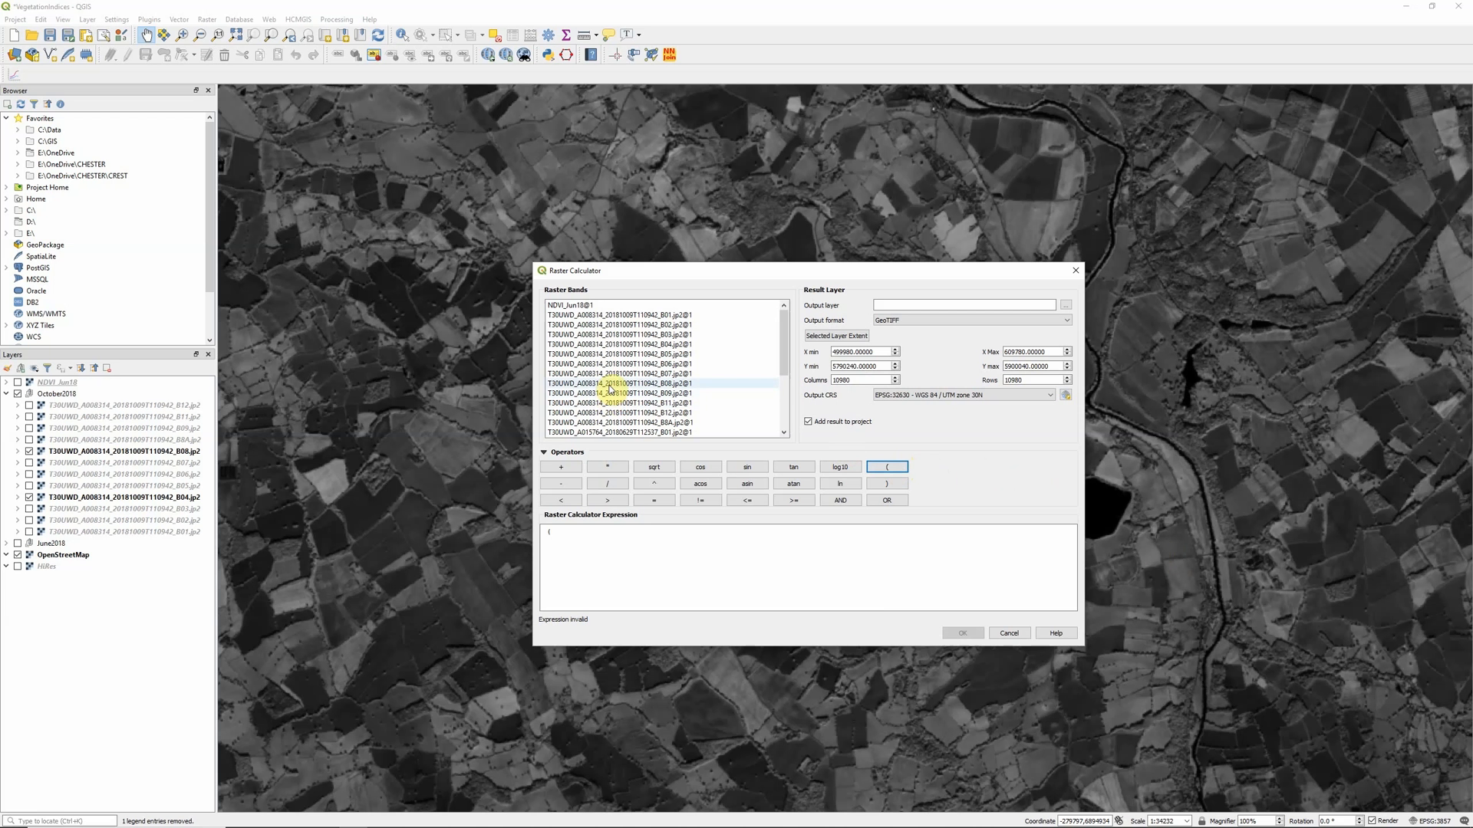
double_click(617, 383)
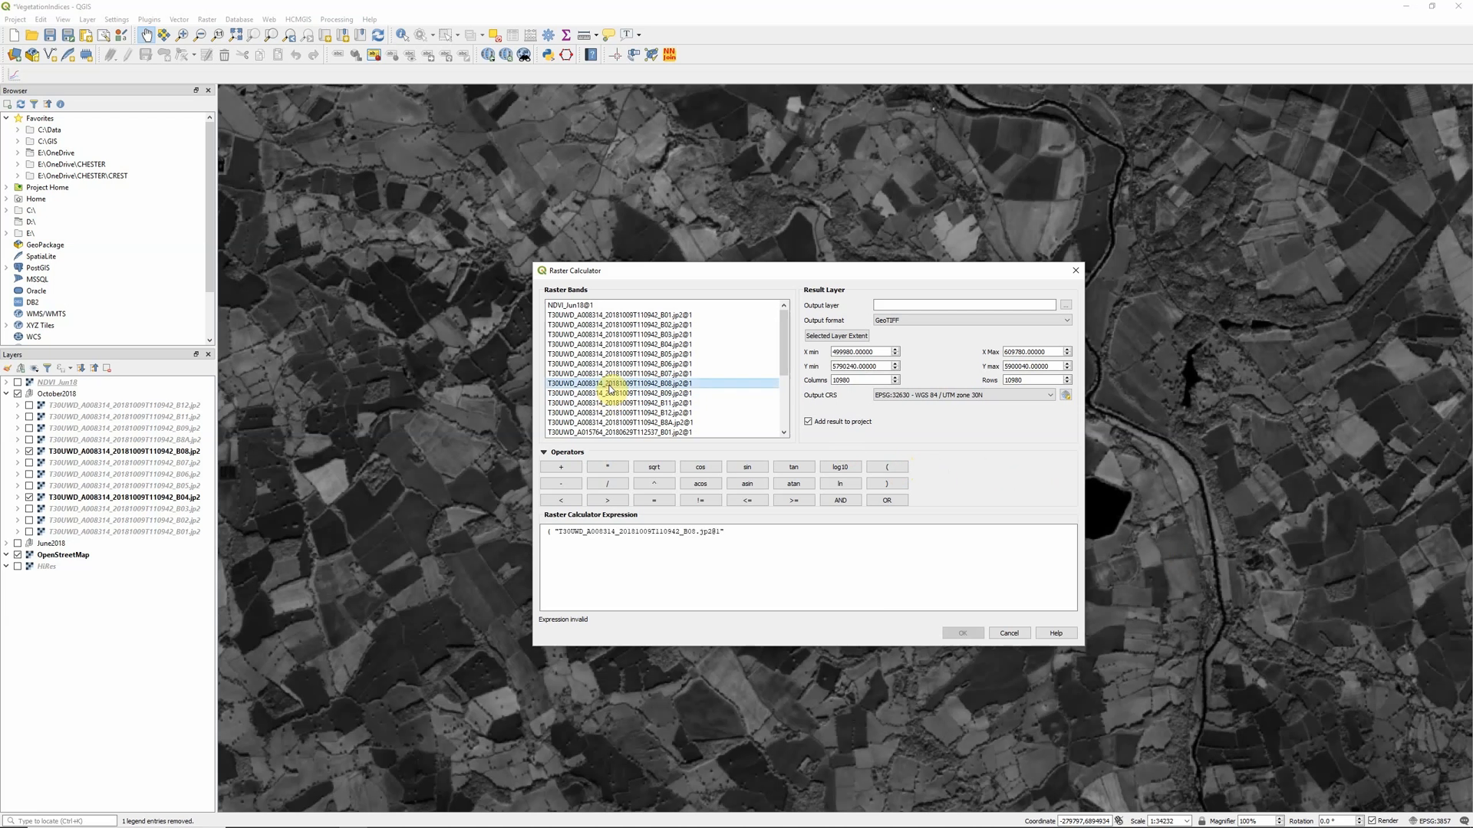
click(561, 484)
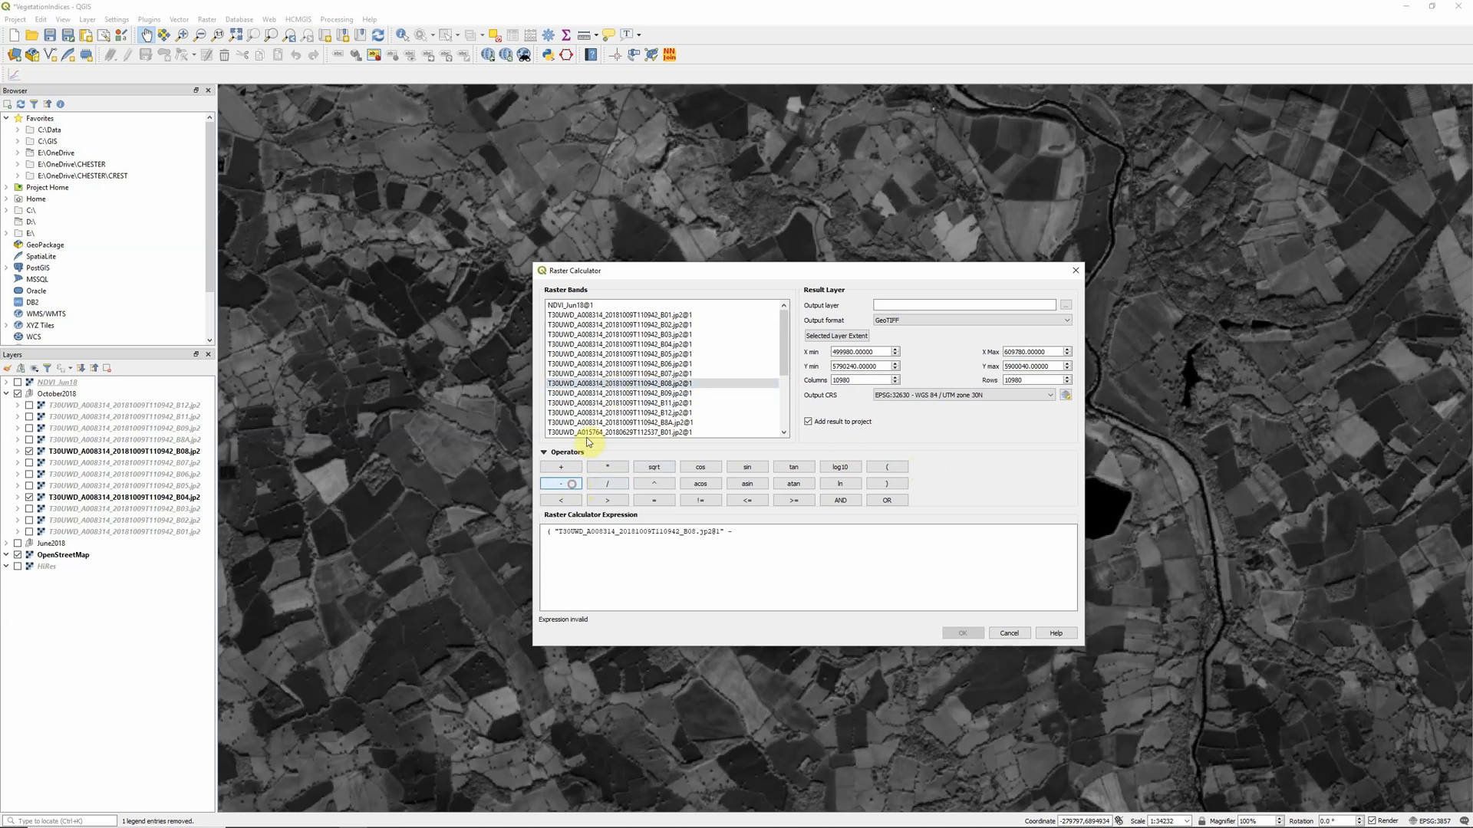
double_click(617, 345)
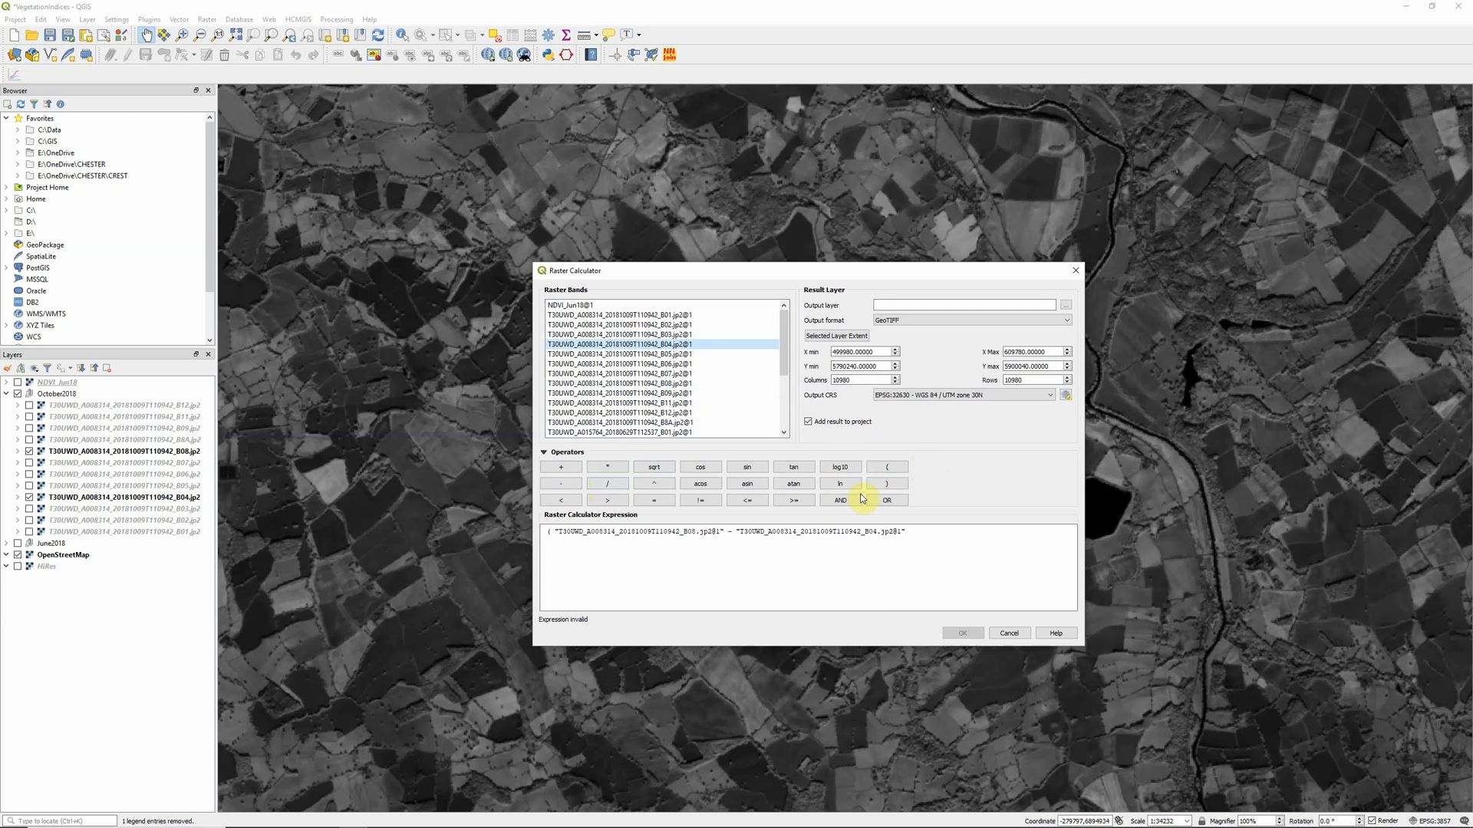
click(885, 483)
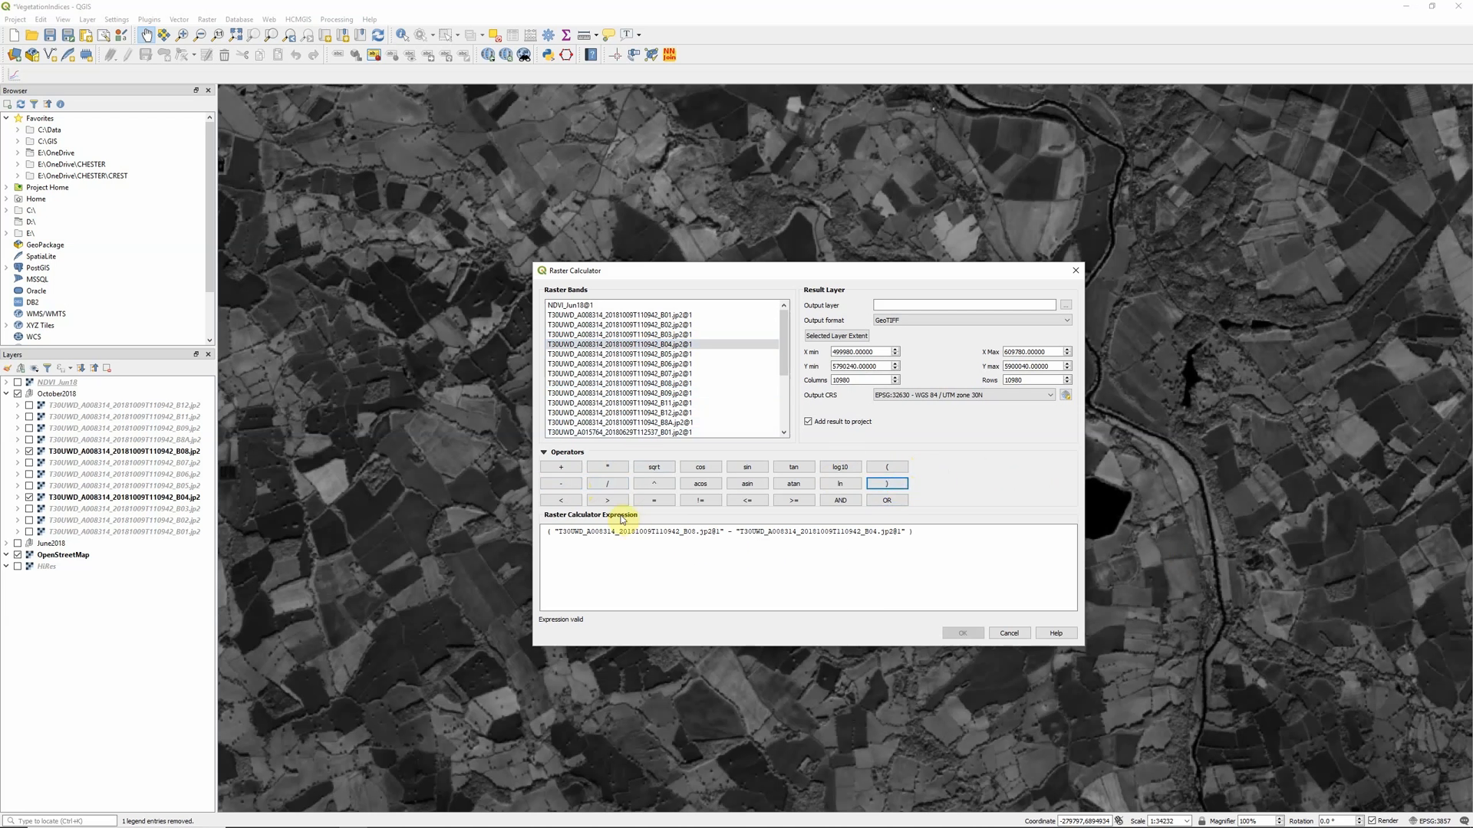
mouse_move(608, 486)
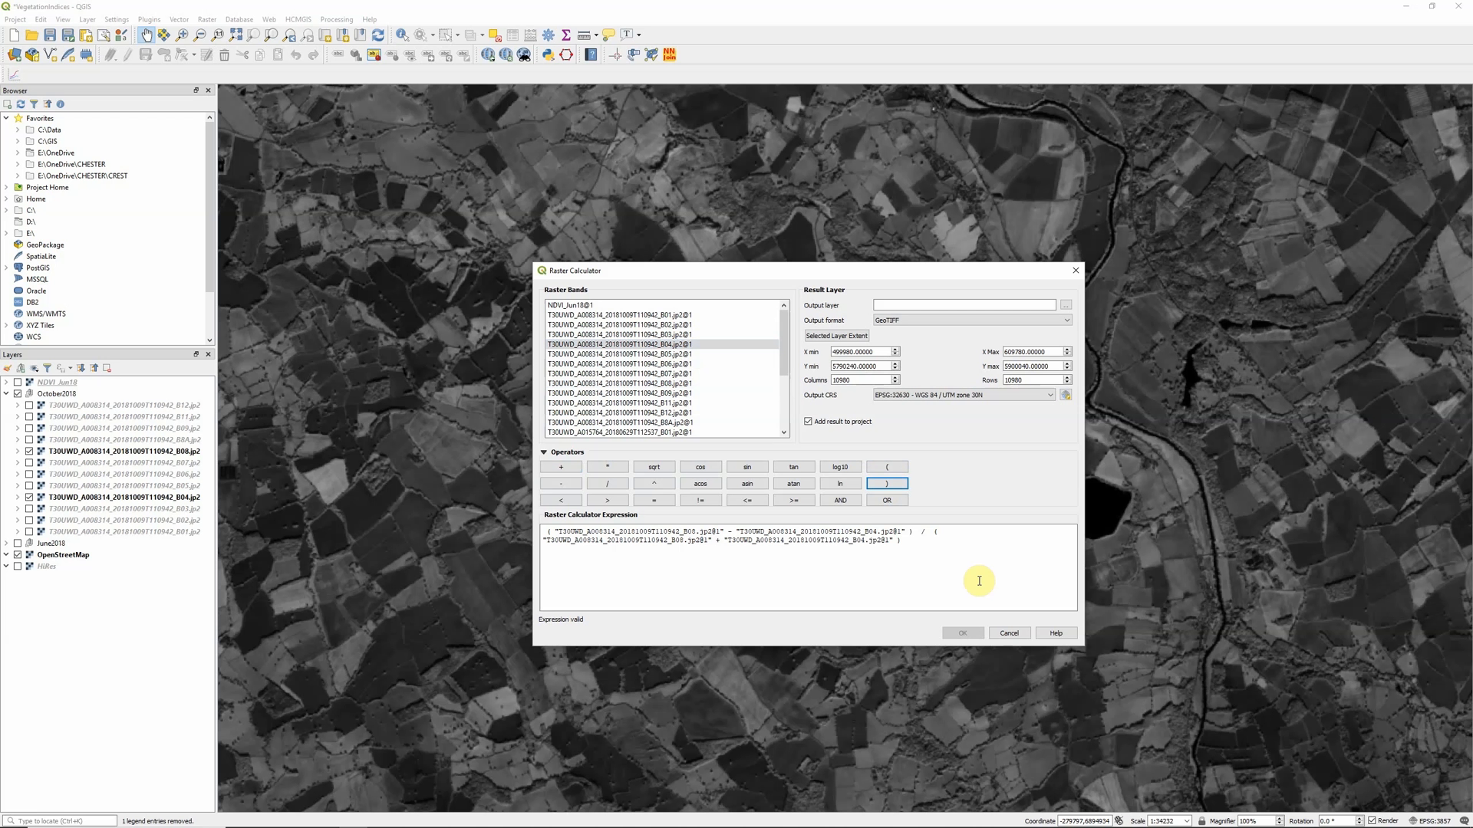
mouse_move(1067, 305)
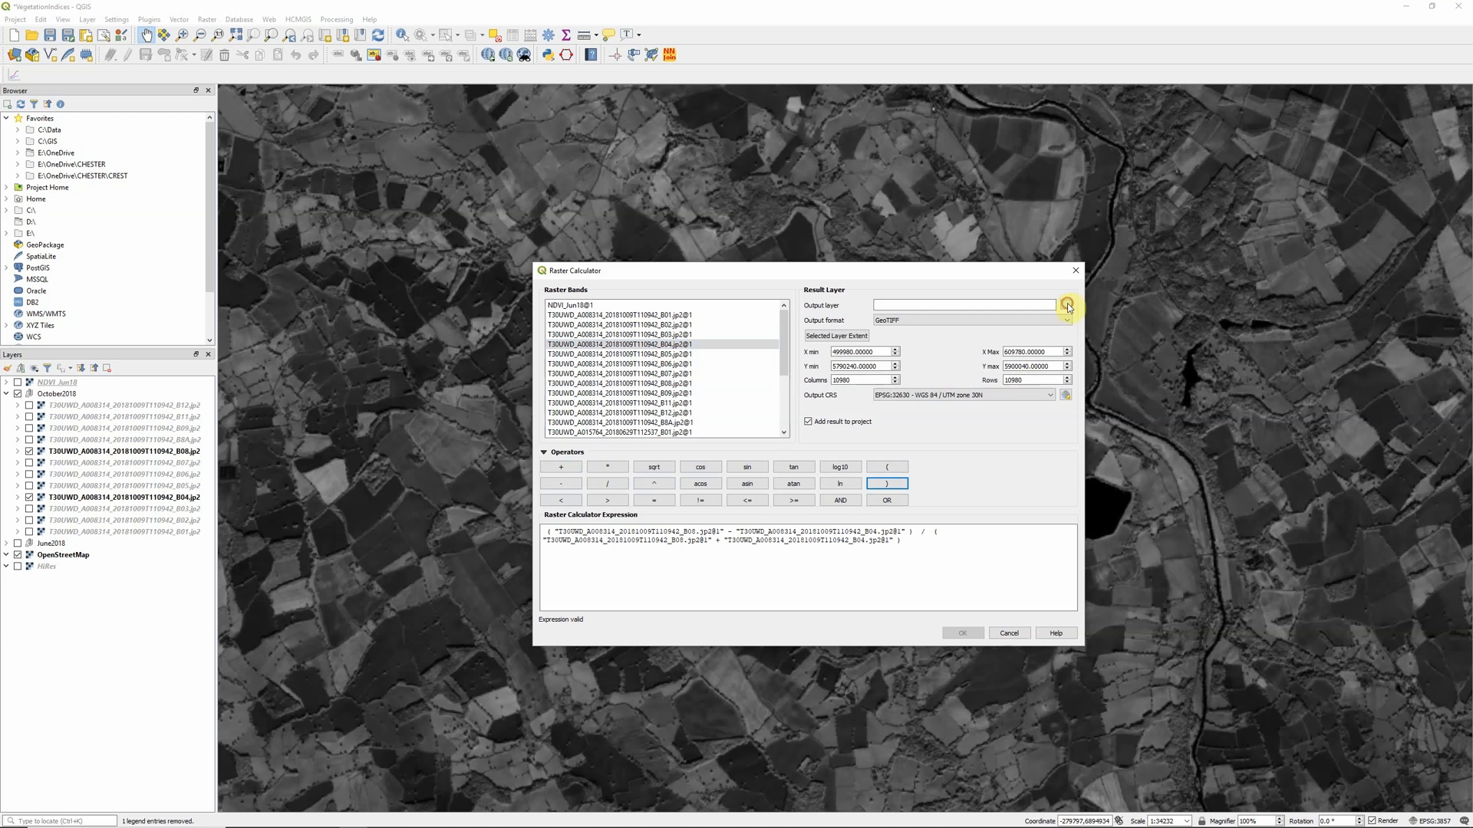
Step: Set the calculator output file to NDVI_Oct18.tif in the NDVI data folder
click(1066, 303)
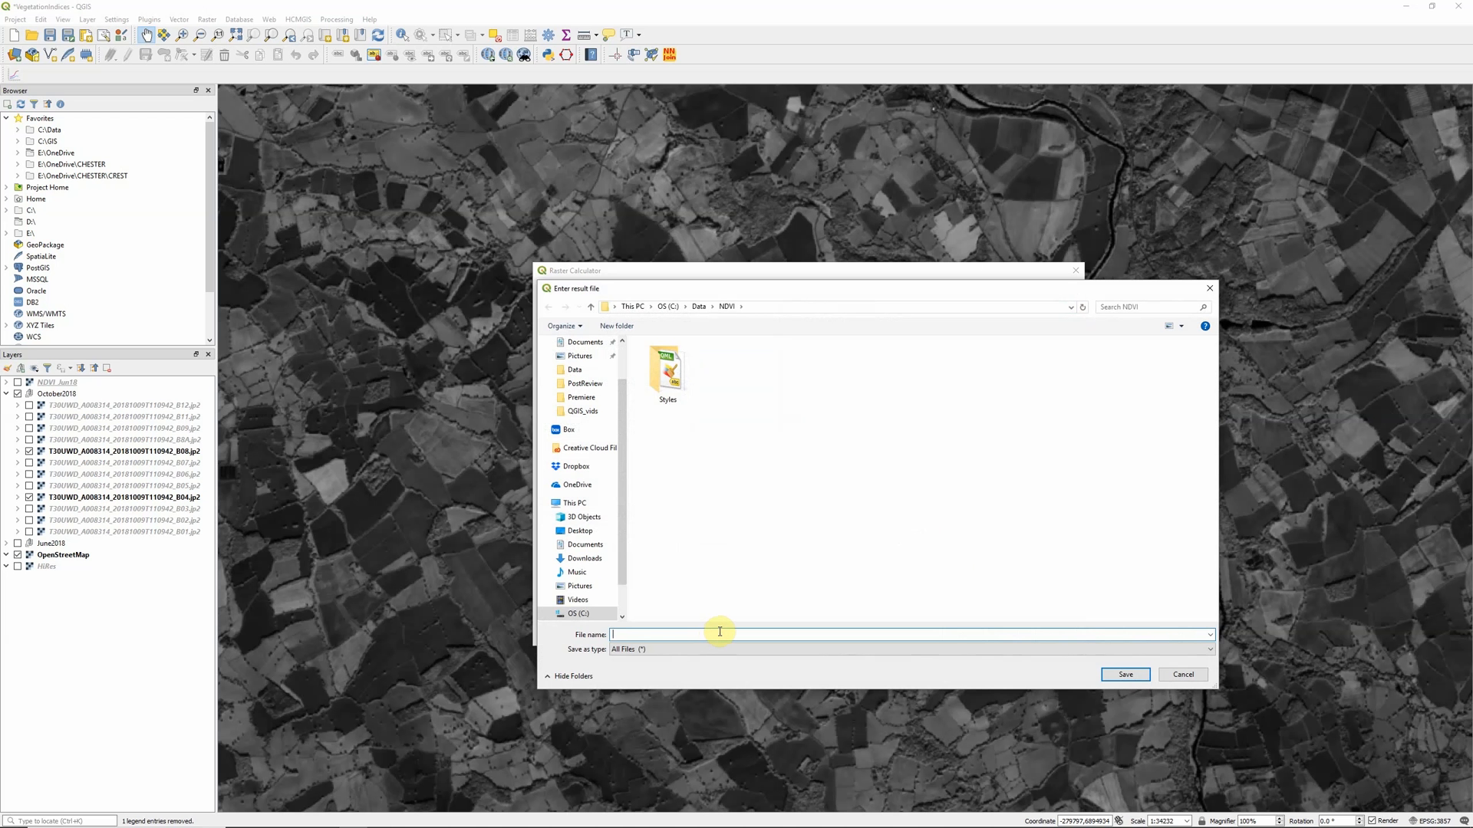
text(N)
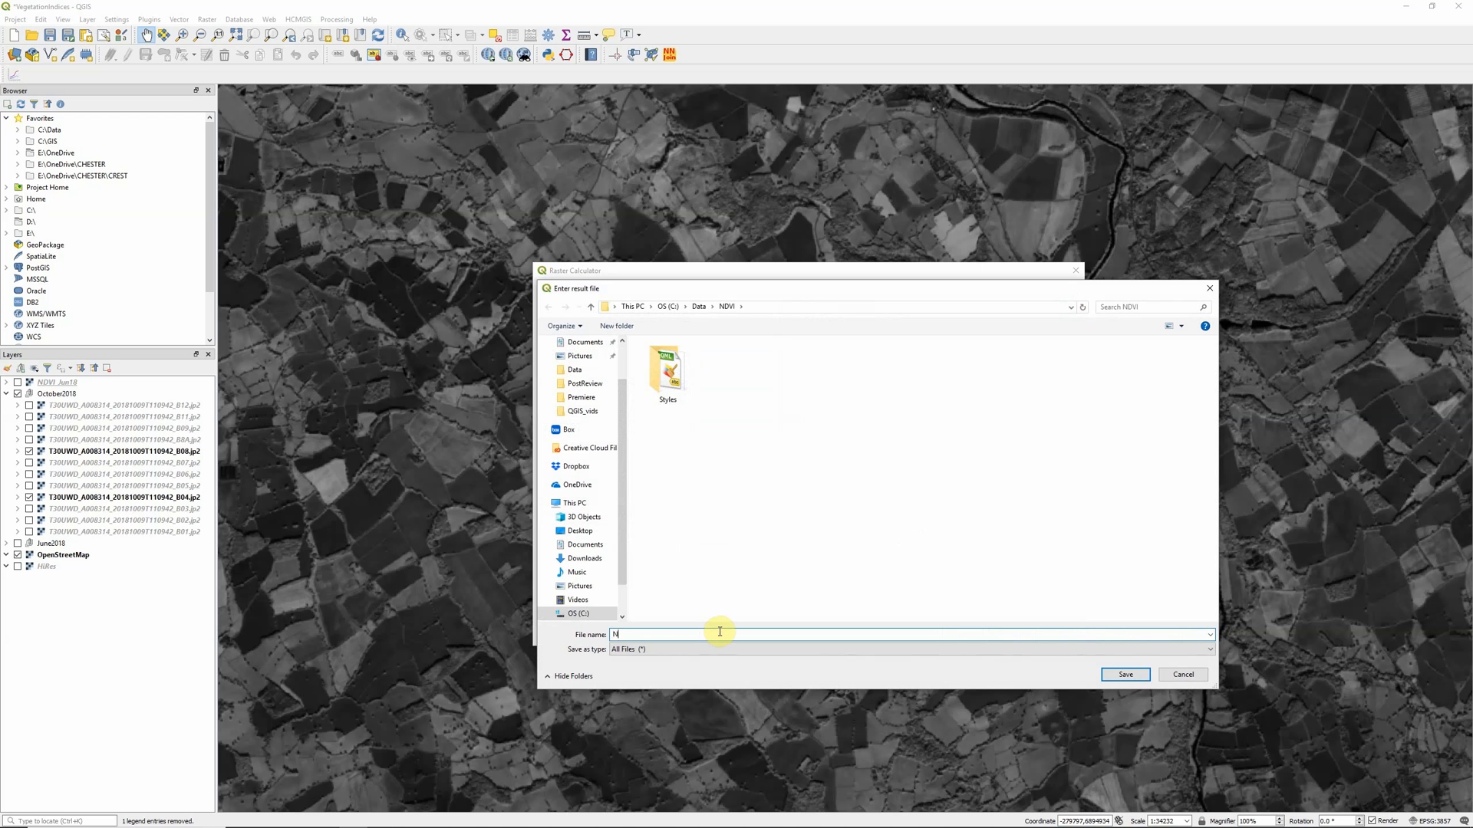
text(DVI_Oct18)
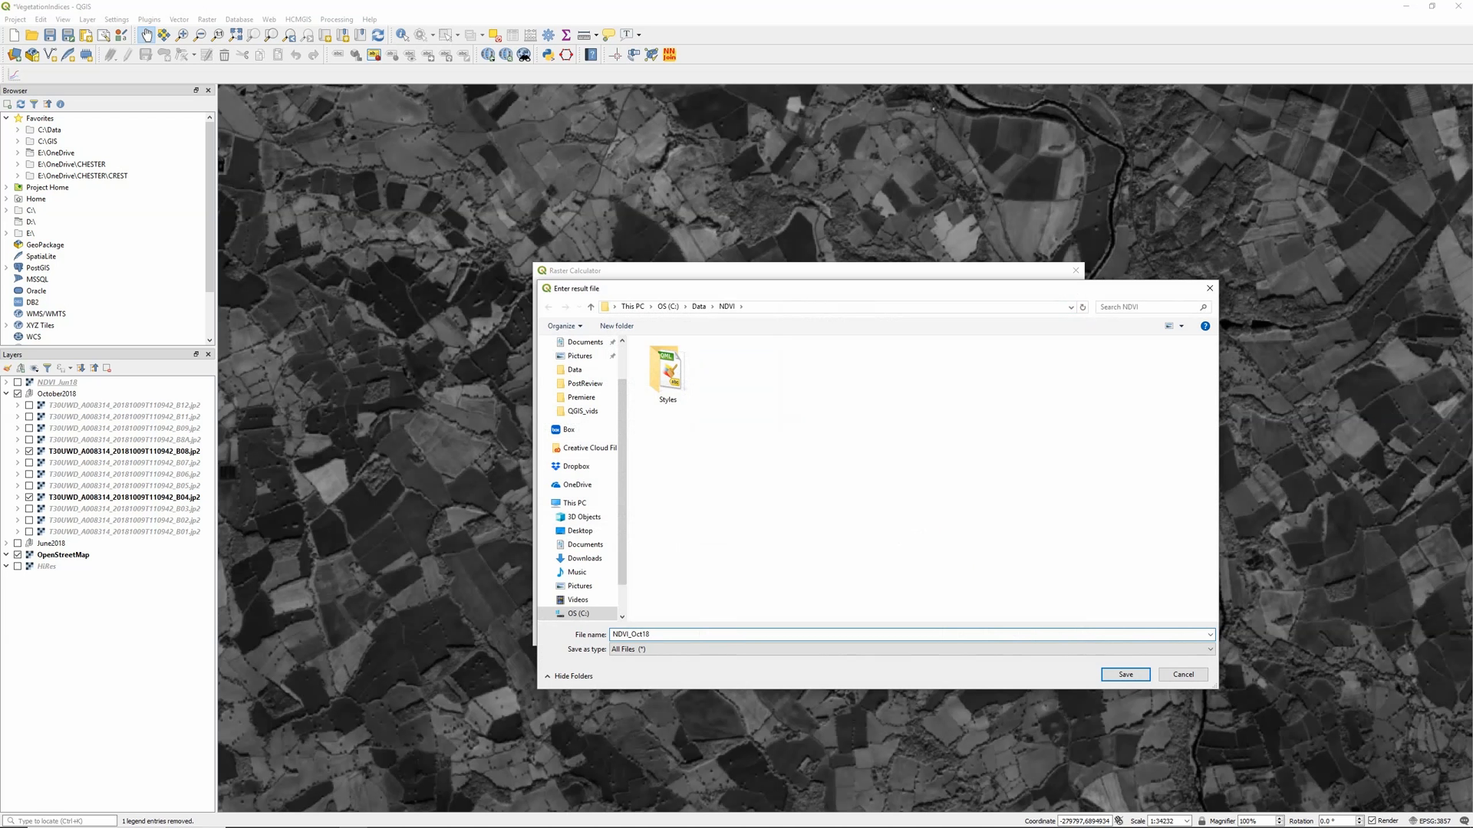
text(tif)
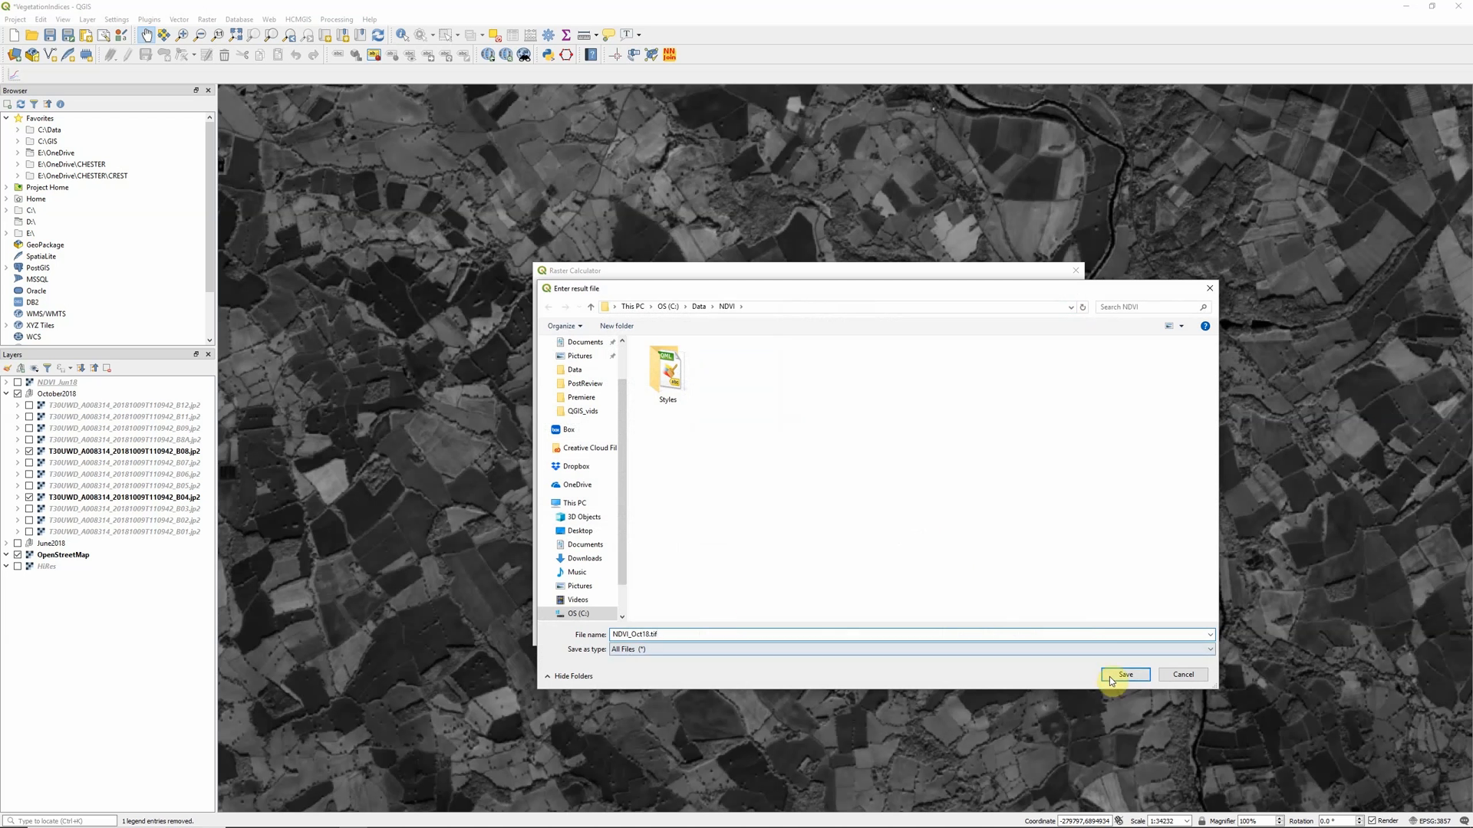
click(1124, 675)
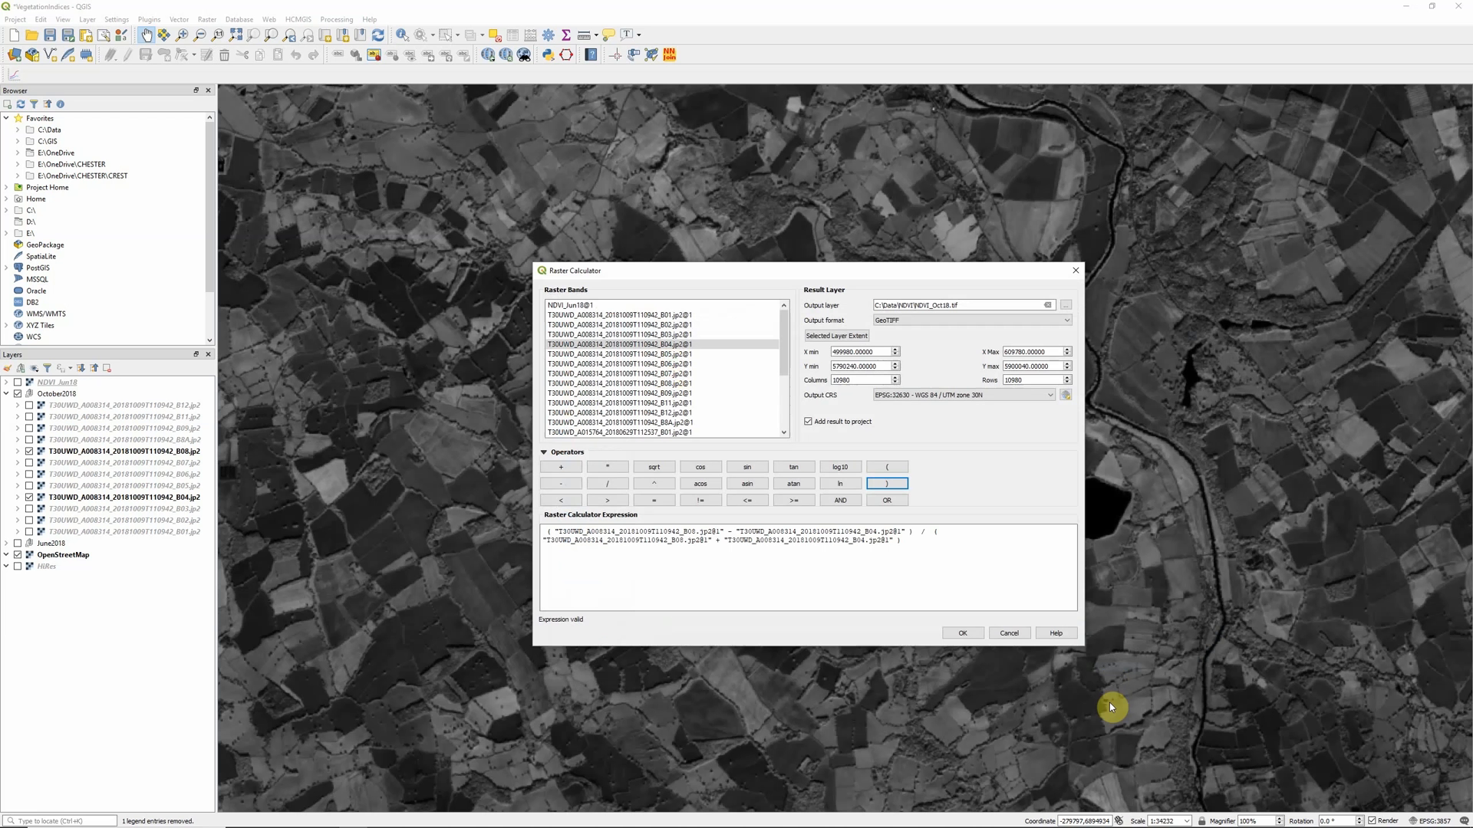
mouse_move(960, 632)
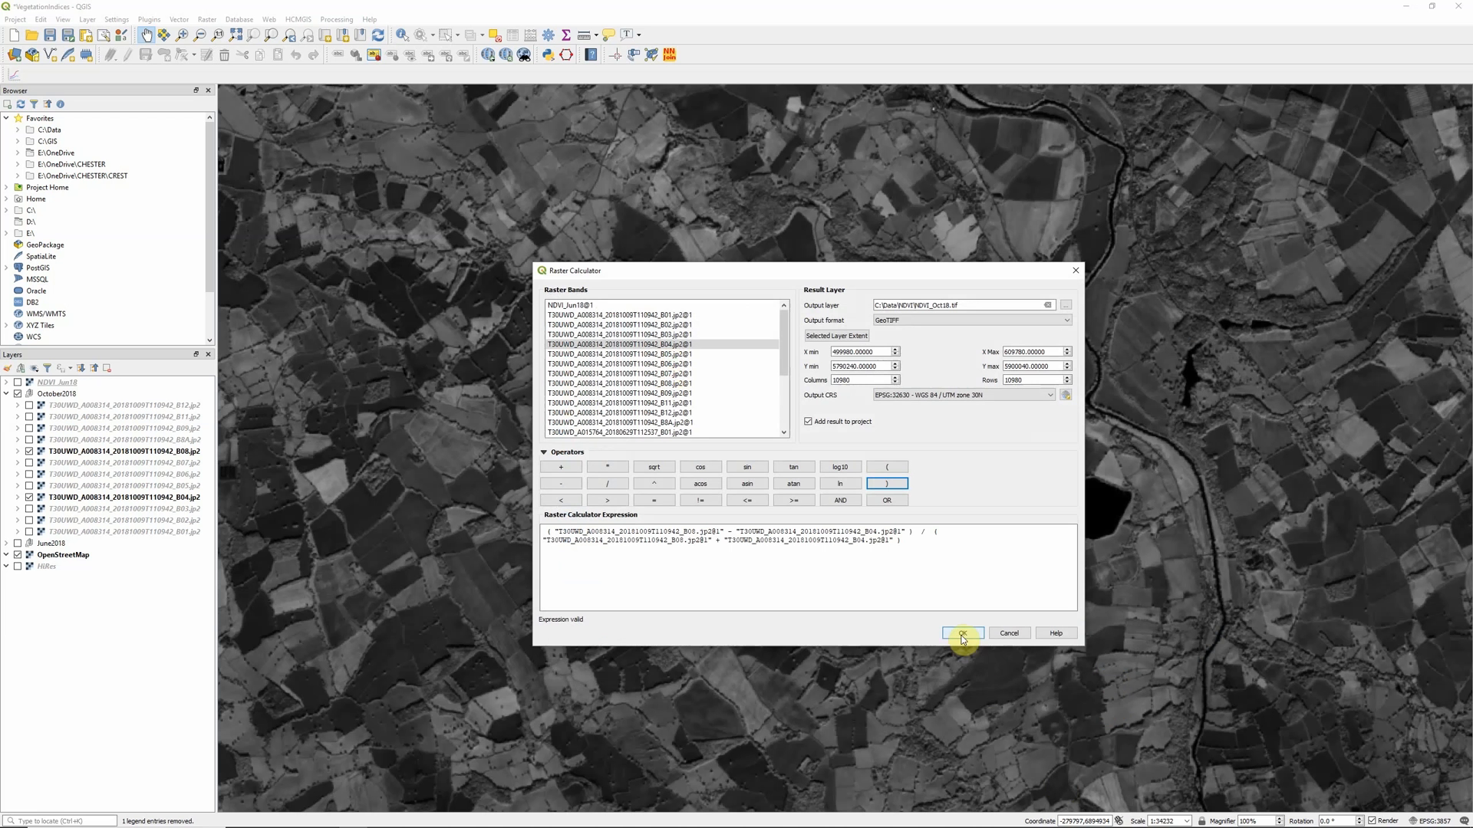
Step: Run the NDVI calculation, then hide and reshow NDVI_Oct18 over the street map
click(961, 632)
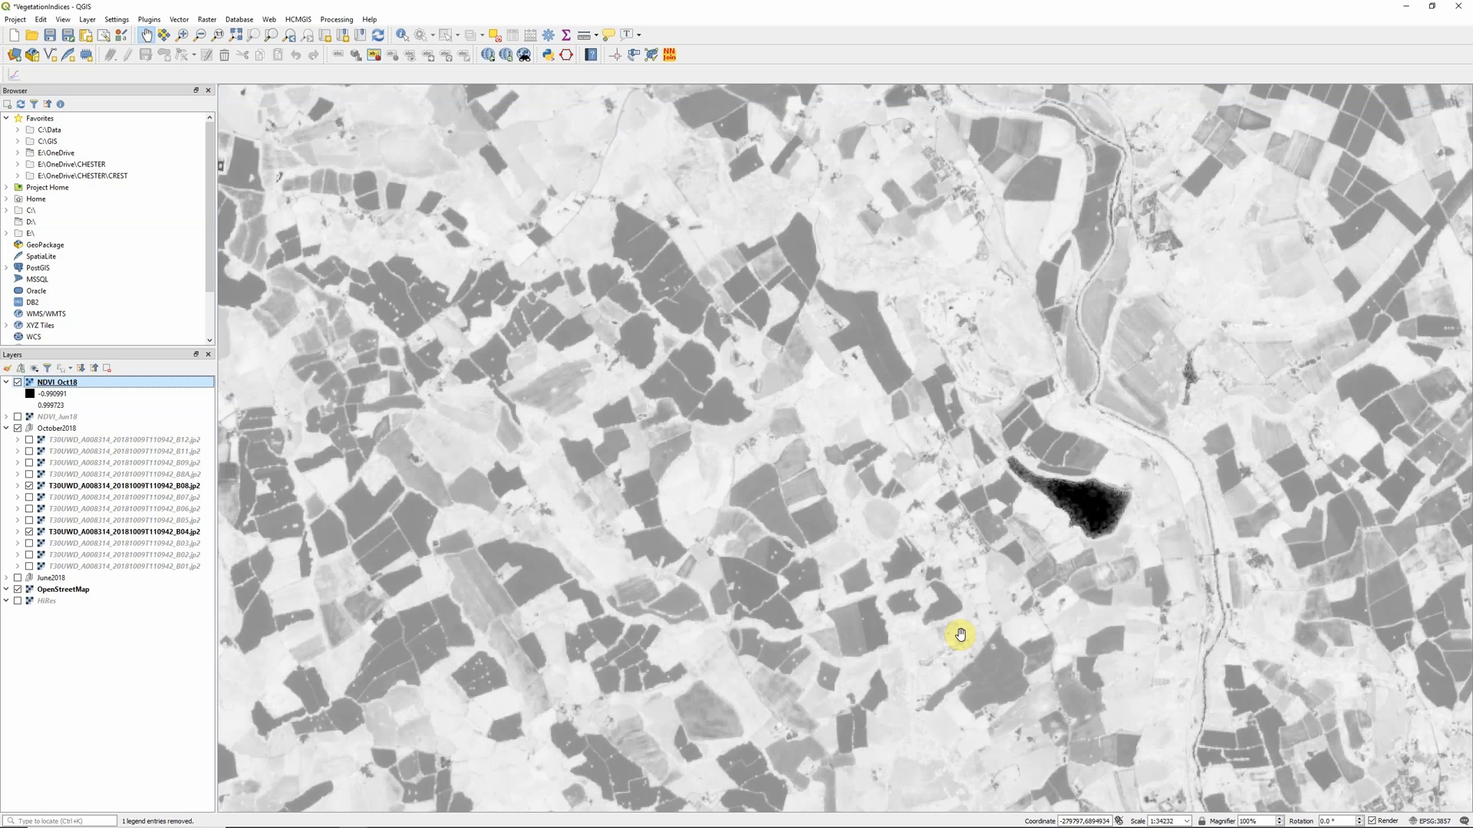
mouse_move(621, 139)
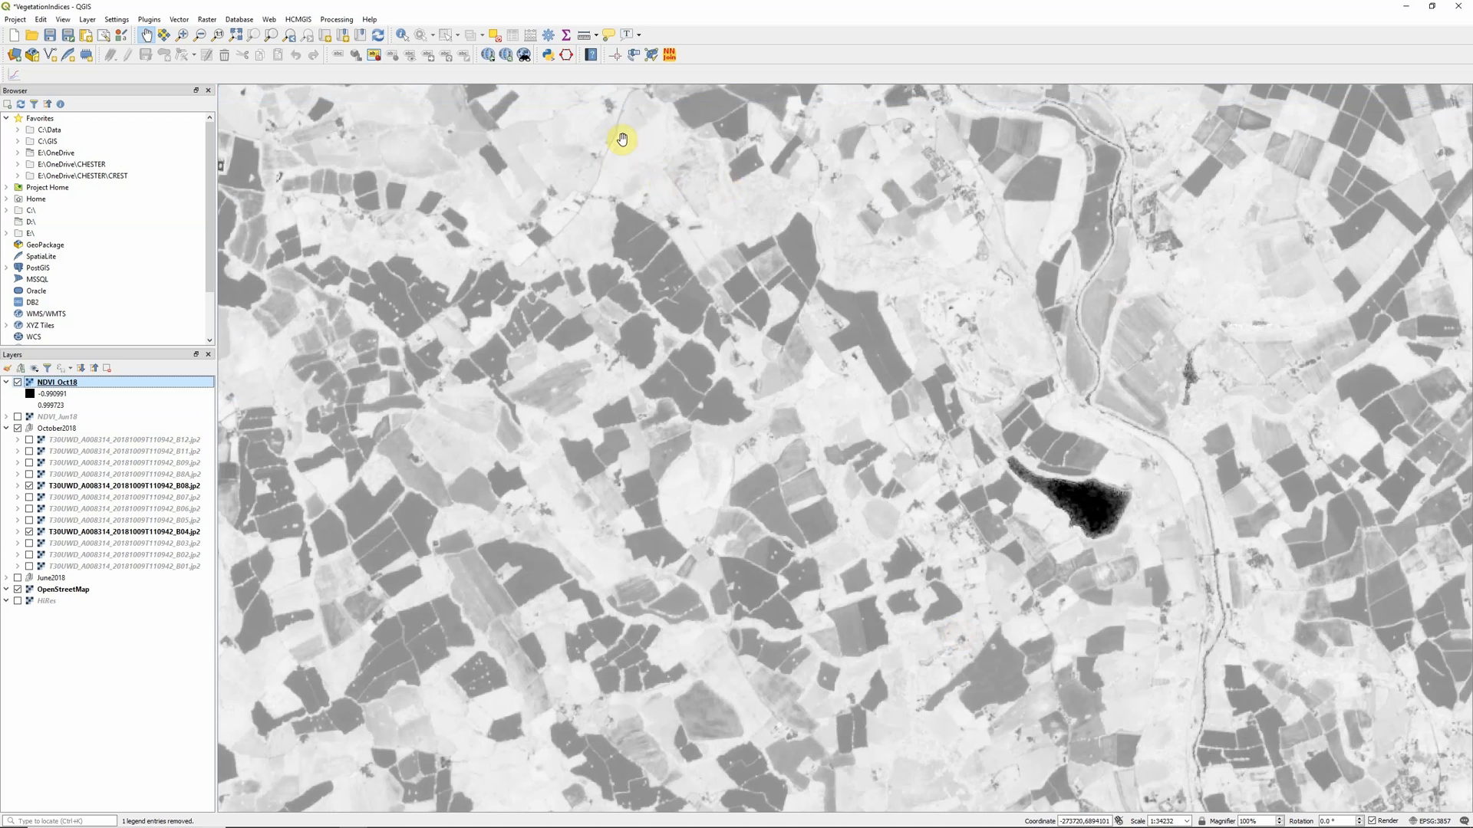
mouse_move(622, 171)
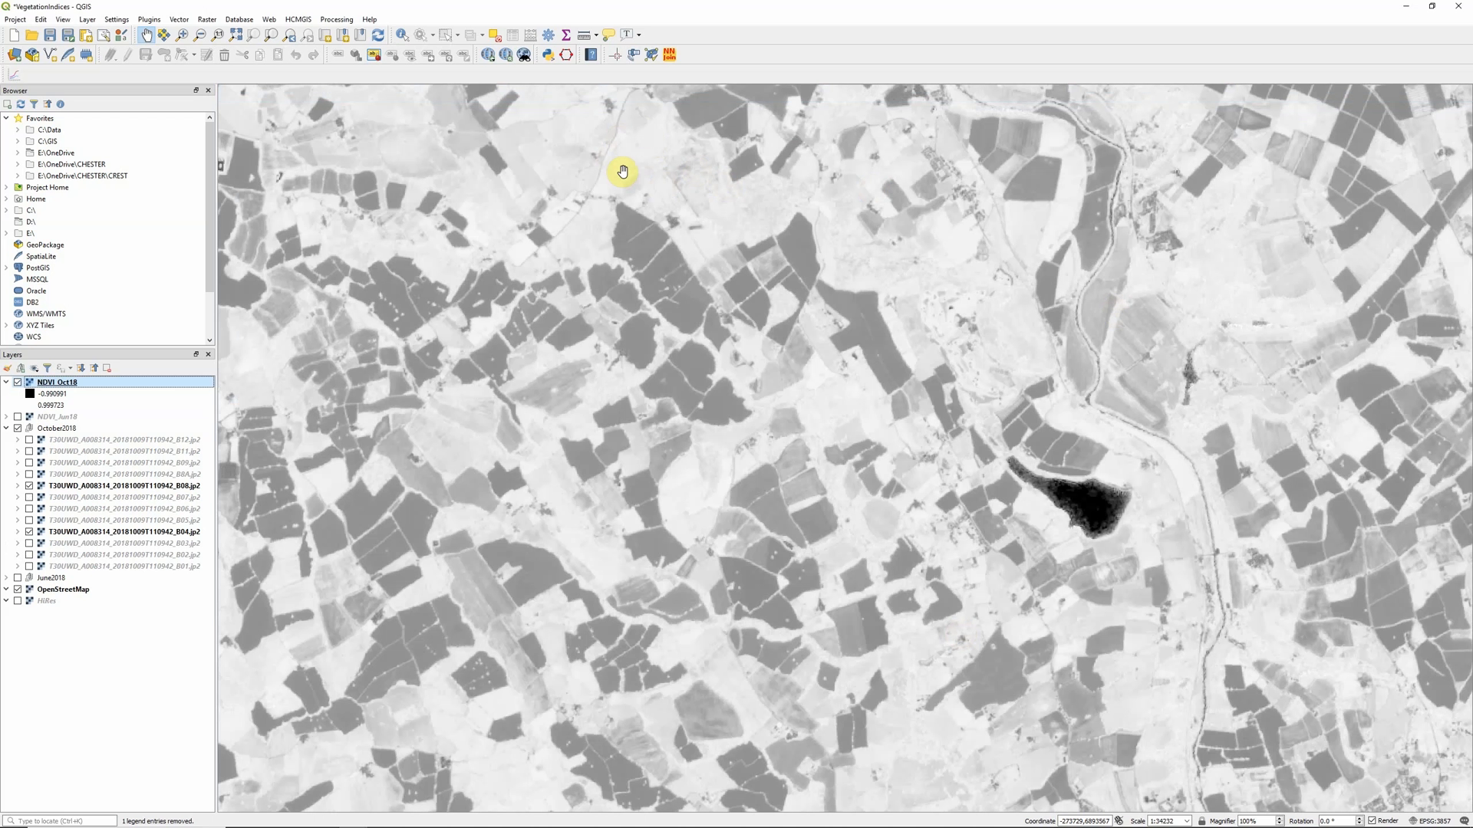
mouse_move(792, 274)
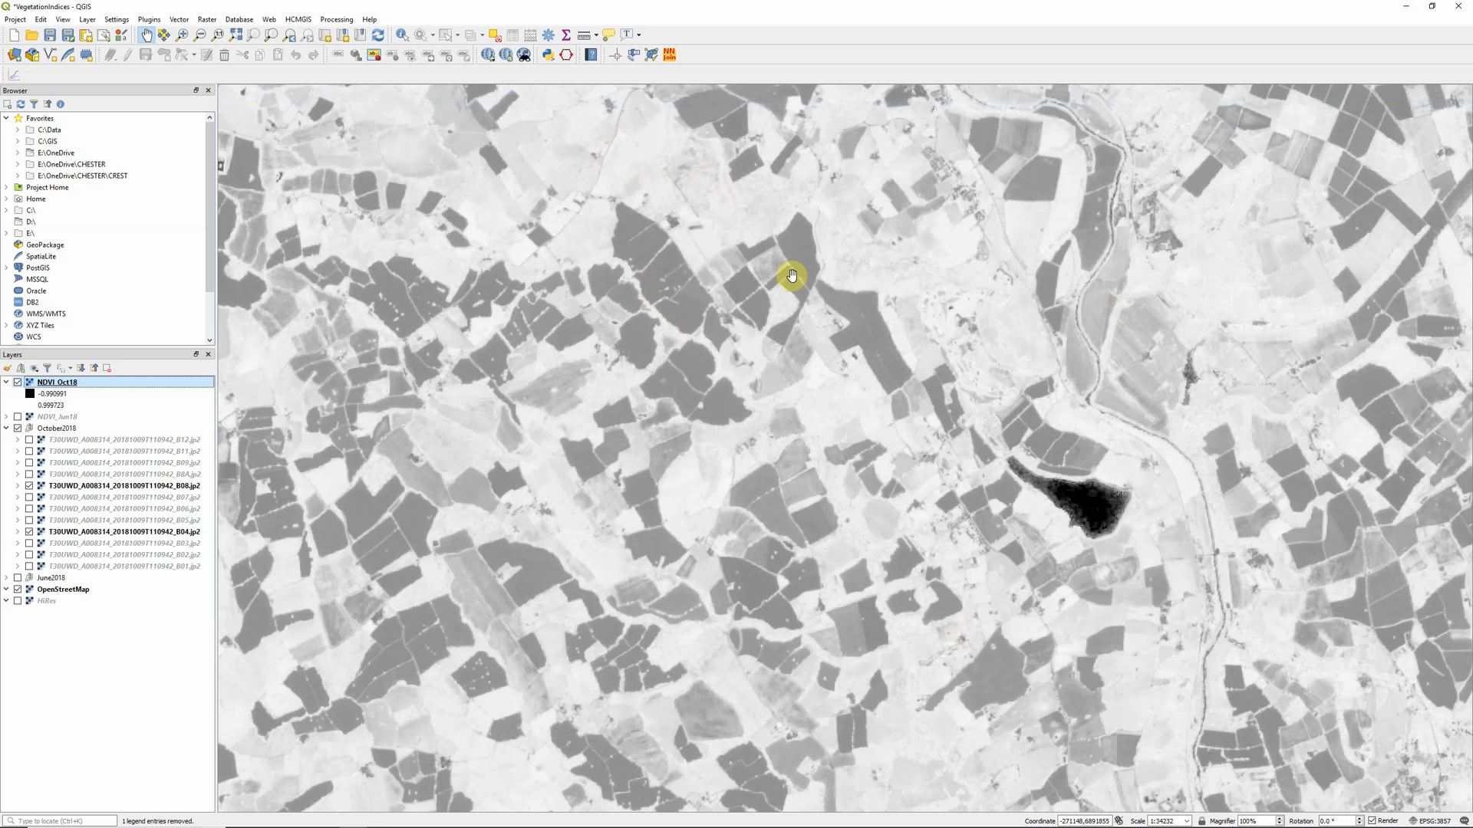
mouse_move(762, 437)
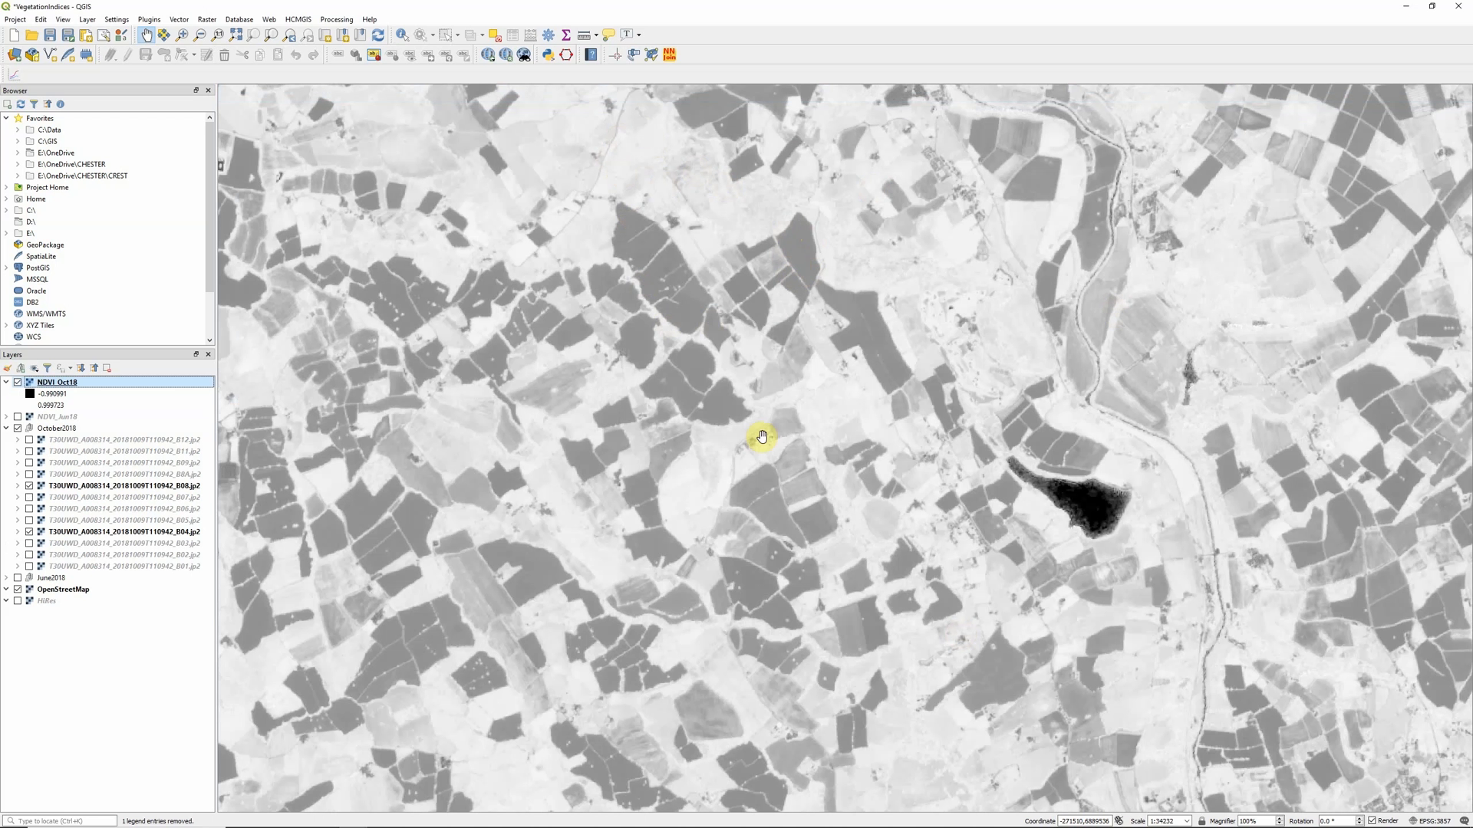
mouse_move(758, 443)
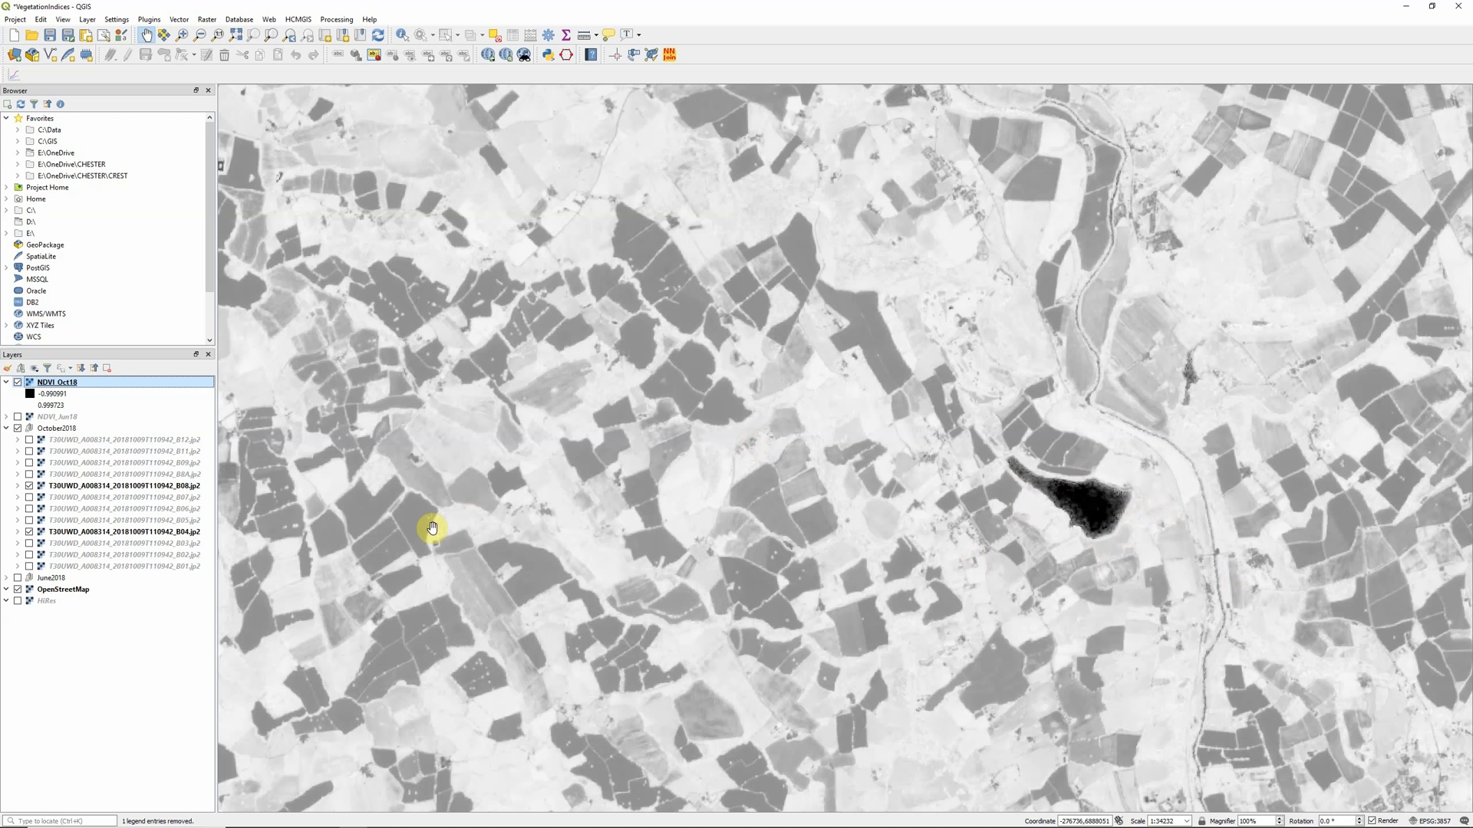
click(15, 382)
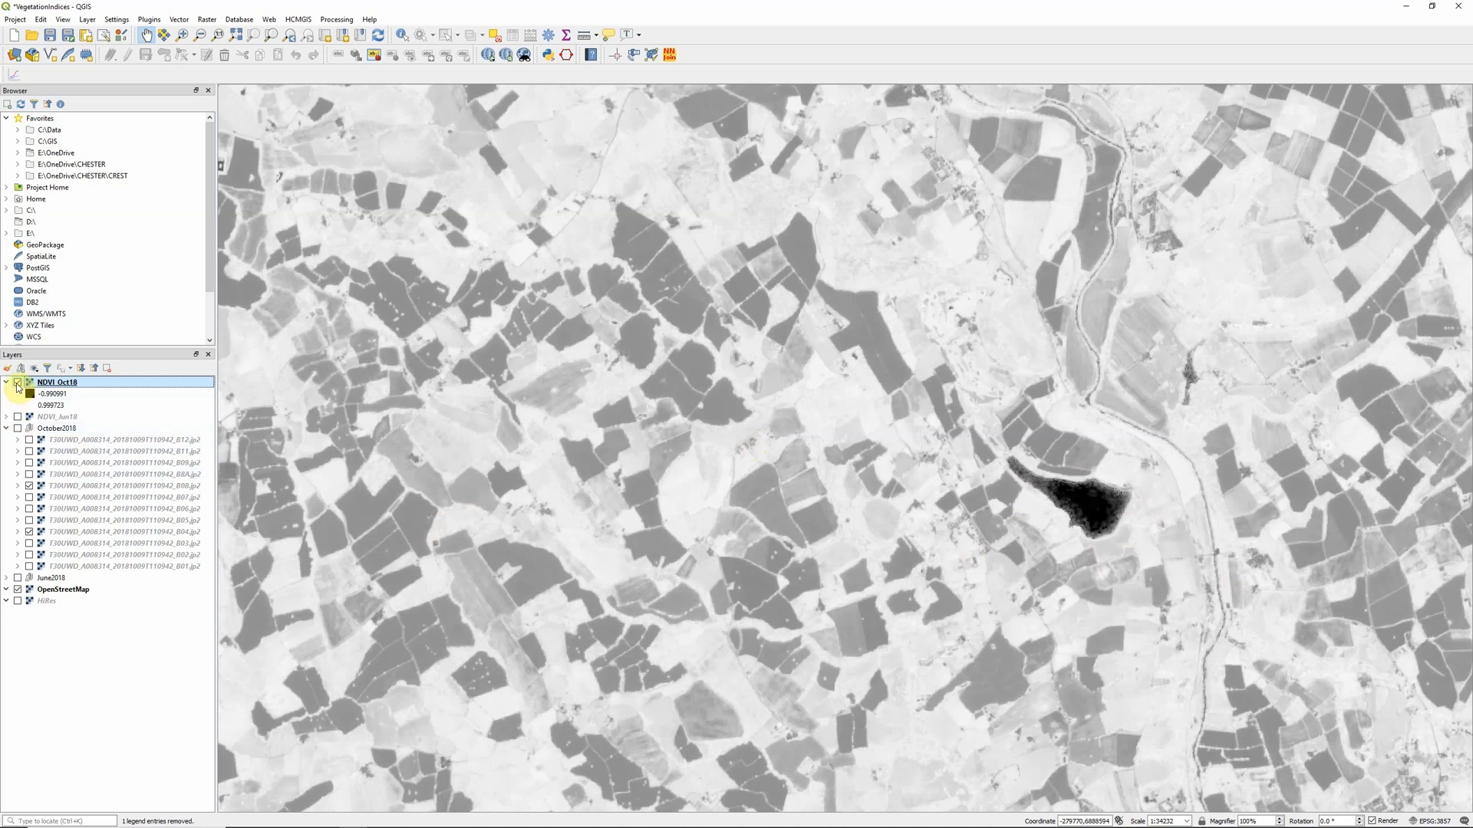
click(30, 382)
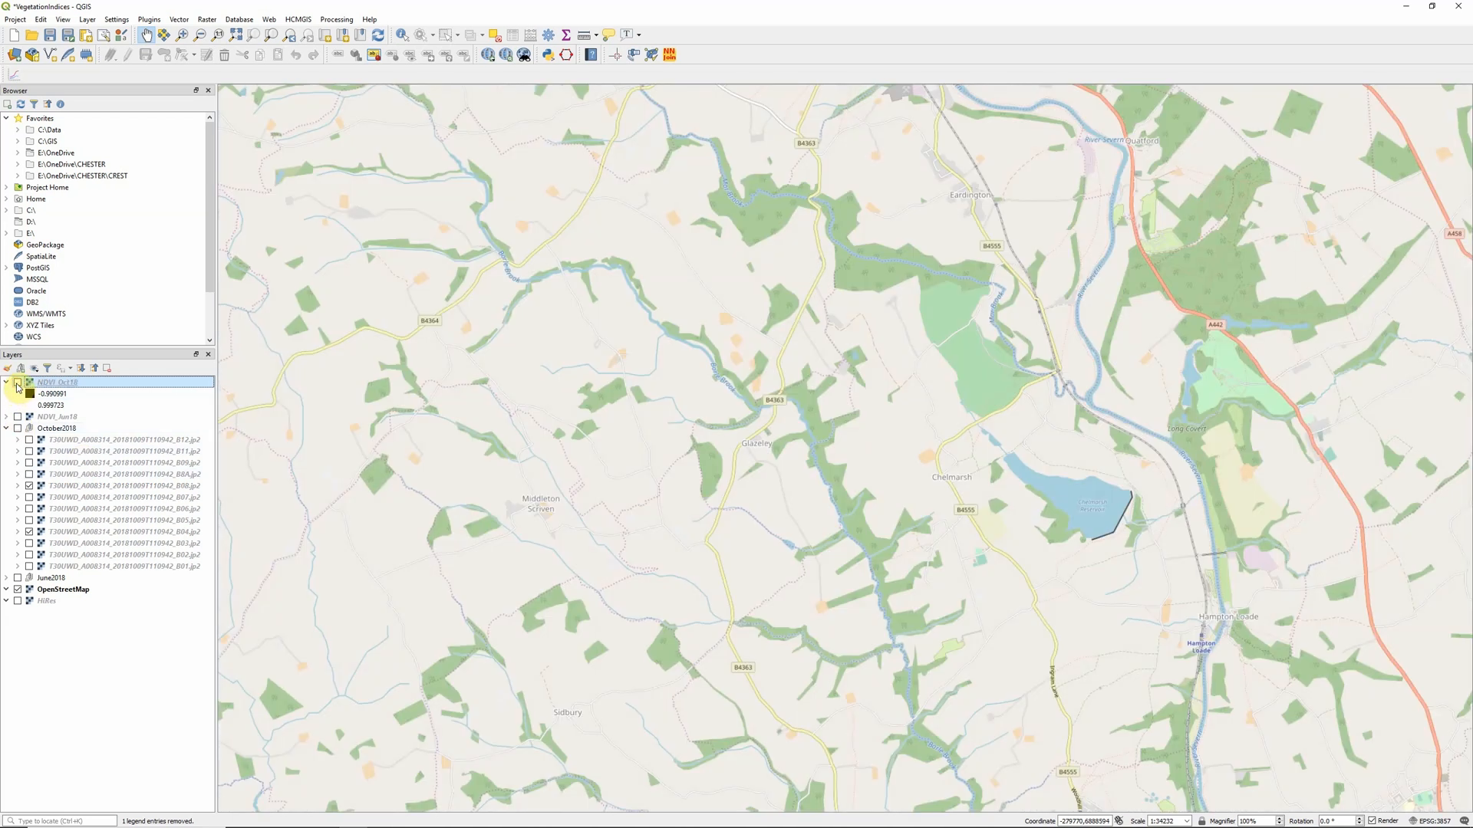
click(17, 382)
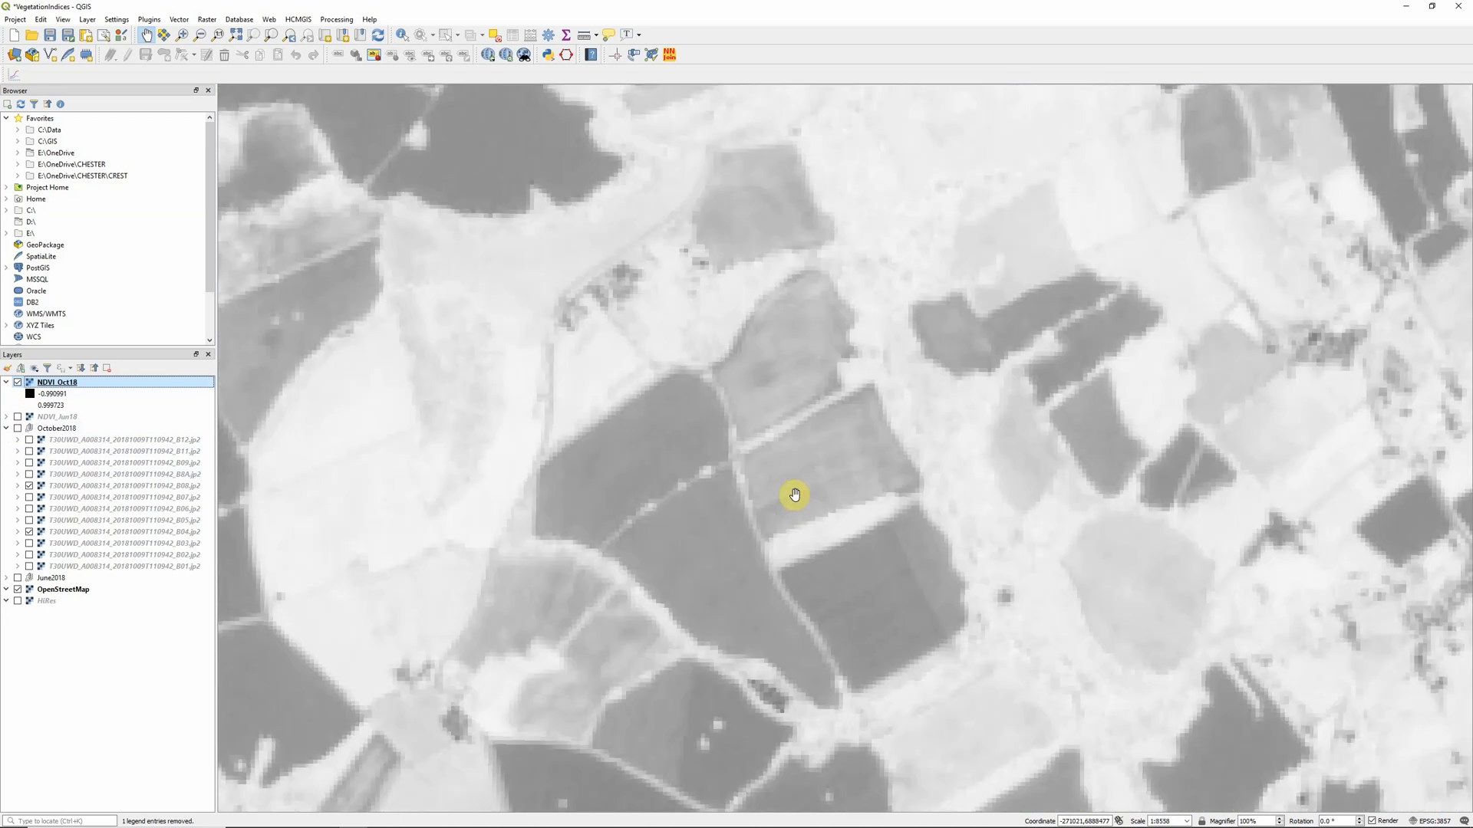
mouse_move(830, 454)
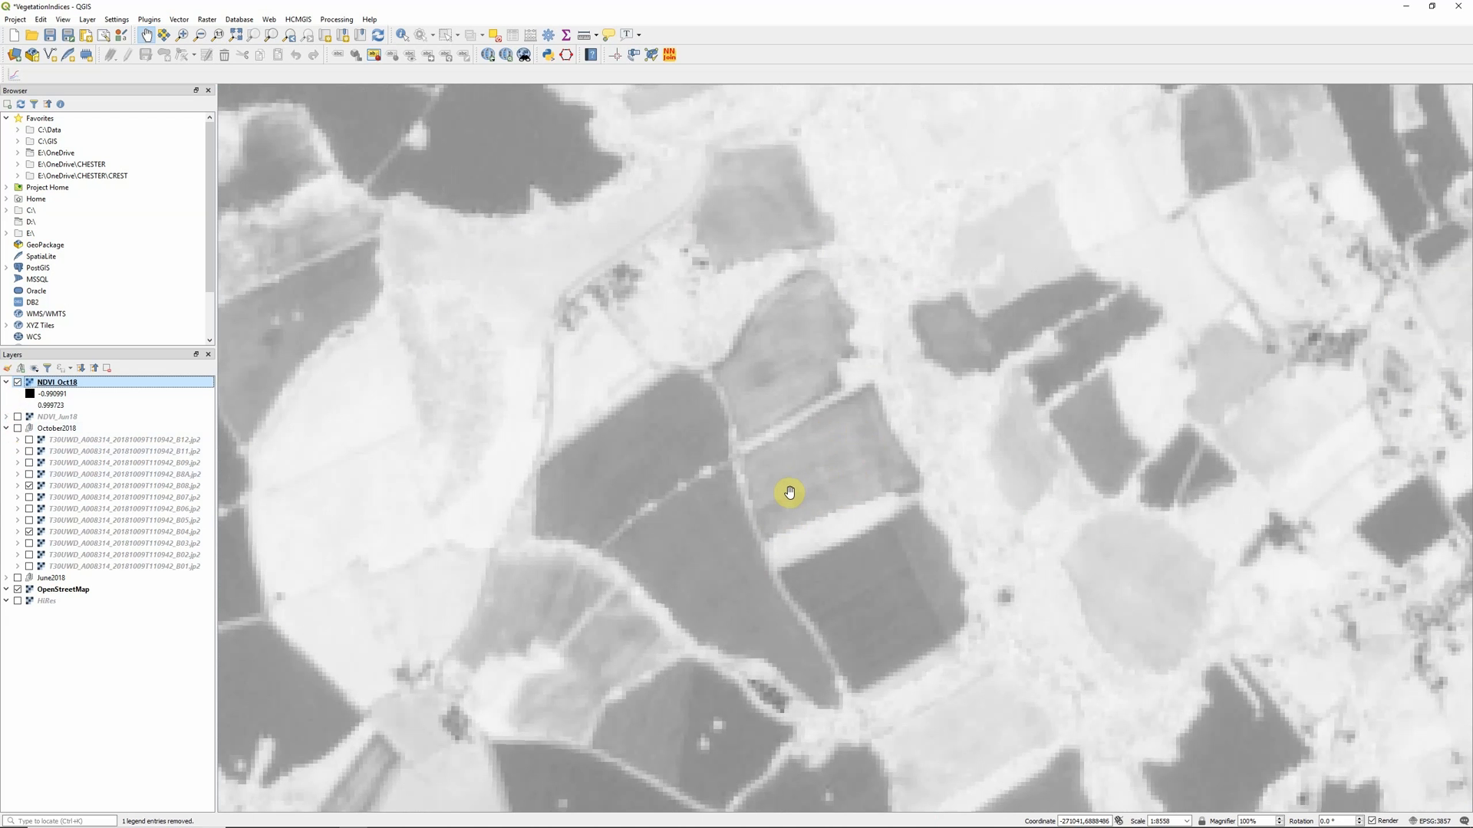
mouse_move(829, 454)
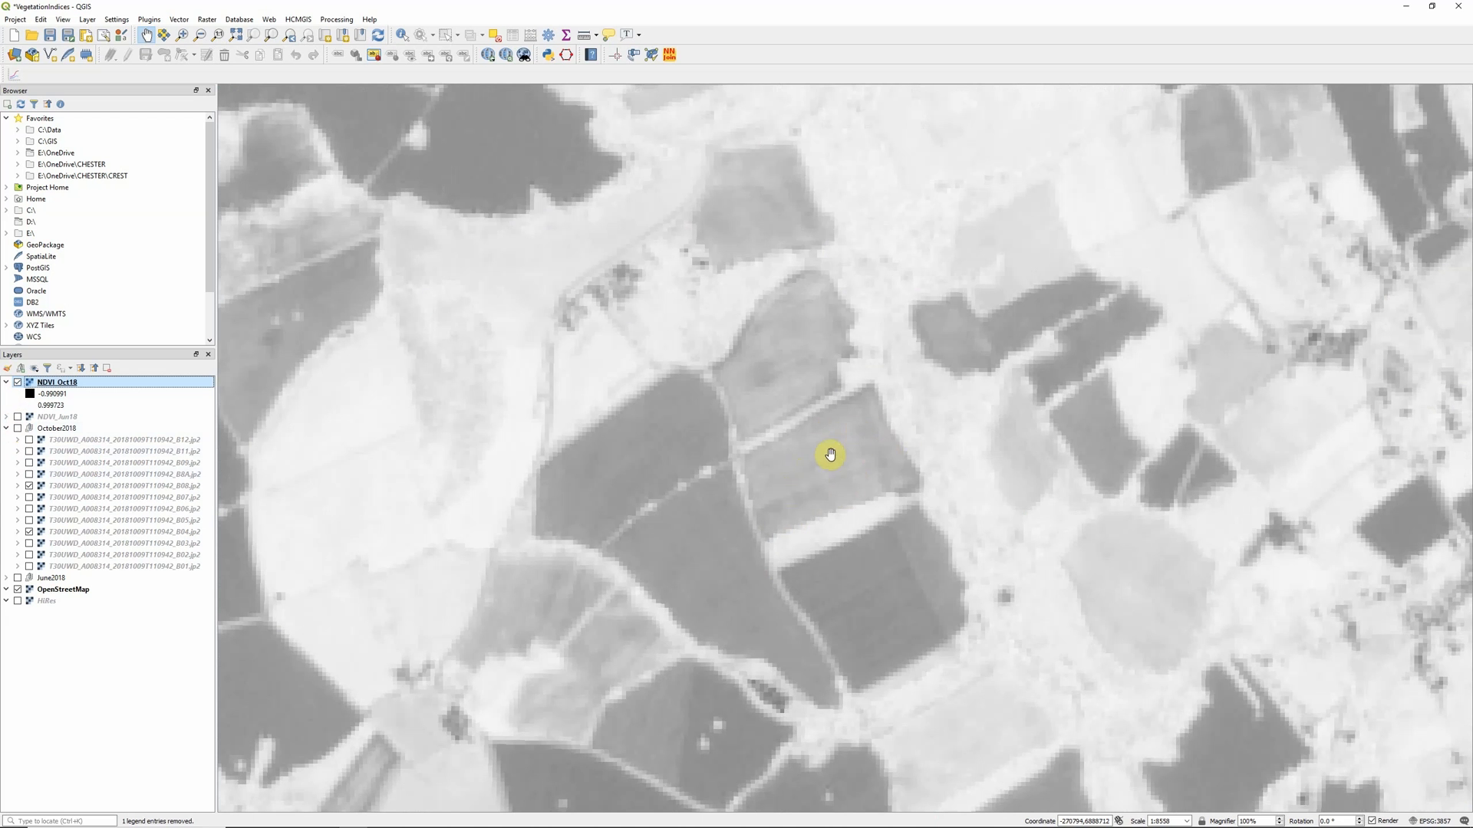
mouse_move(280, 411)
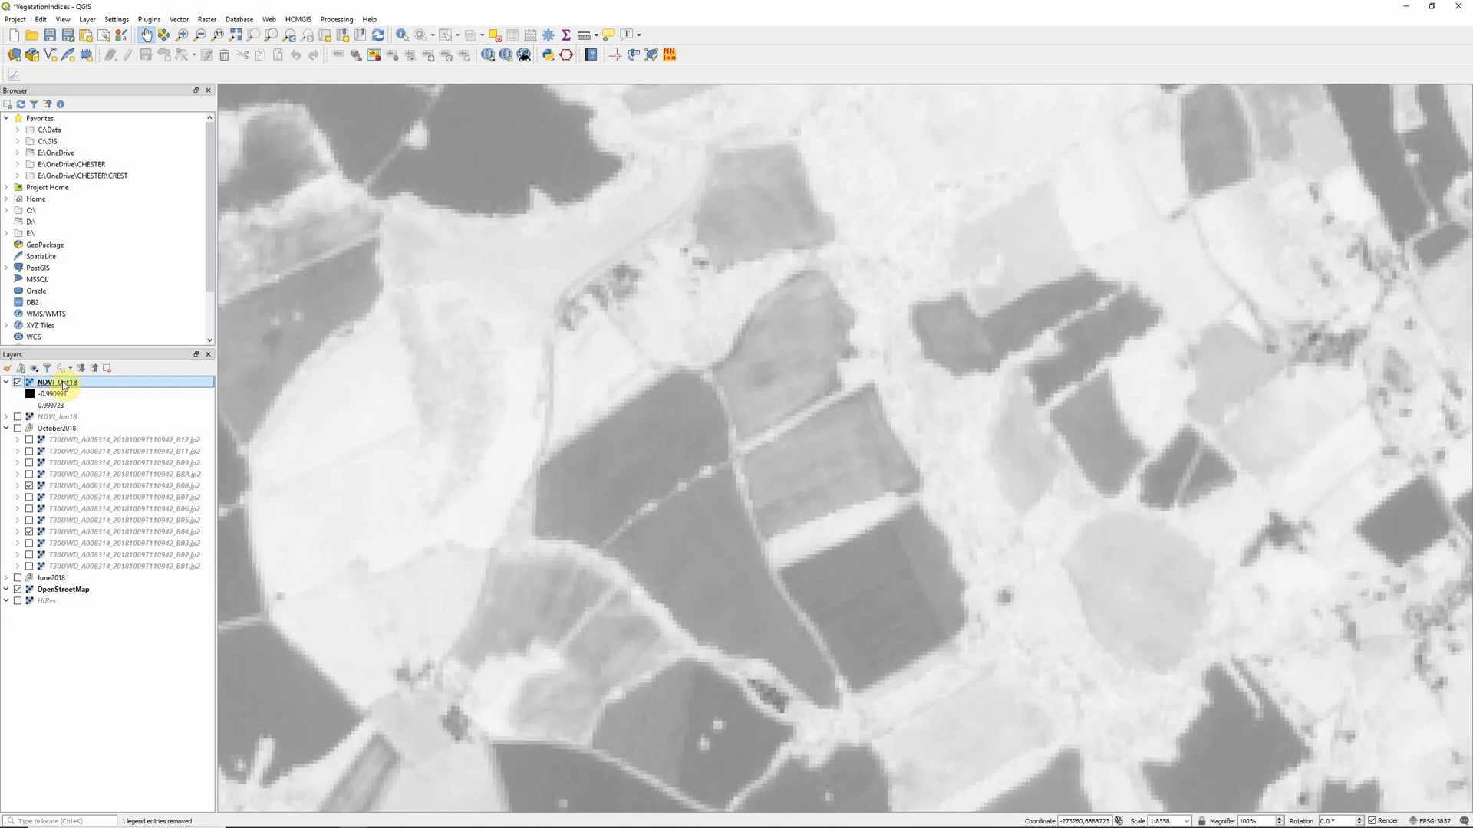
Step: Switch NDVI_Oct18 to Singleband pseudocolor rendering in its Symbology properties
right_click(55, 382)
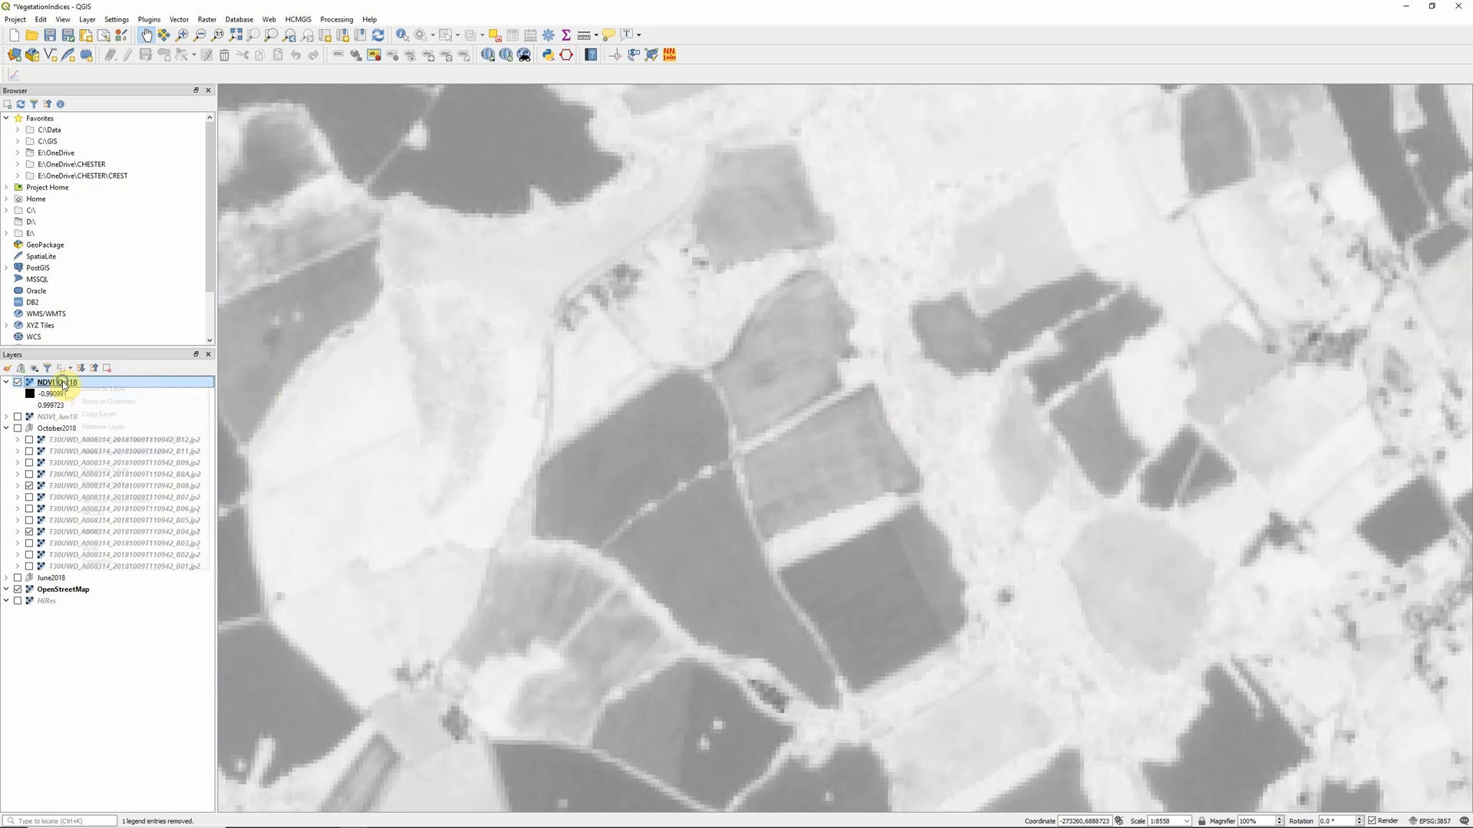
right_click(56, 382)
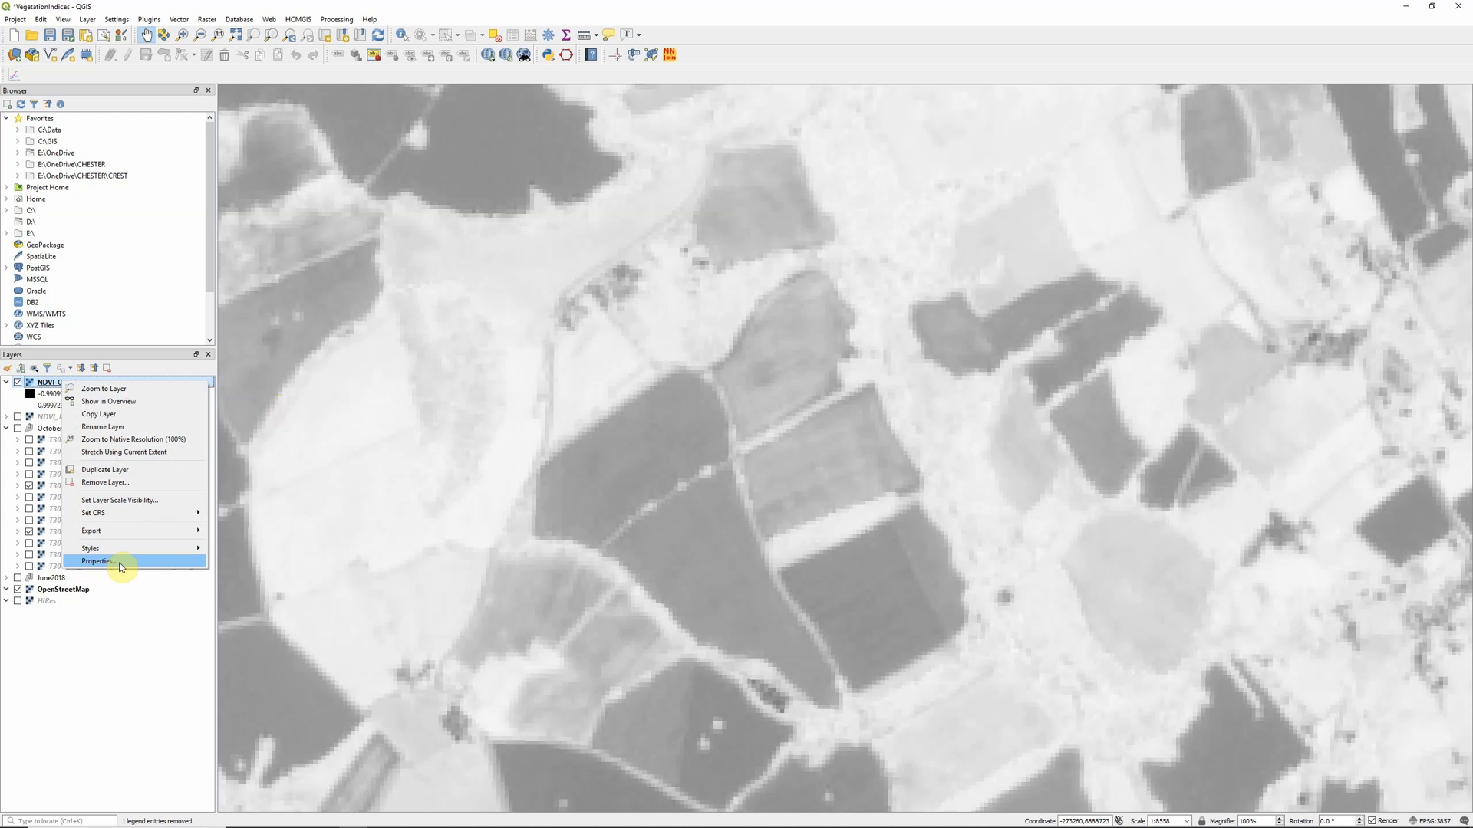
click(96, 562)
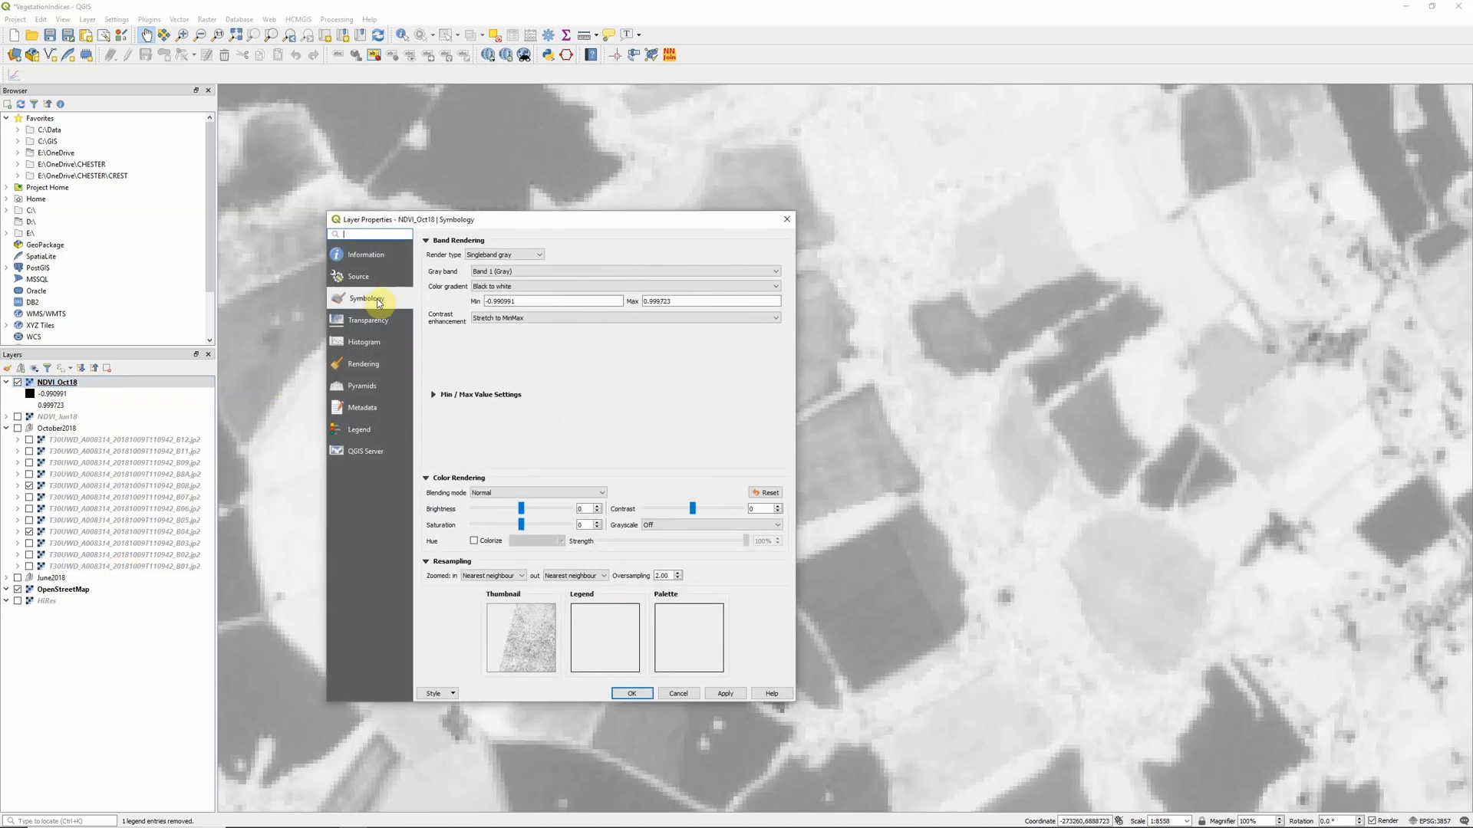
click(503, 254)
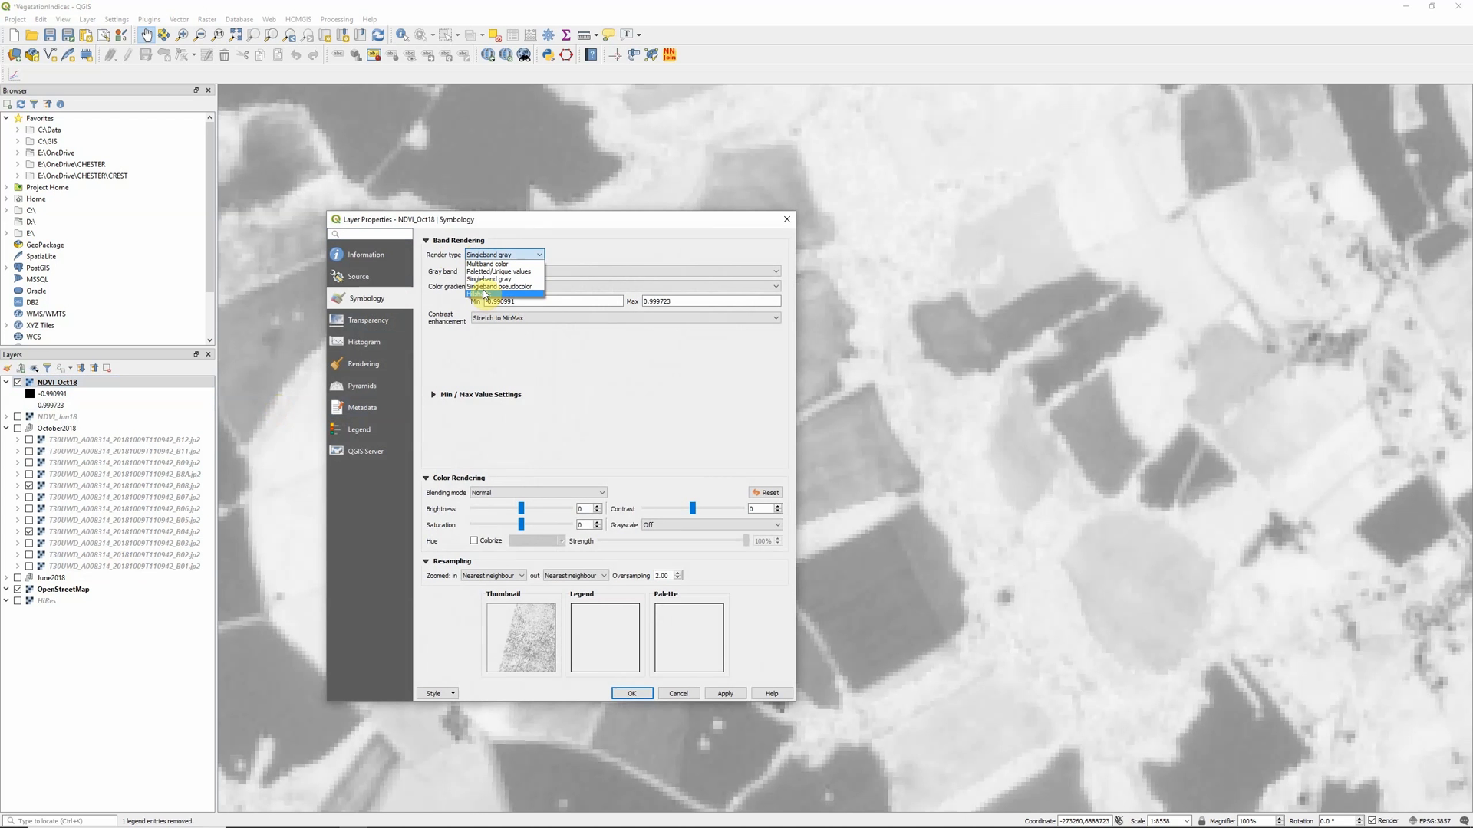
click(515, 286)
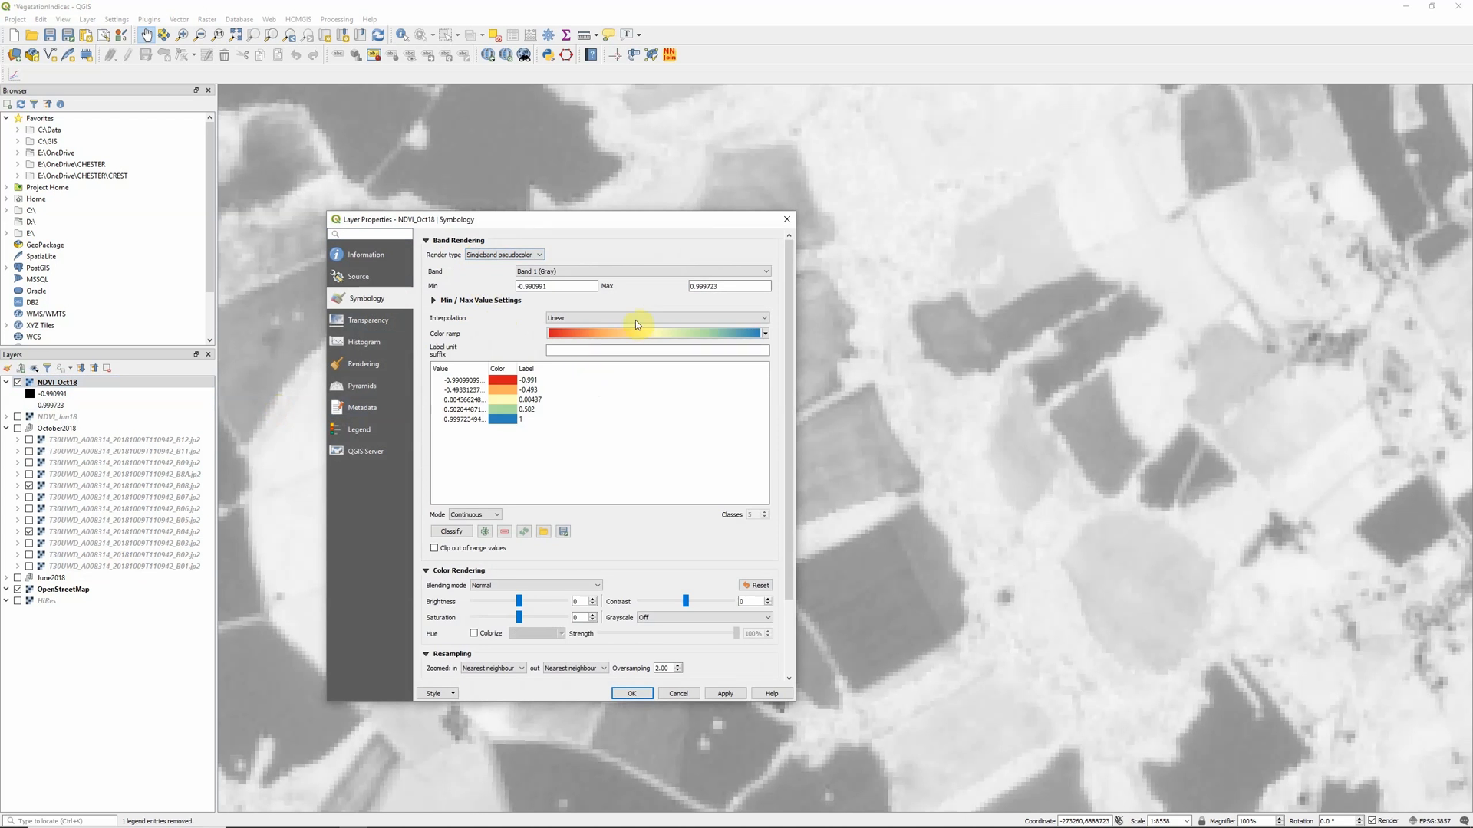
mouse_move(429, 672)
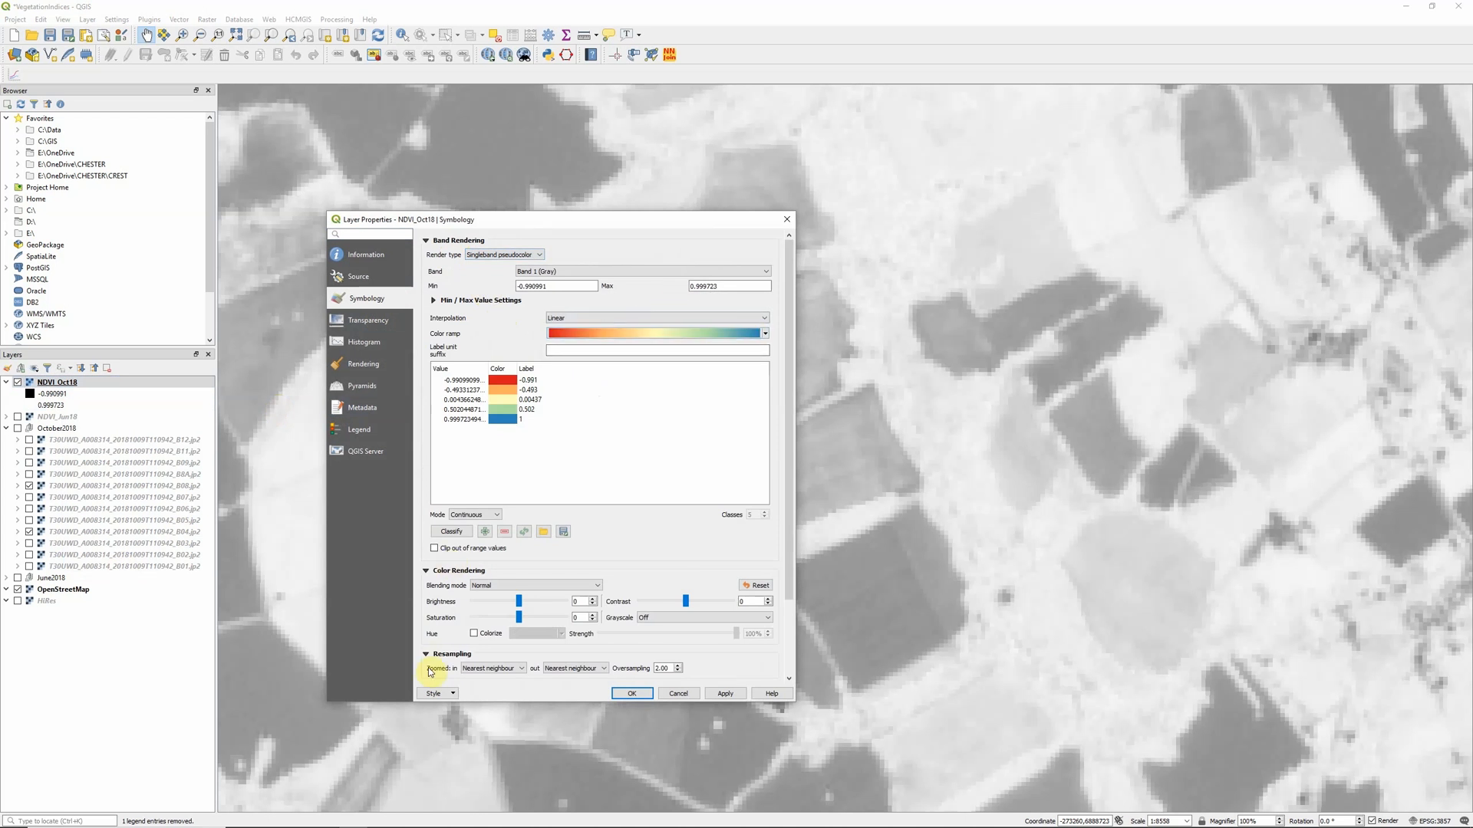
Step: Load the NDVI.qml red-to-green style and apply it to the raster
click(438, 693)
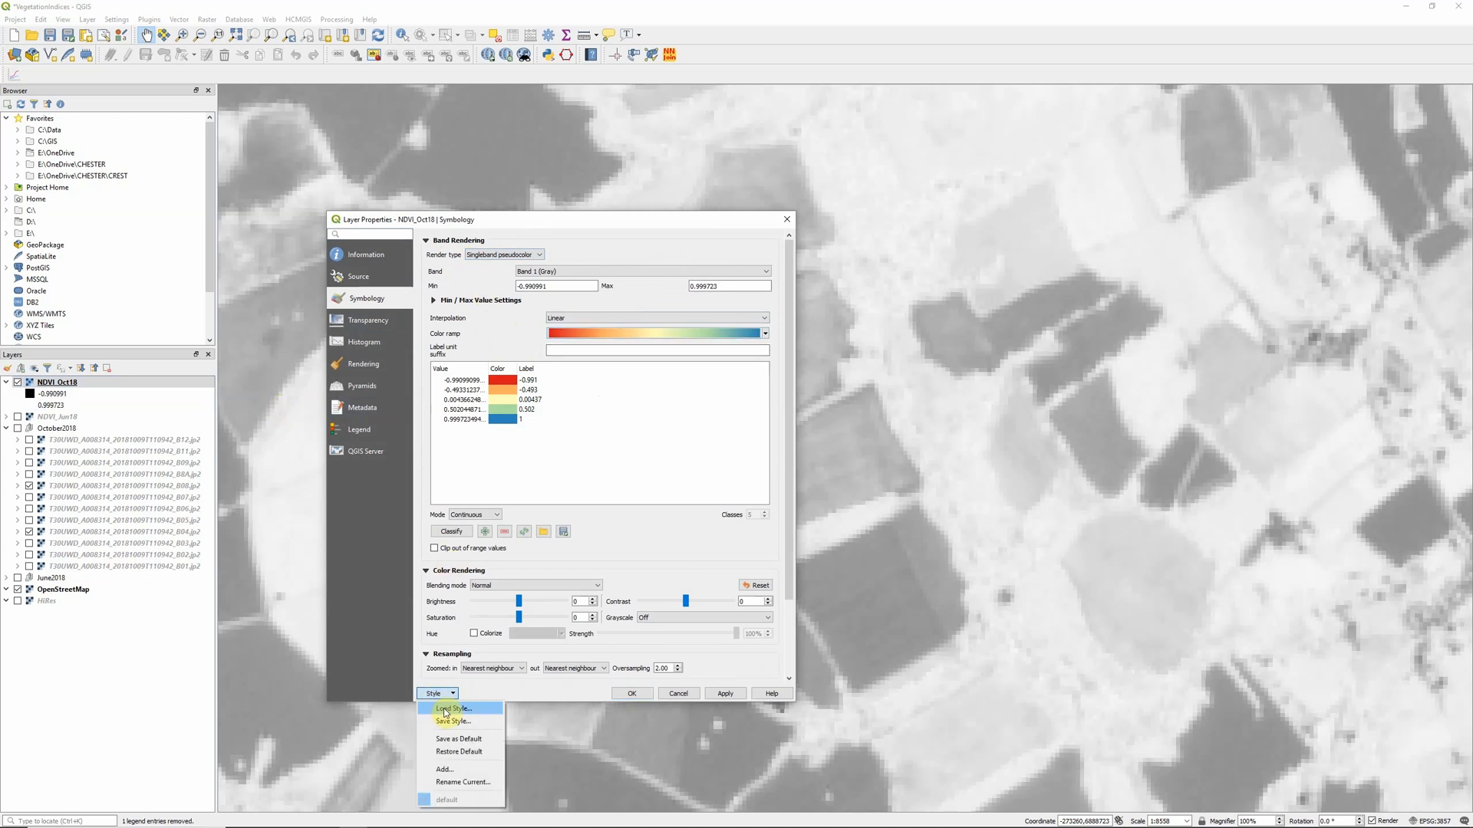
click(451, 708)
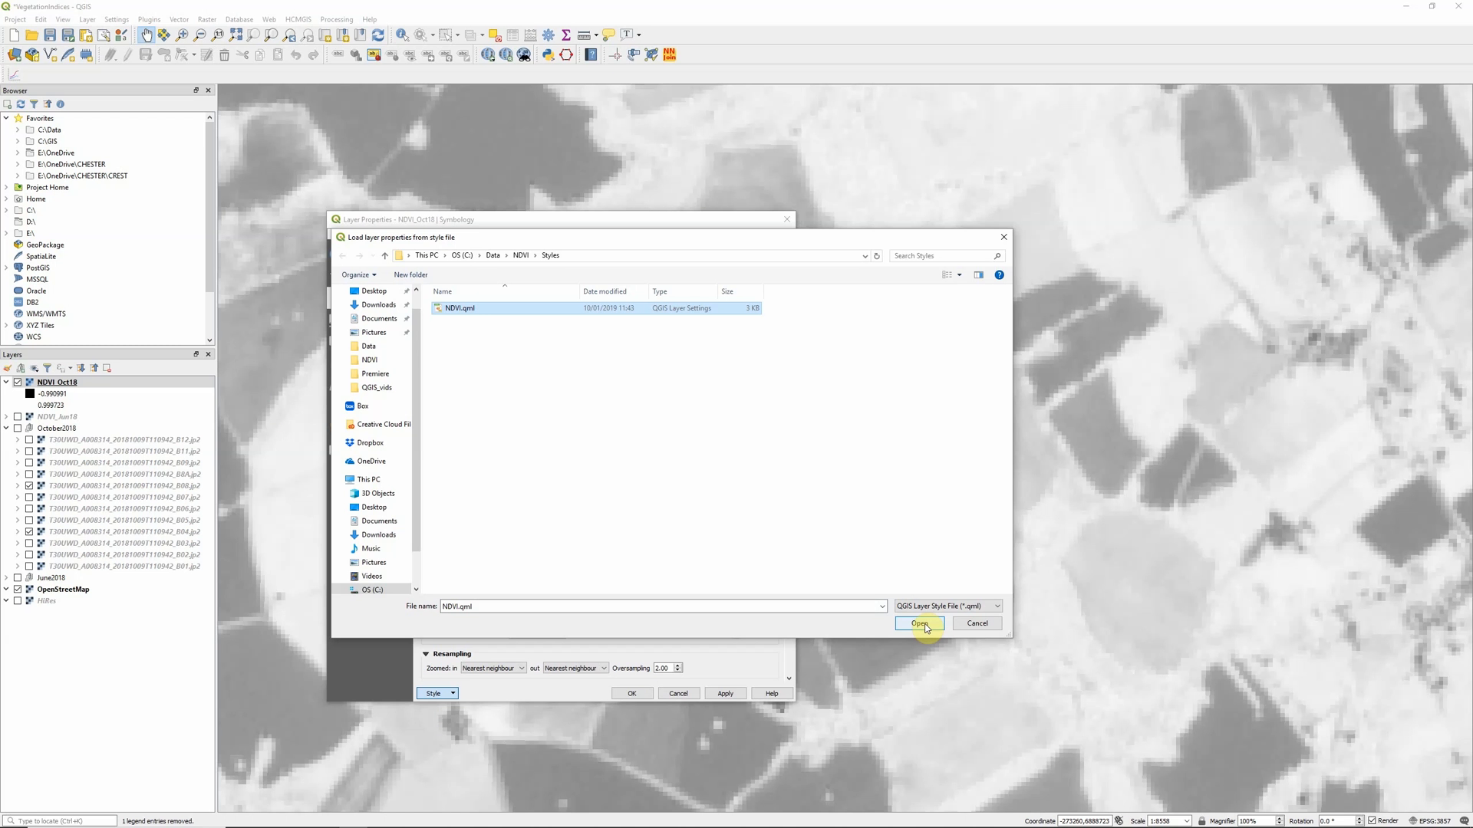
click(918, 624)
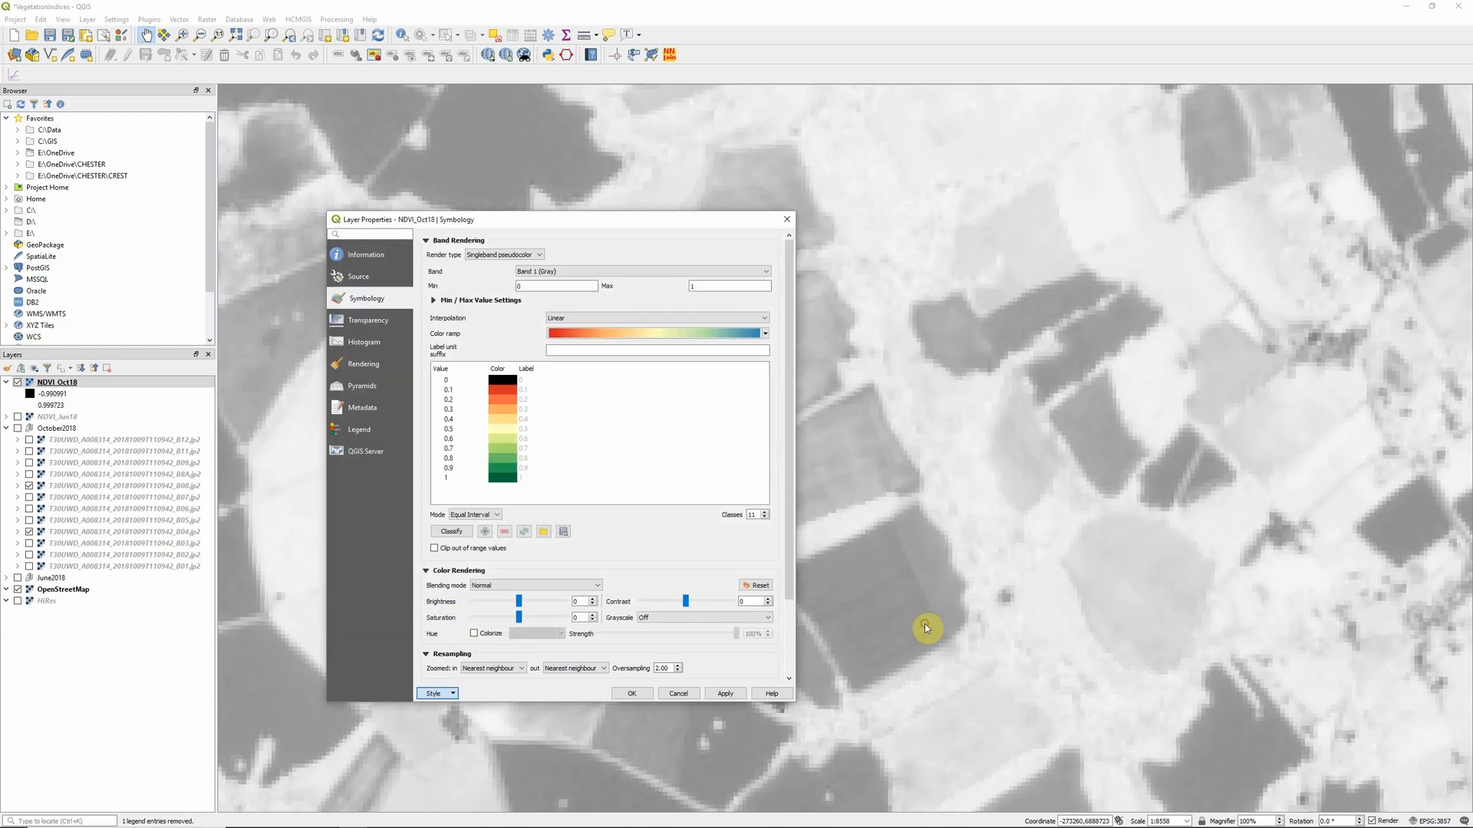
click(722, 693)
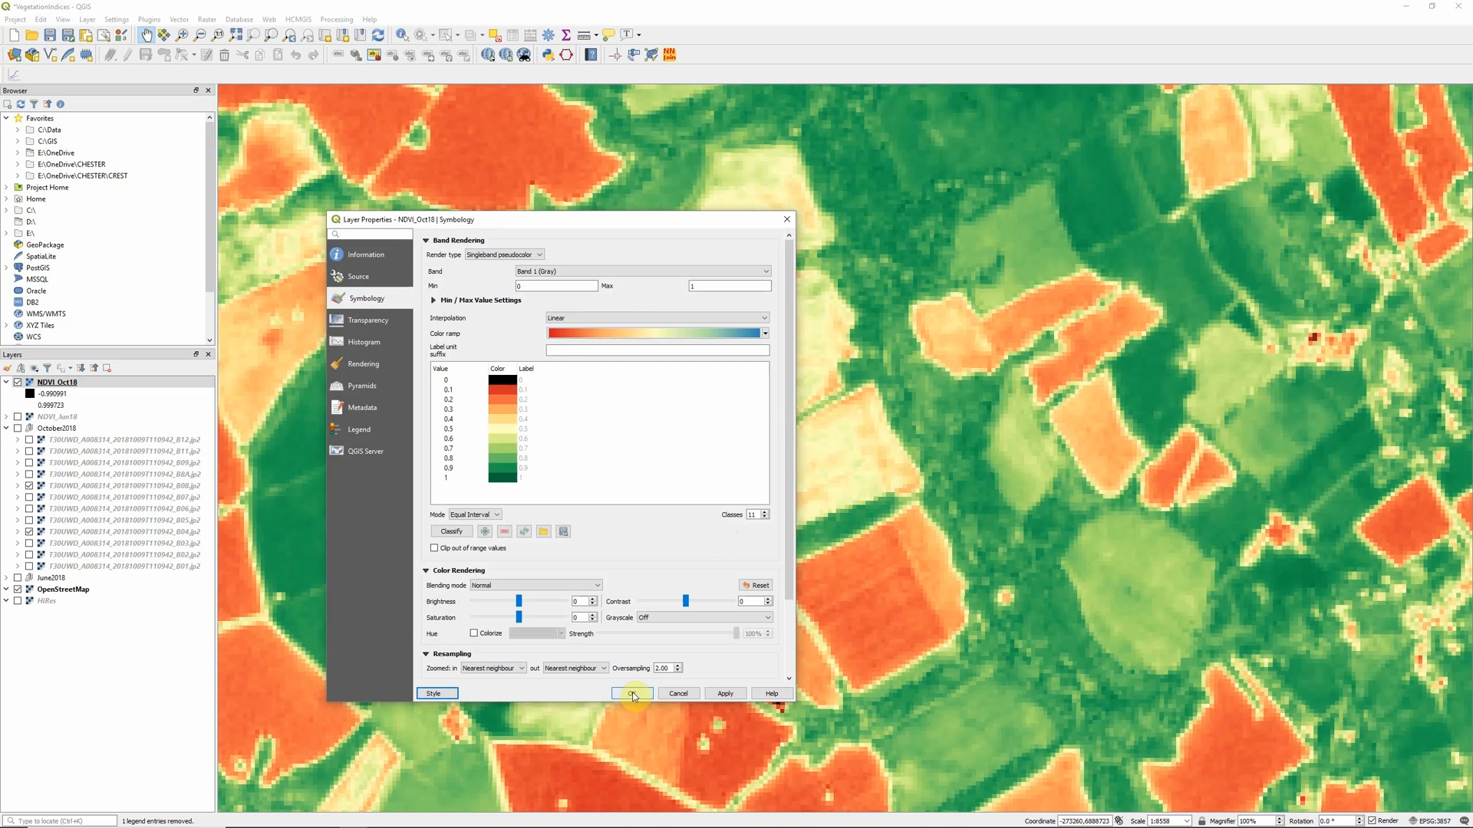
click(632, 694)
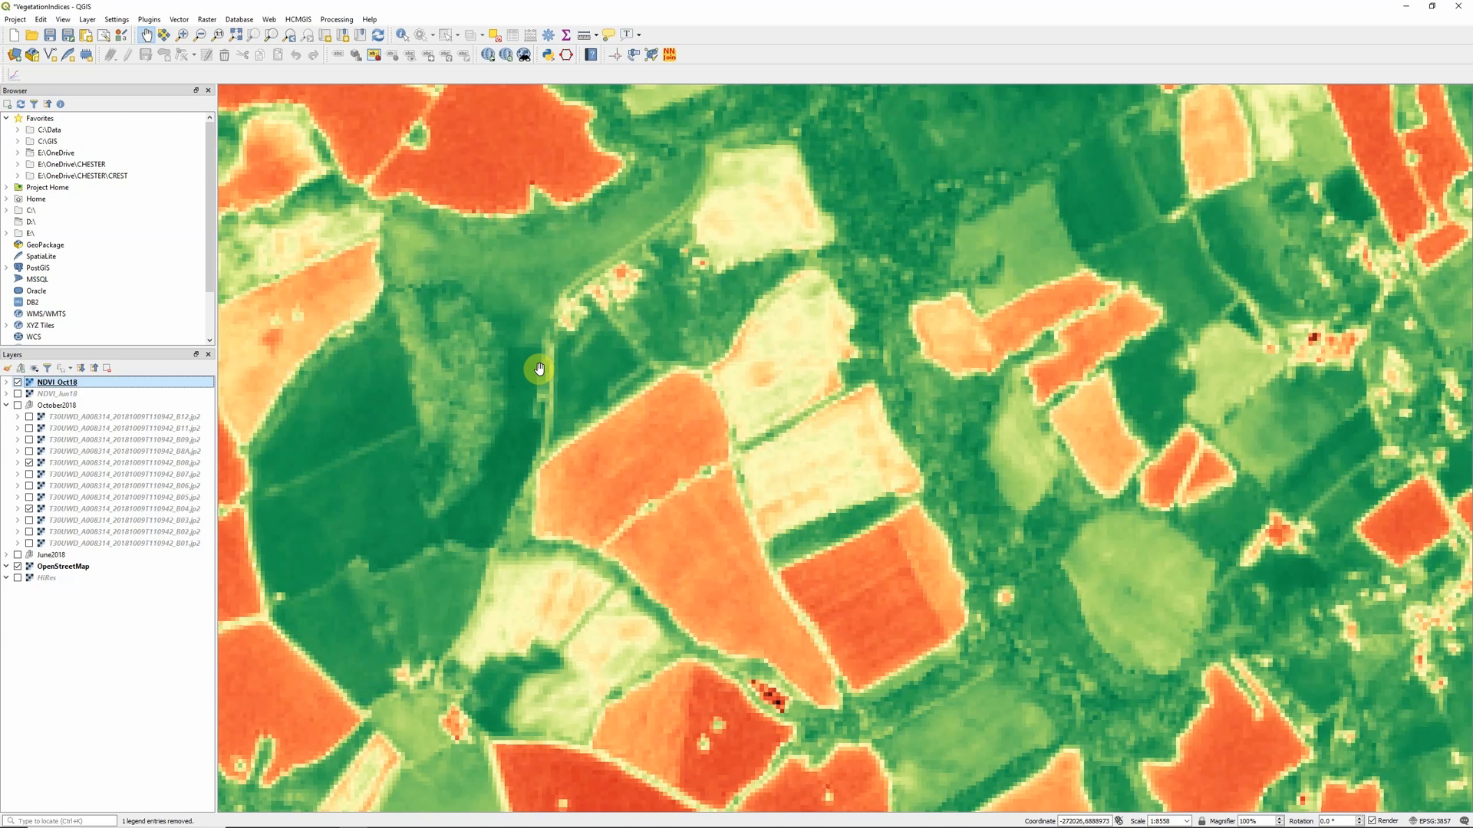
mouse_move(768, 409)
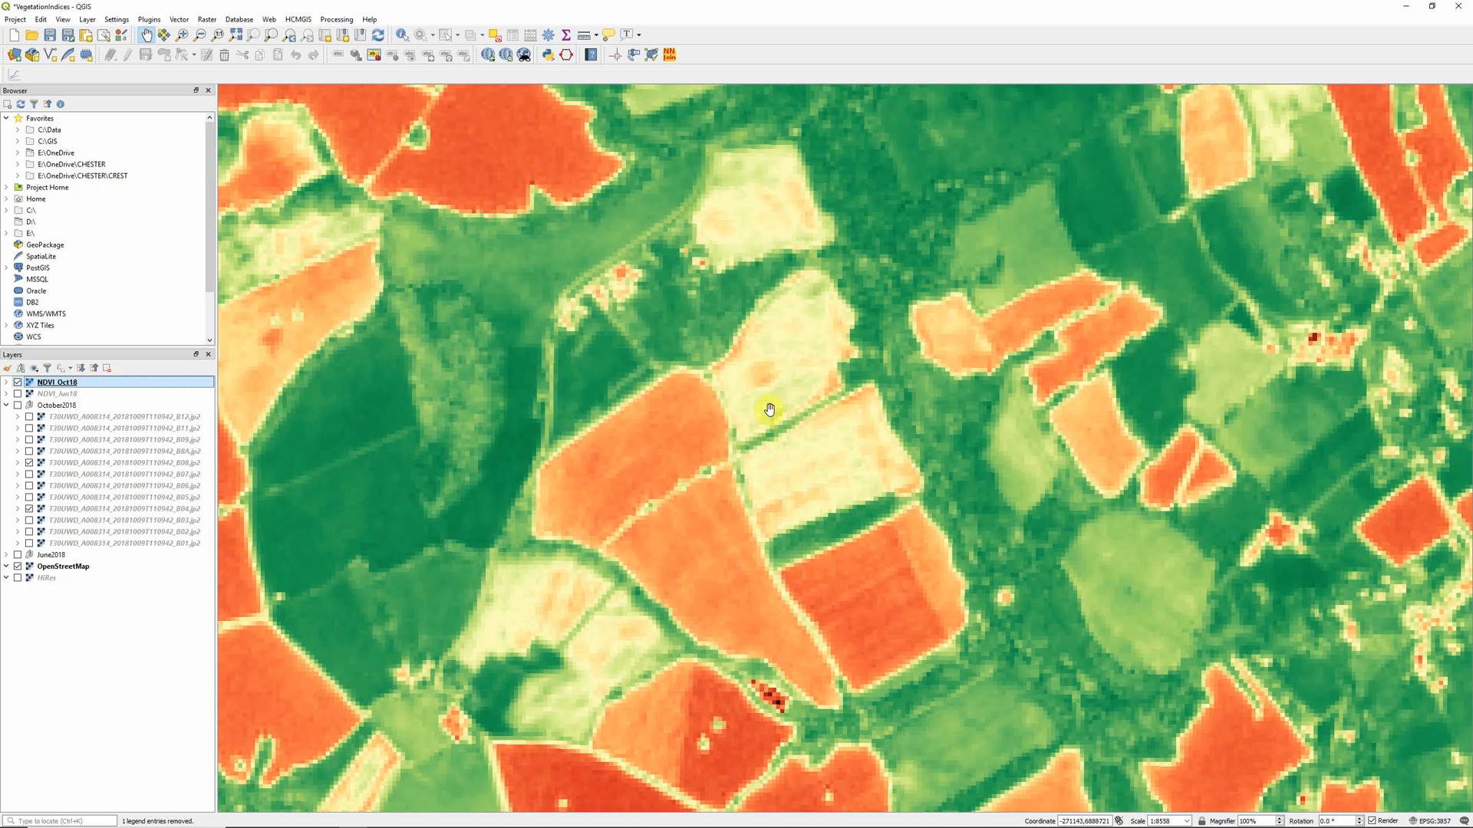
mouse_move(813, 362)
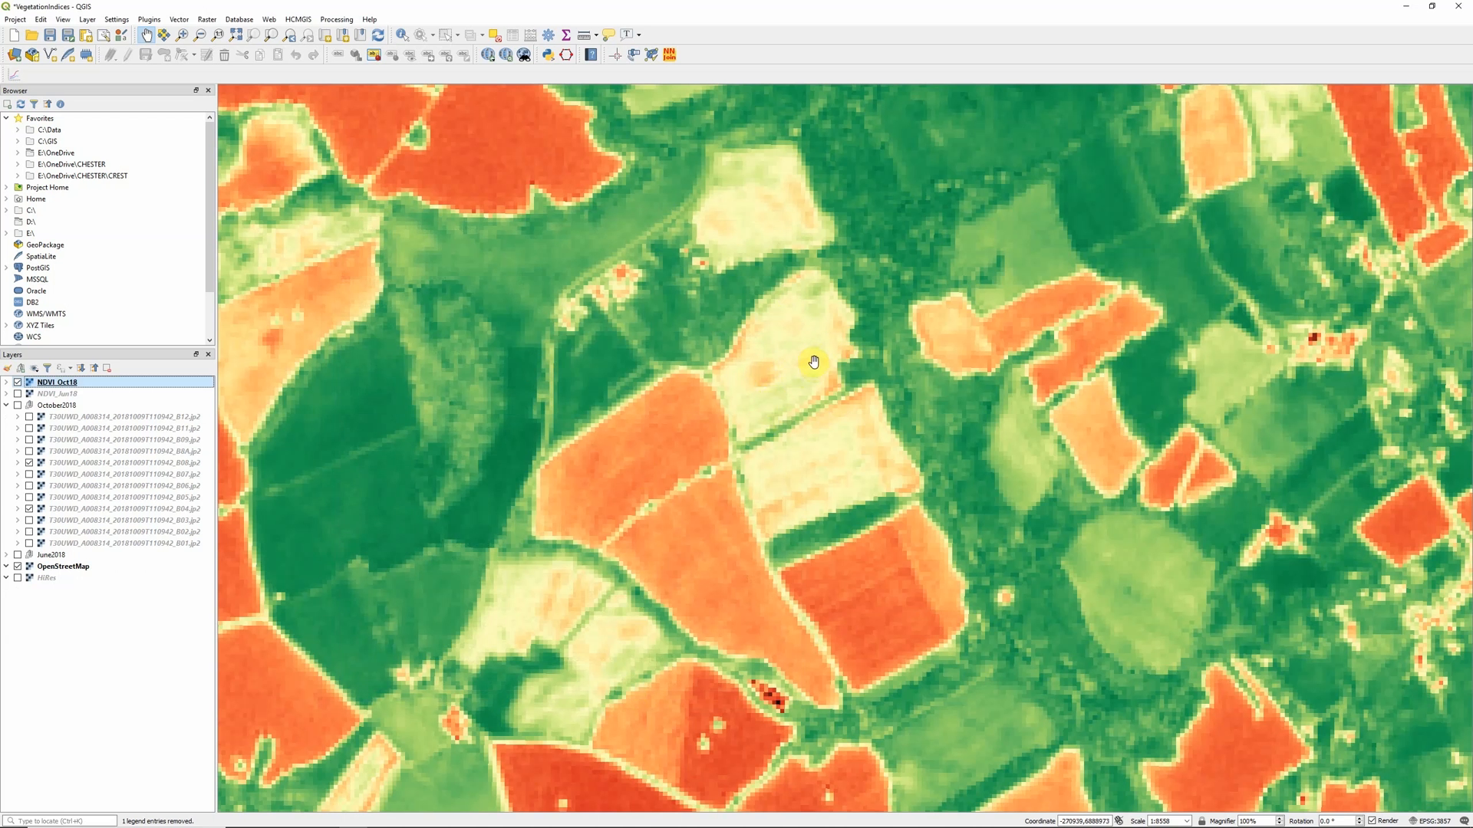
mouse_move(885, 376)
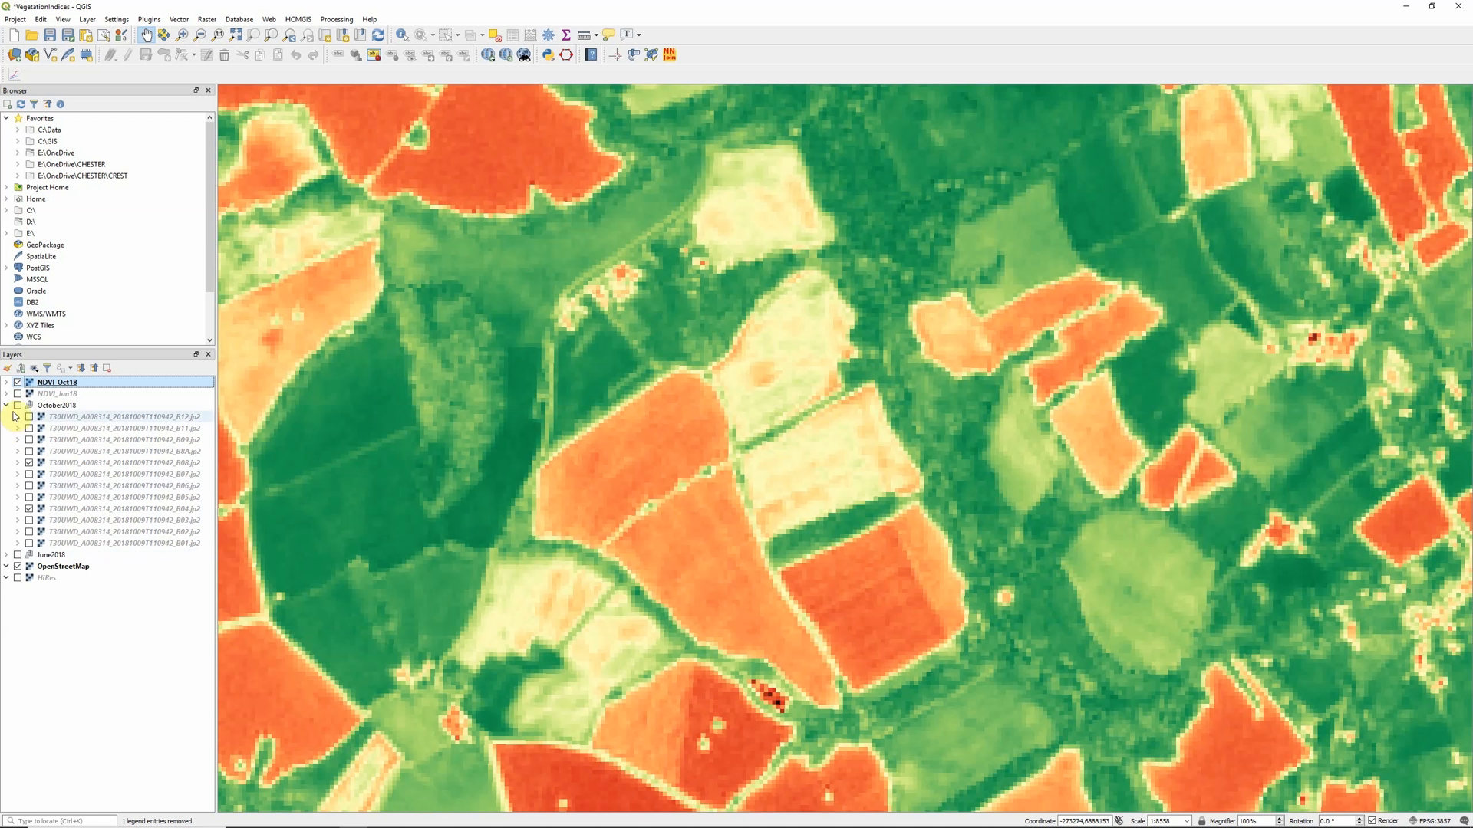
mouse_move(57, 395)
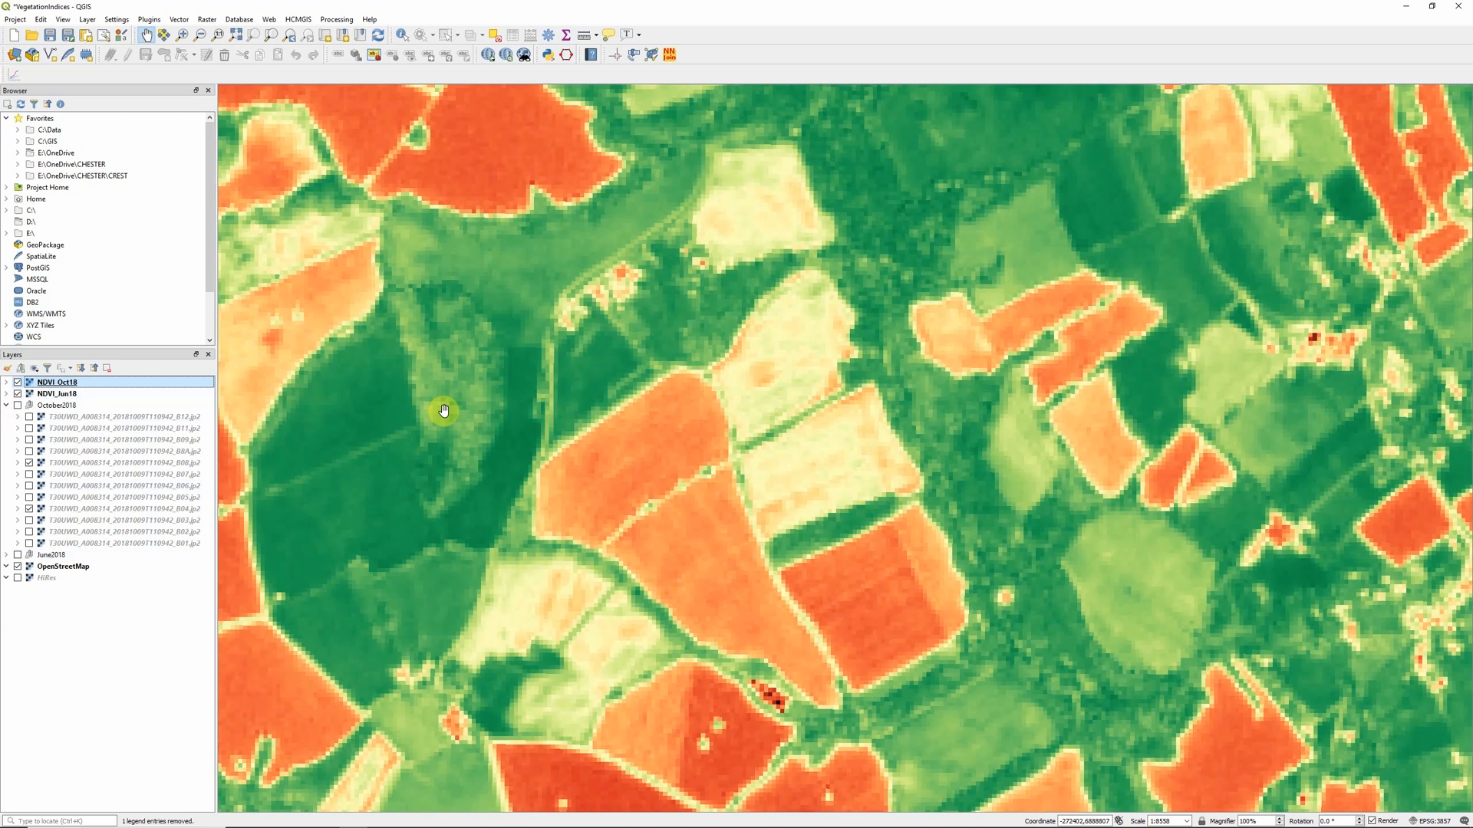
click(29, 382)
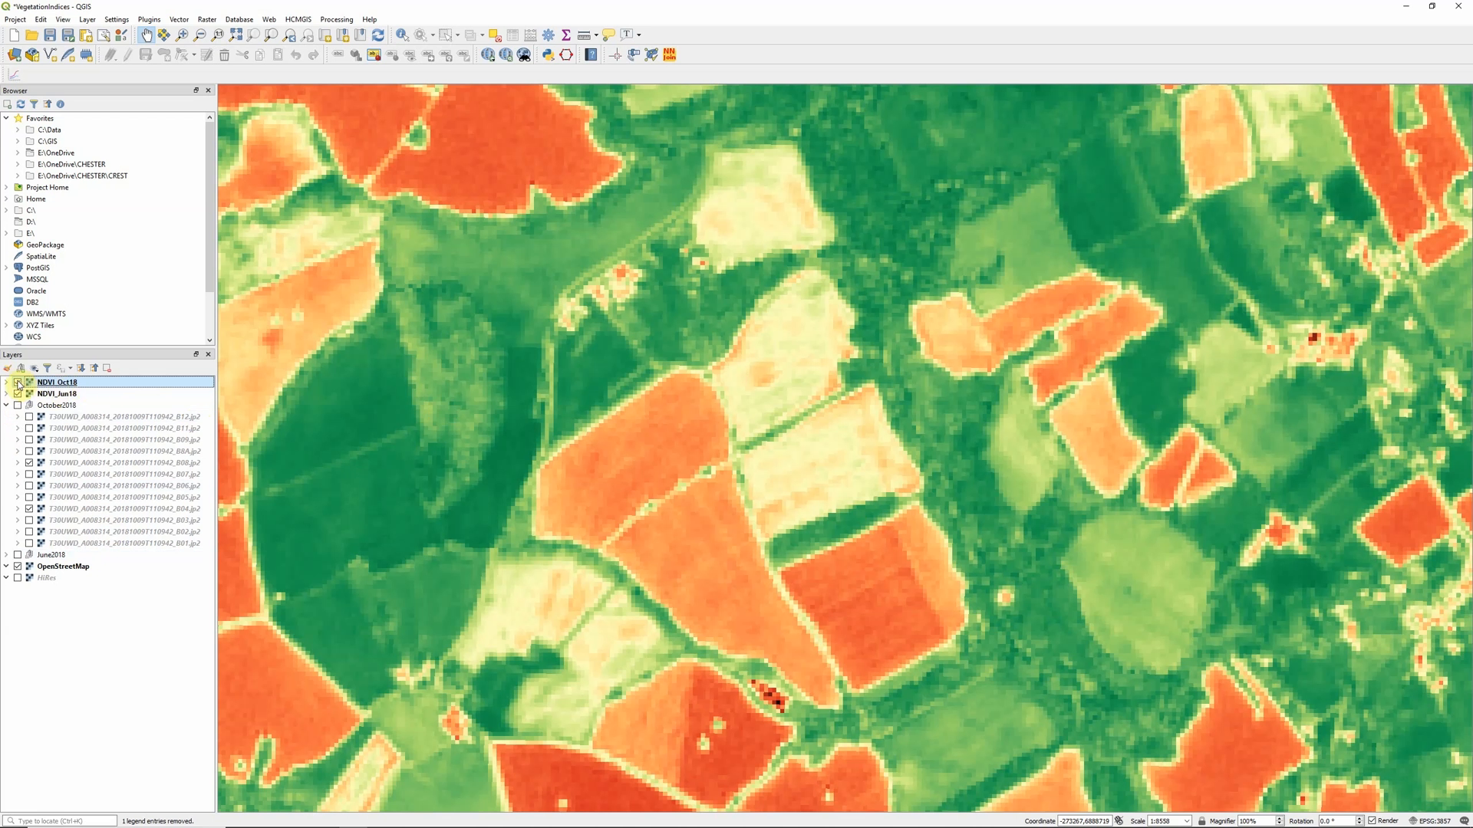
mouse_move(57, 382)
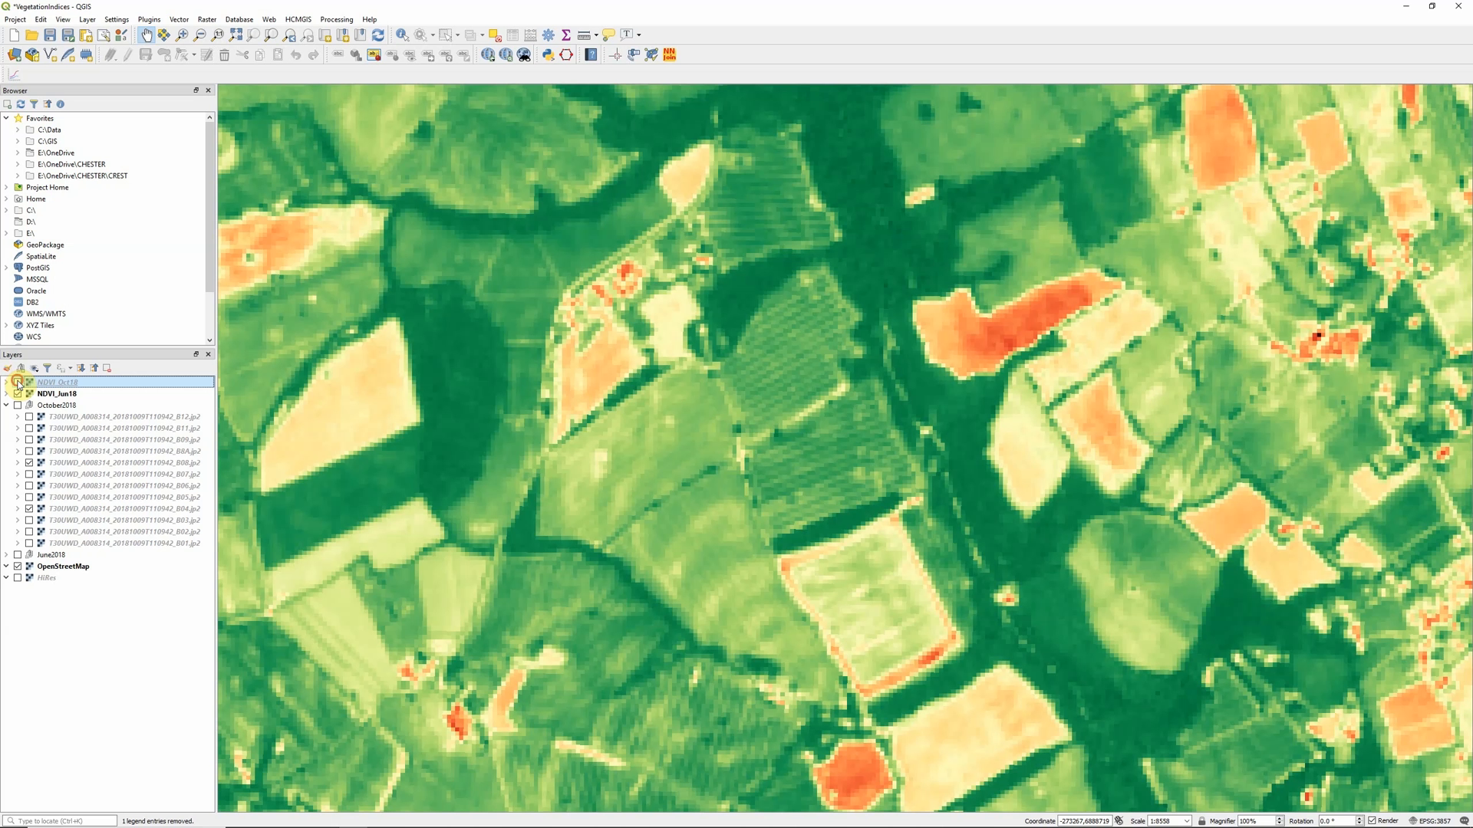
click(29, 382)
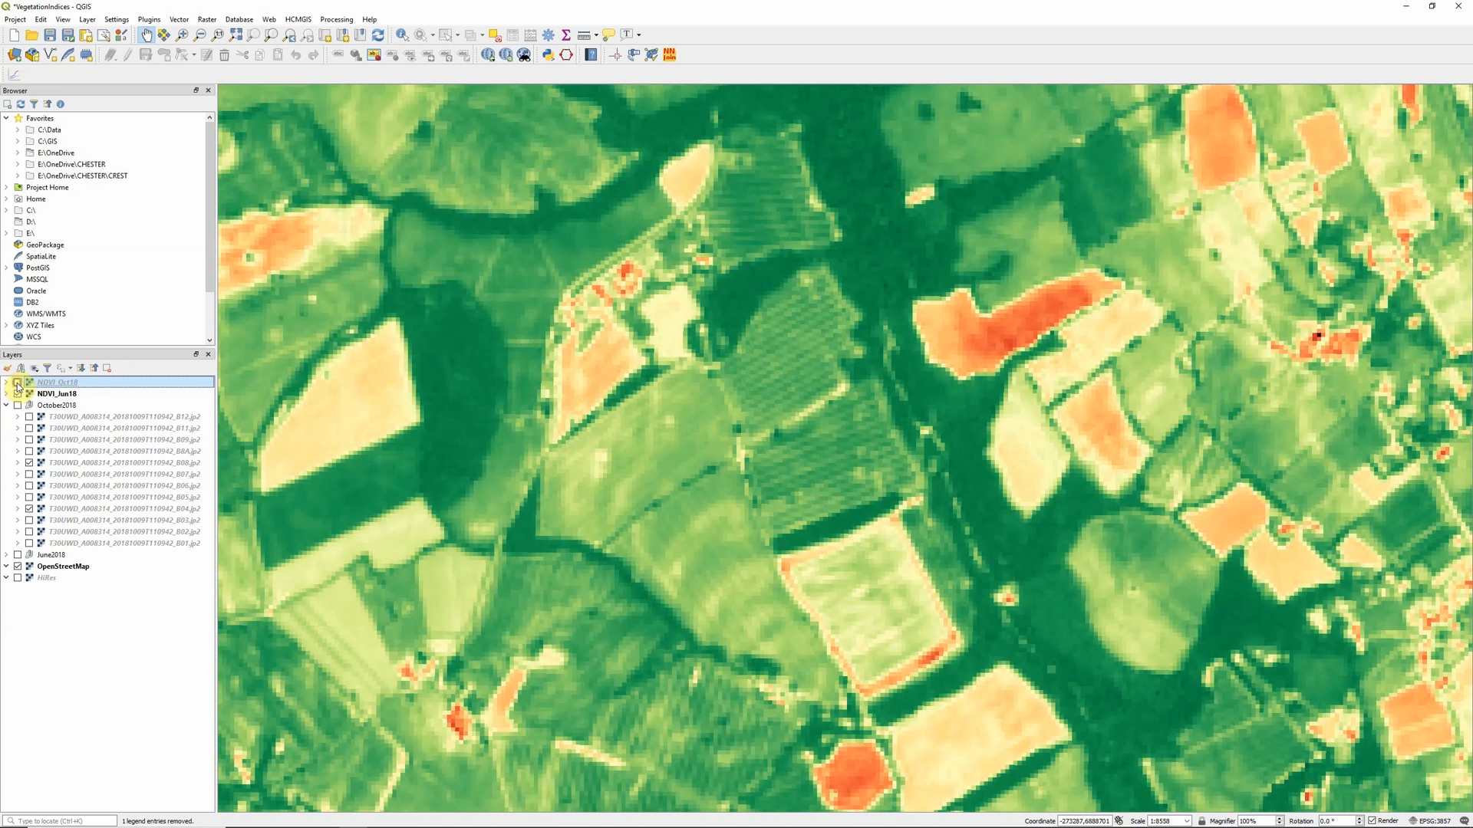
click(17, 382)
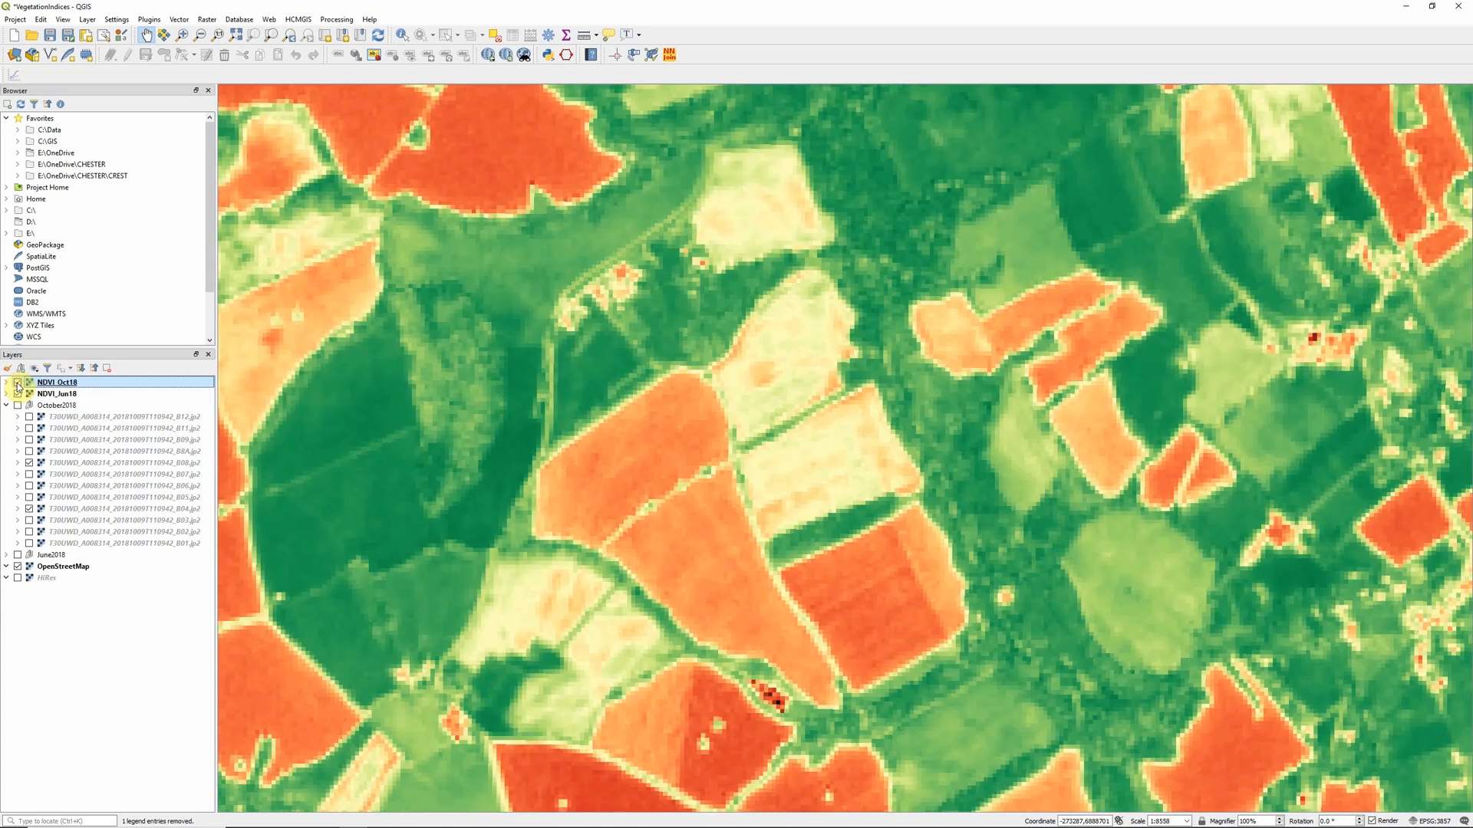
click(16, 382)
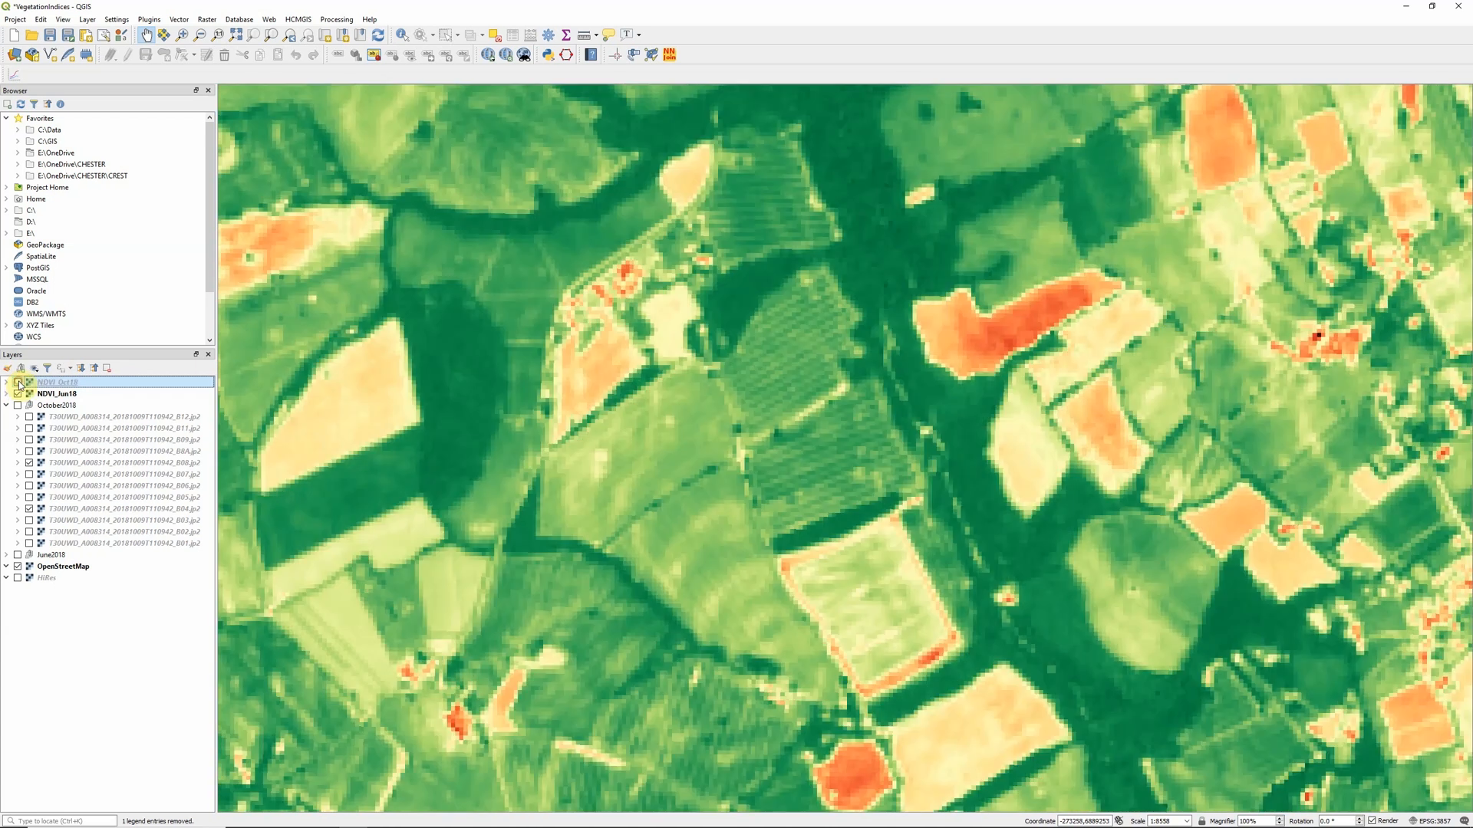
click(17, 382)
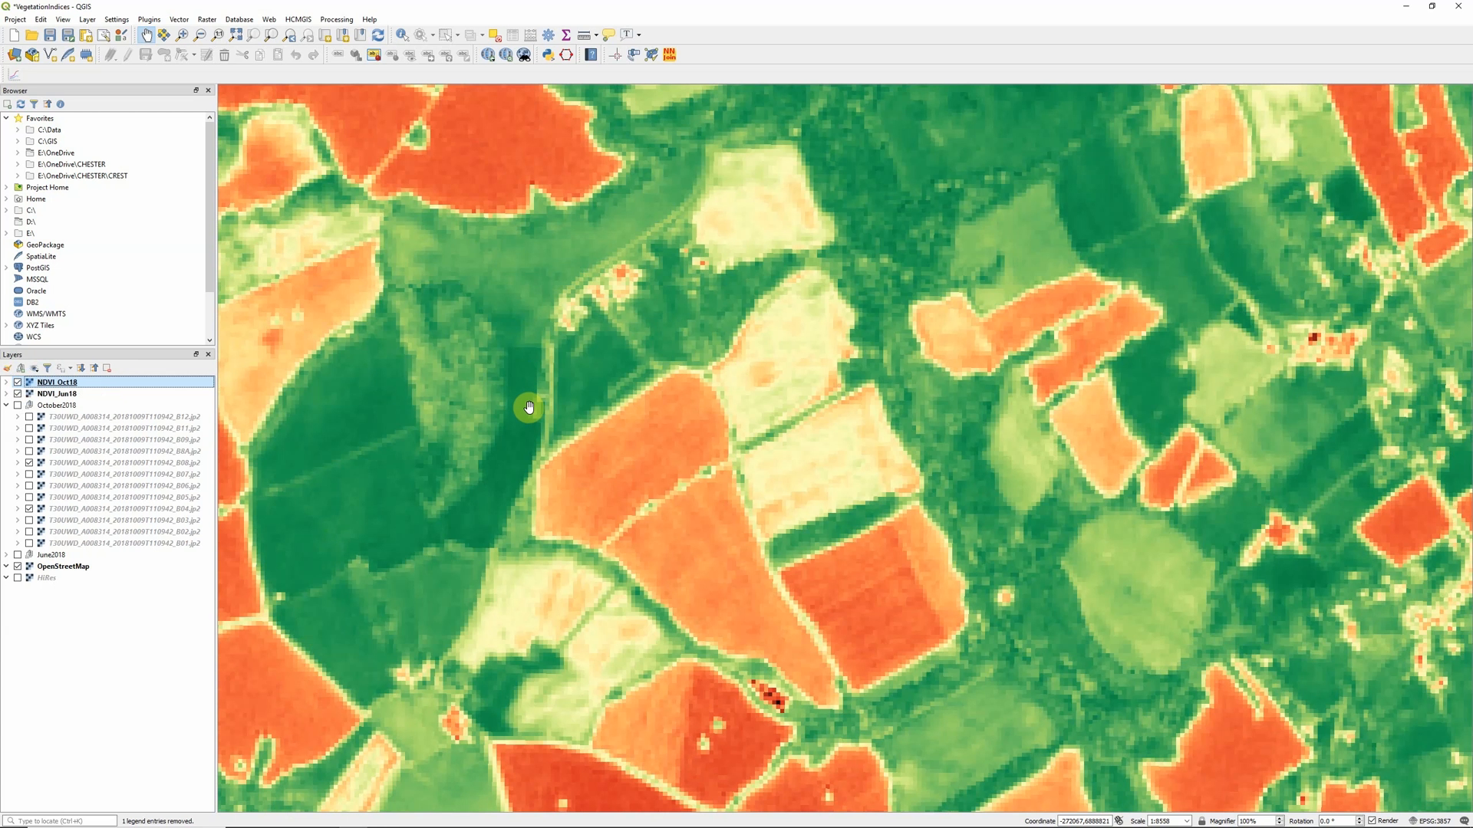
mouse_move(562, 414)
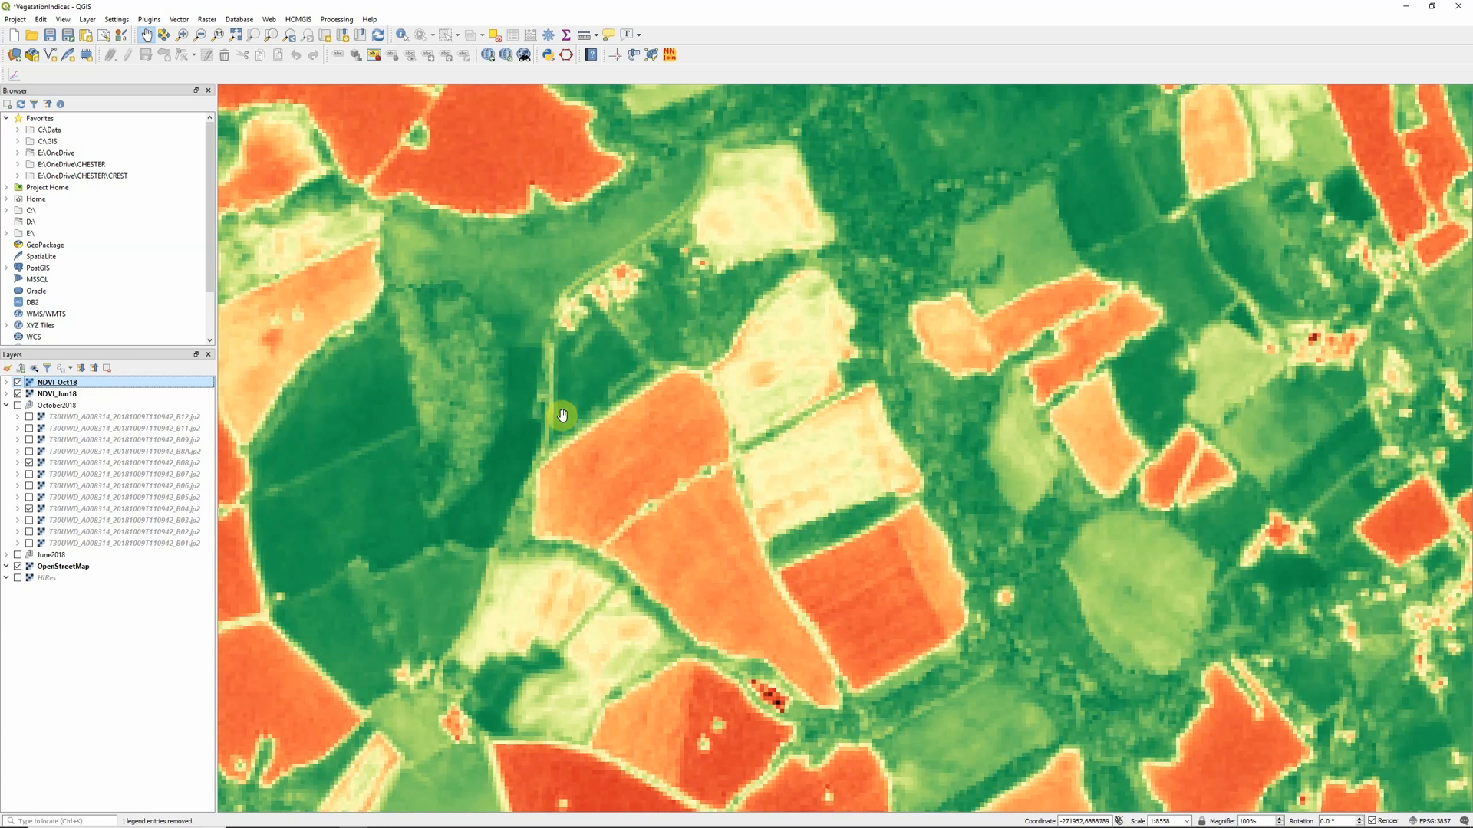